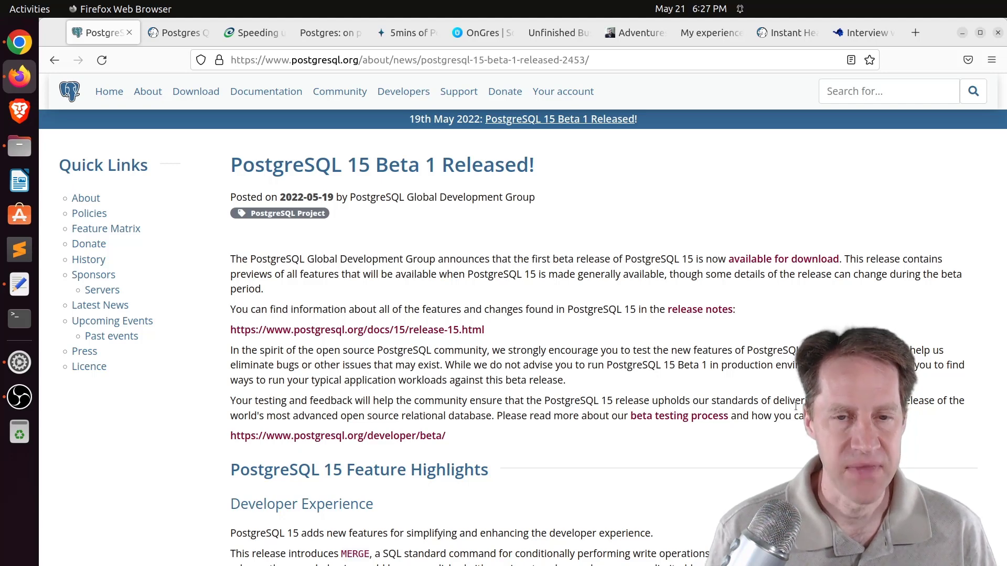
Read the PostgreSQL 15 Beta 1 feature highlights, then switch to the Crunchy Data LEFT JOIN vs UNION ALL article tab
scroll("down", 3)
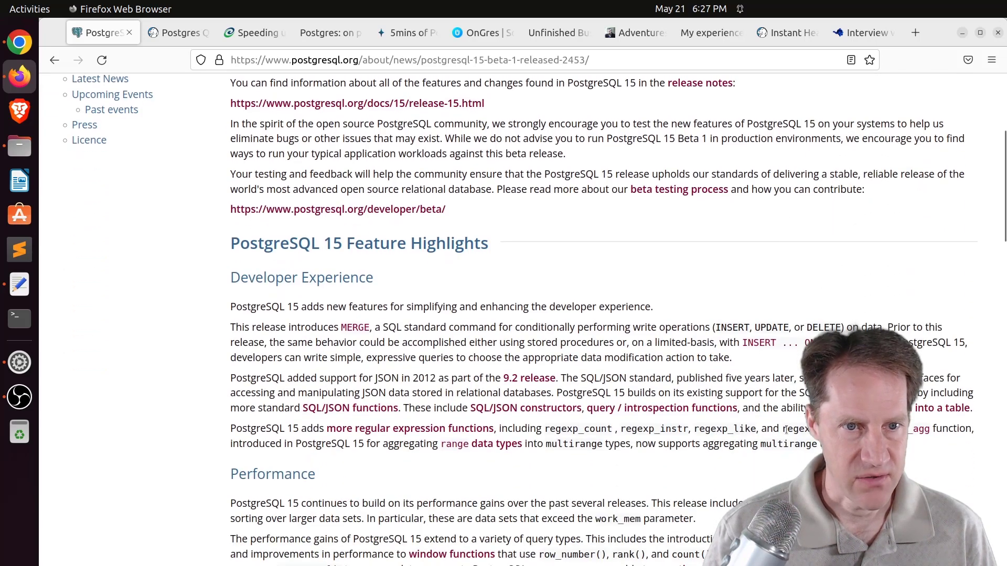
scroll("down", 3)
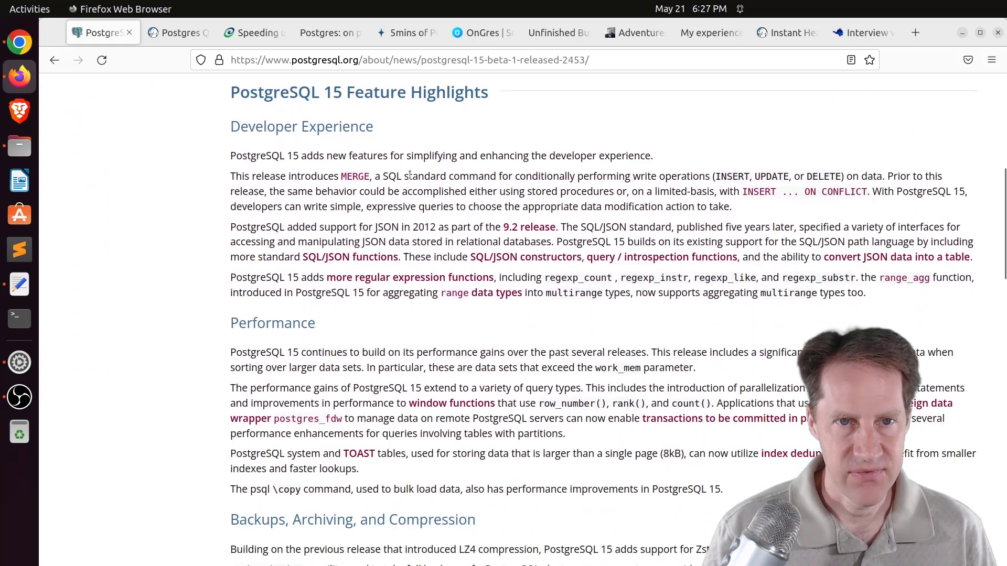
mouse_move(403, 133)
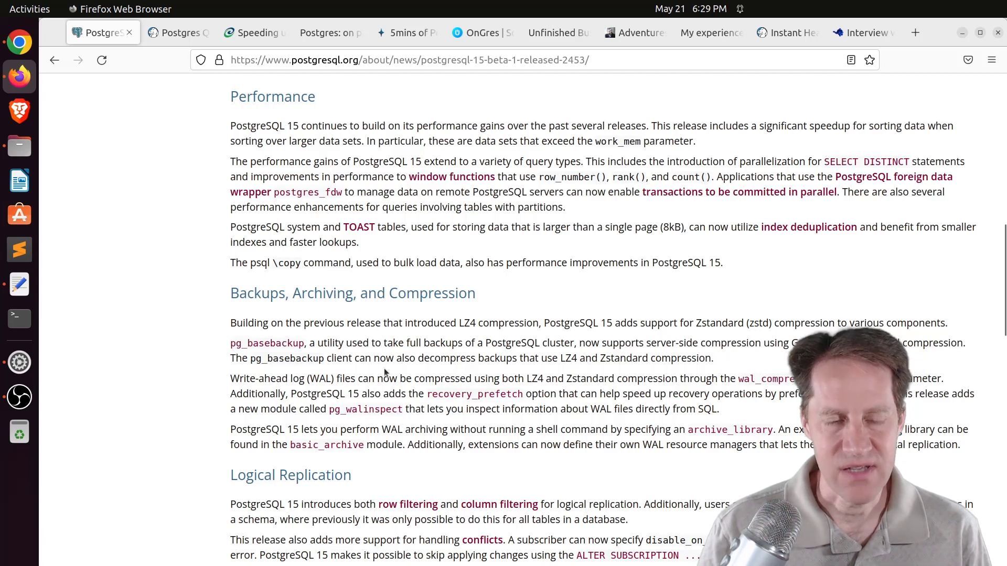
mouse_move(548, 399)
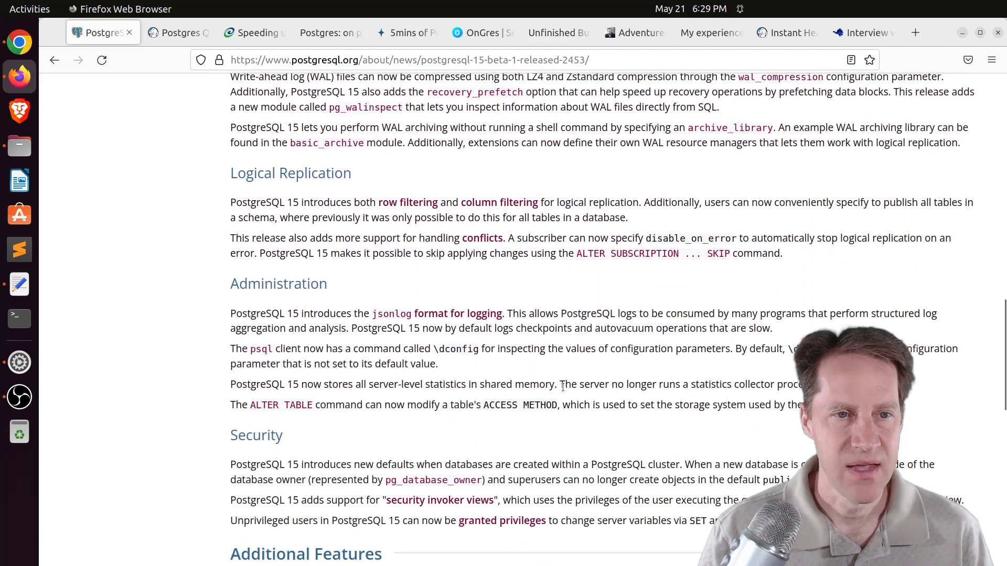
scroll("down", 3)
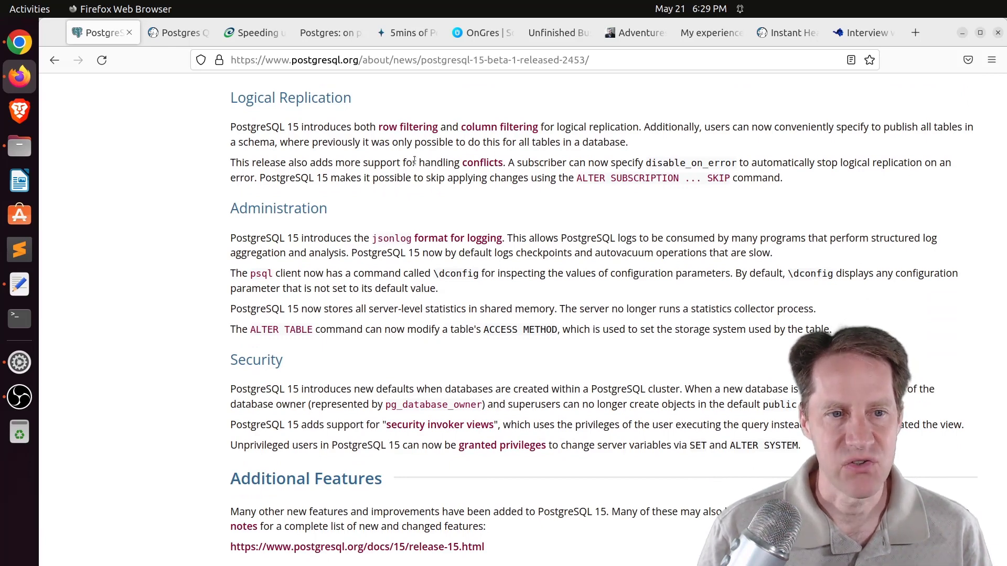
mouse_move(435, 217)
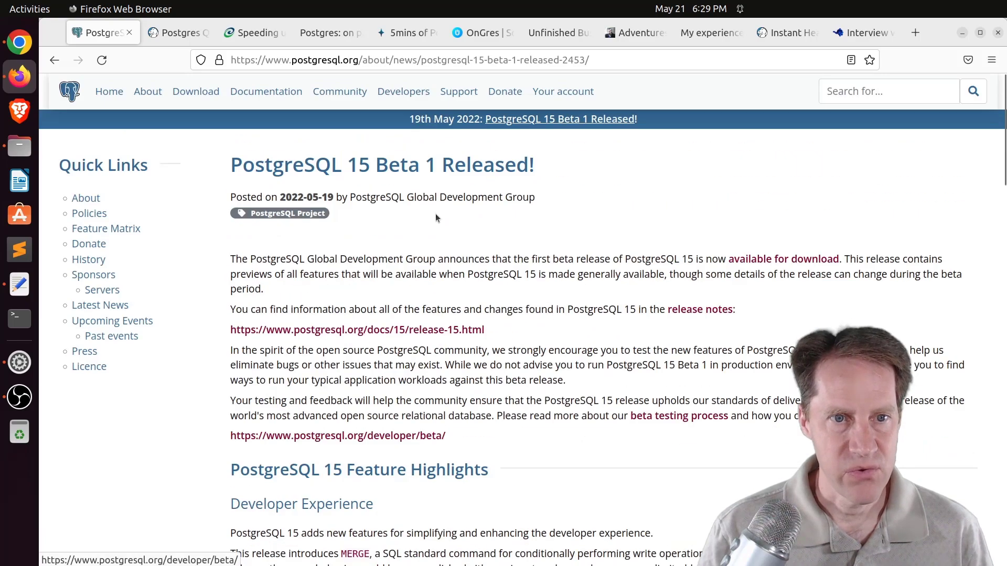
mouse_move(472, 293)
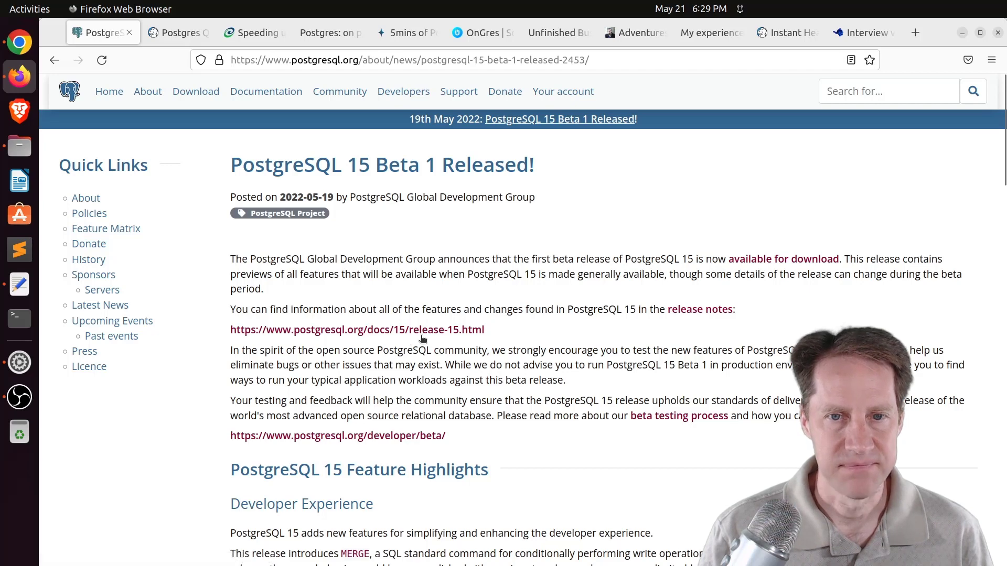
left_click(179, 32)
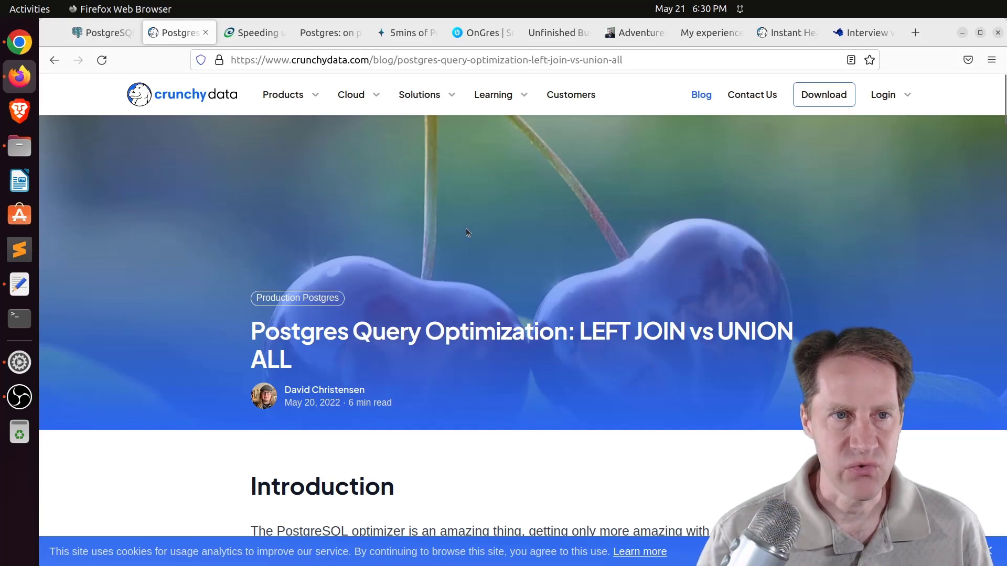
Read 'The issue' section and highlight the COALESCE(...) expression in the slow LEFT JOIN query
scroll("down", 3)
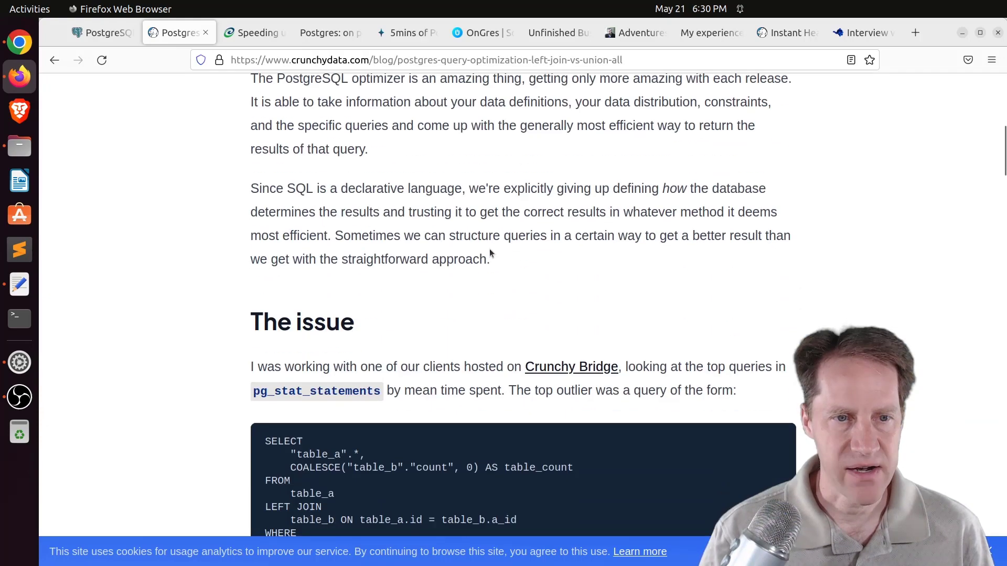
scroll("down", 3)
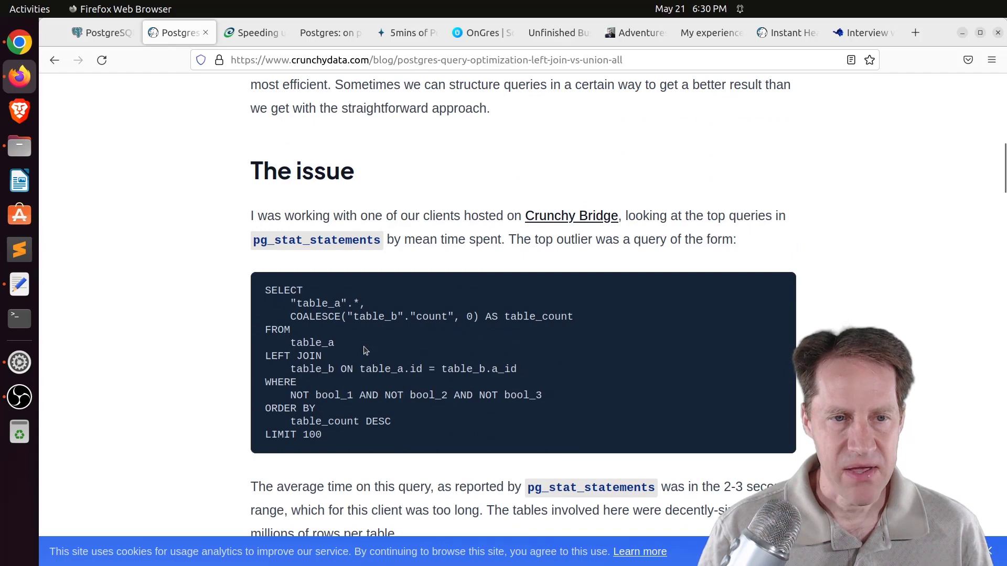
mouse_move(372, 356)
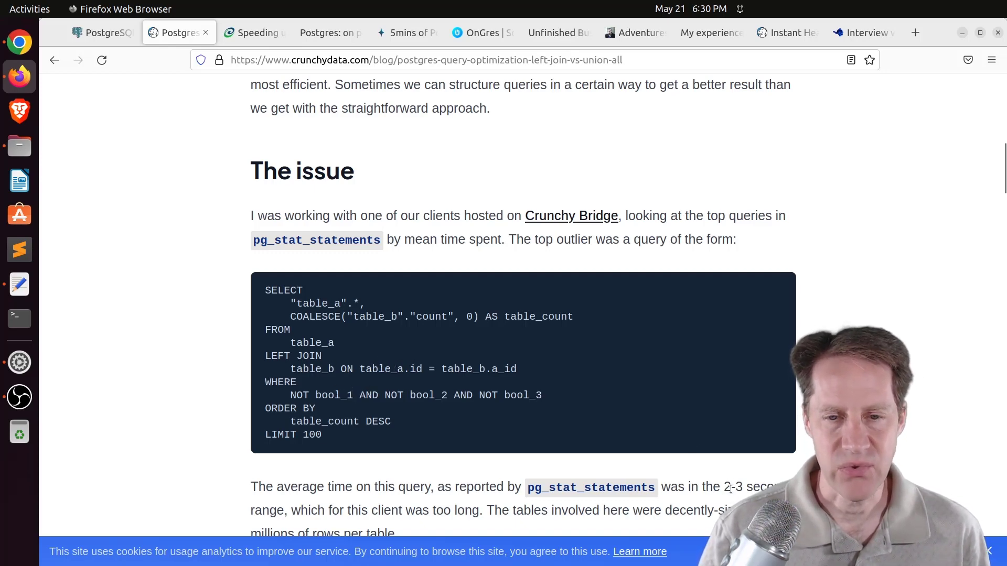
mouse_move(381, 288)
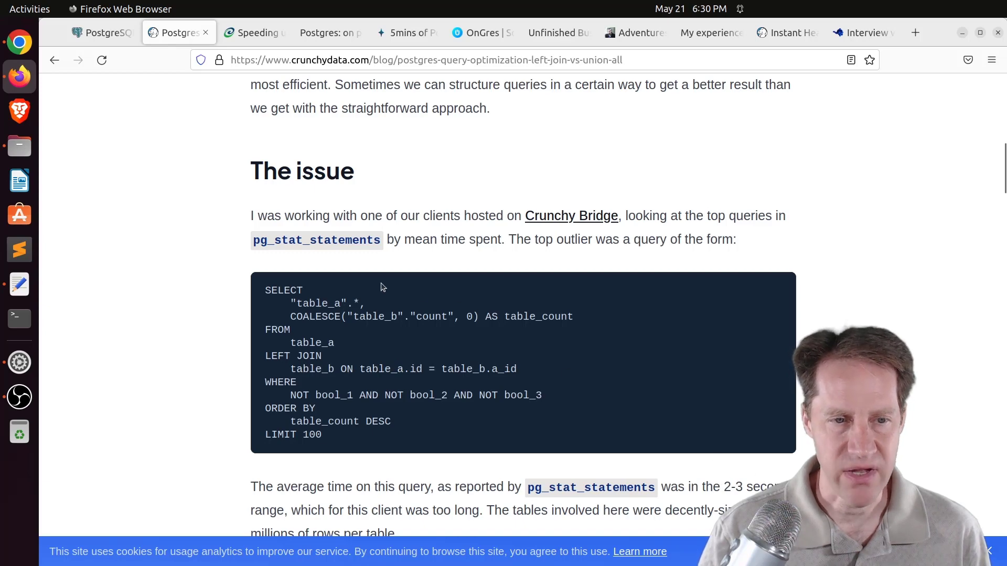
mouse_move(352, 358)
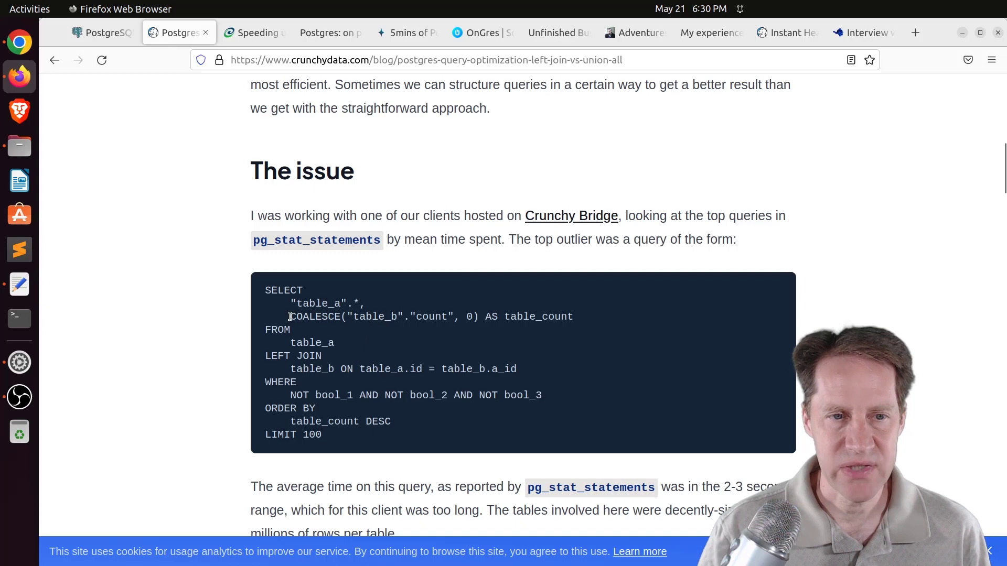
left_click_drag(289, 317, 477, 317)
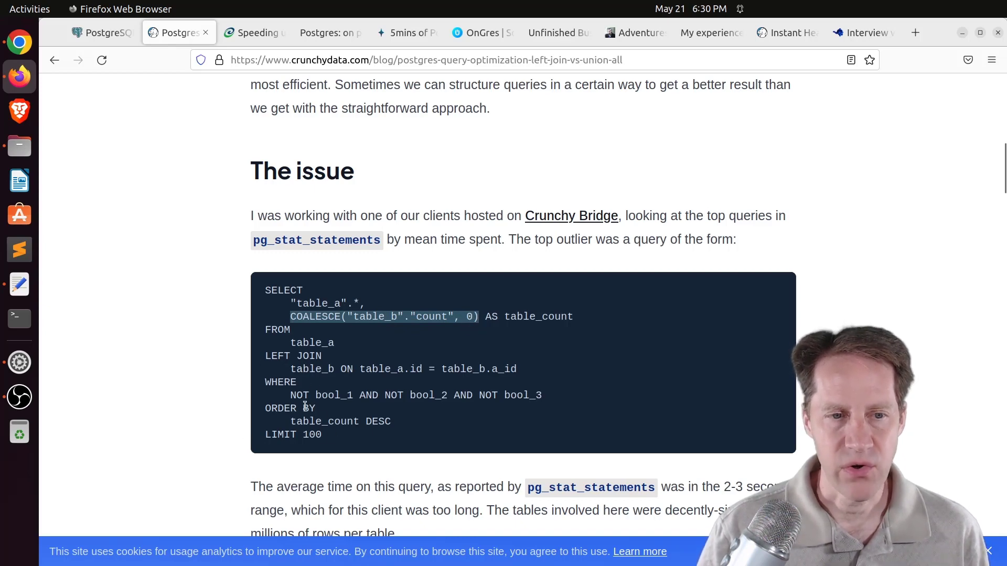
scroll("down", 3)
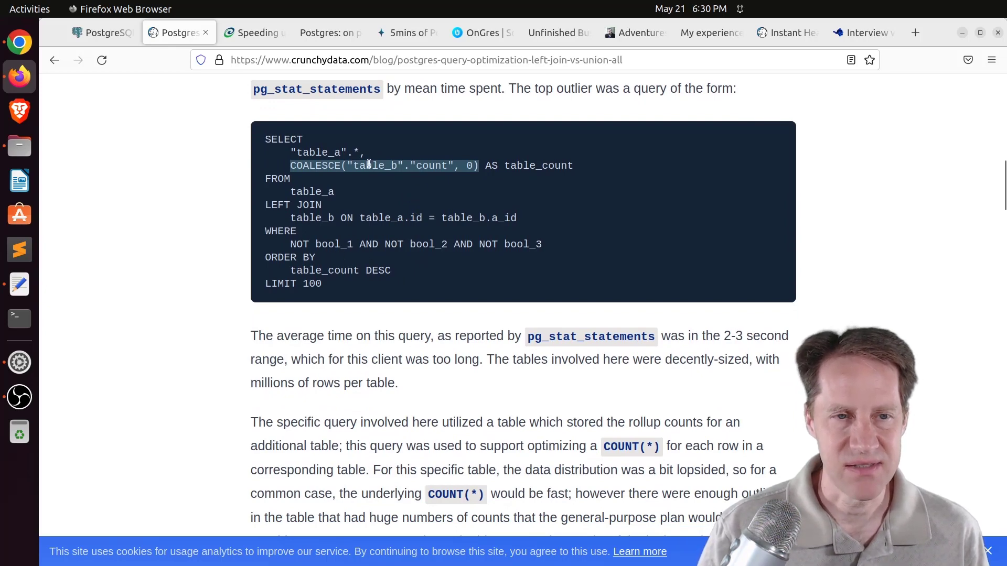
mouse_move(462, 301)
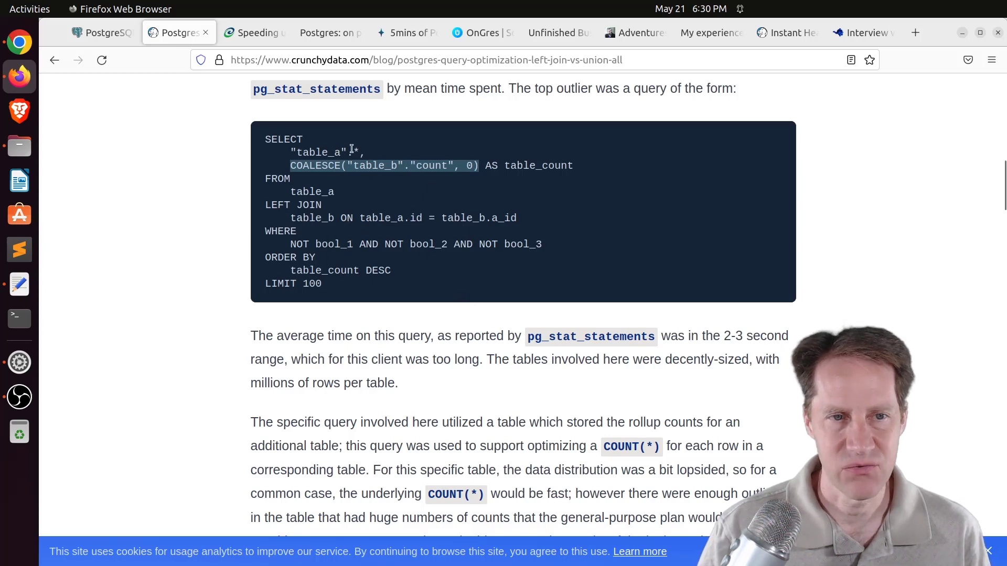
mouse_move(323, 241)
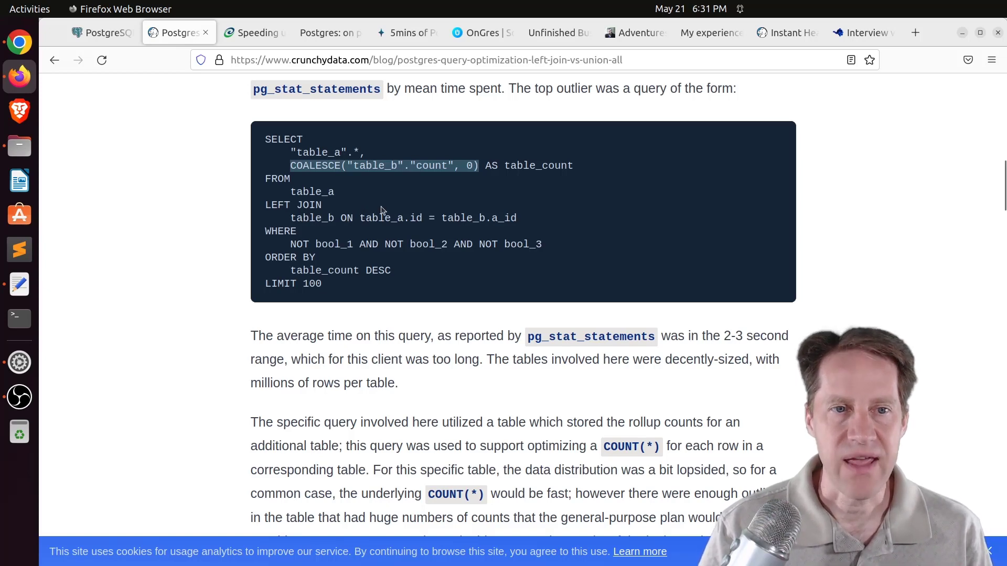
Highlight the whole intersection JOIN query, read the anti-join, and highlight UNION ALL in the combined query
scroll("down", 3)
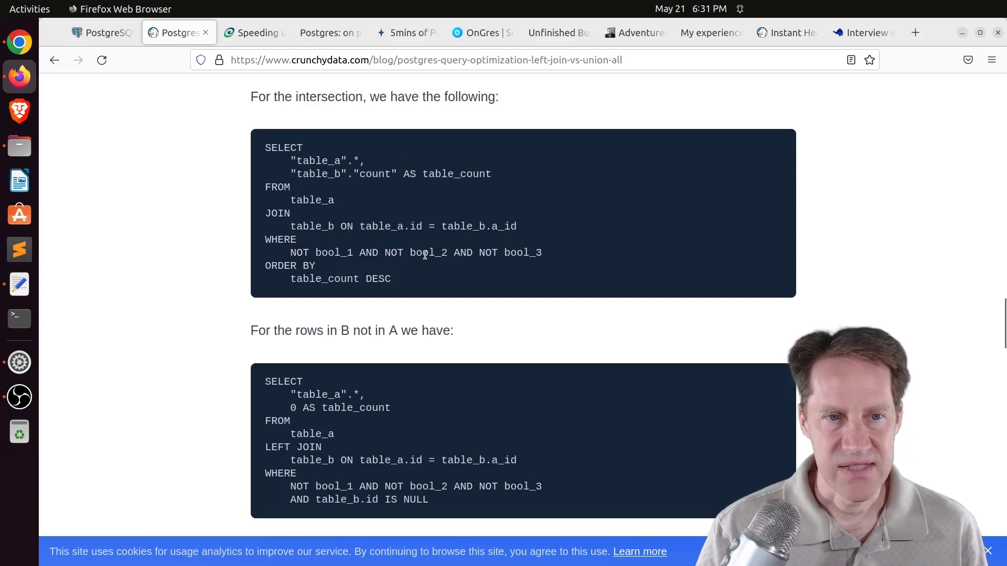
left_click_drag(265, 147, 391, 280)
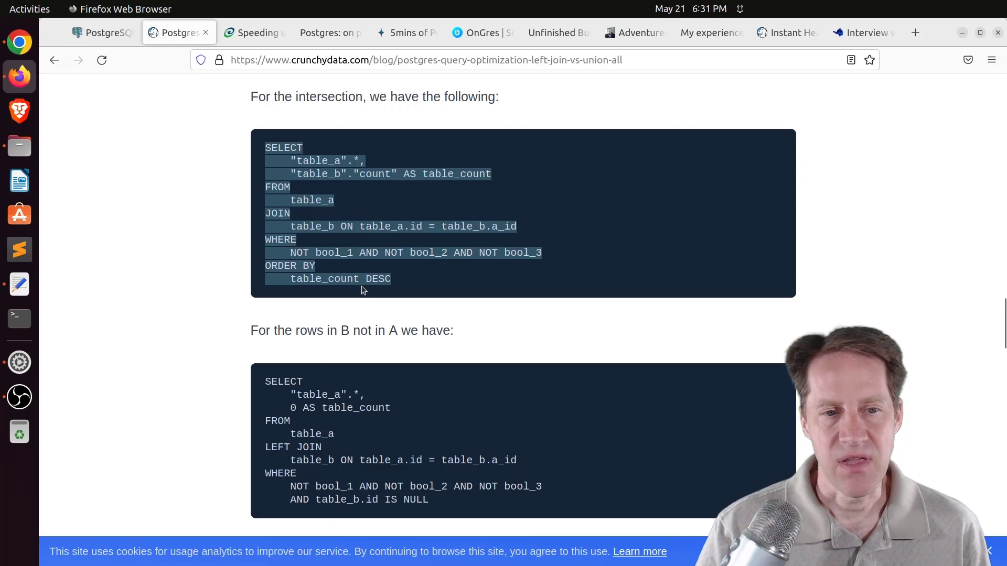
scroll("down", 3)
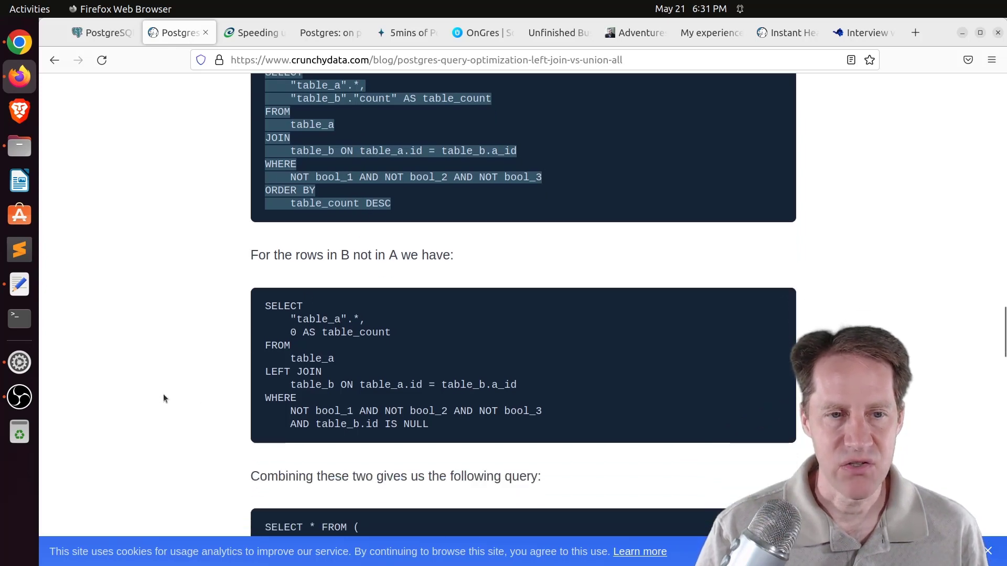
mouse_move(390, 367)
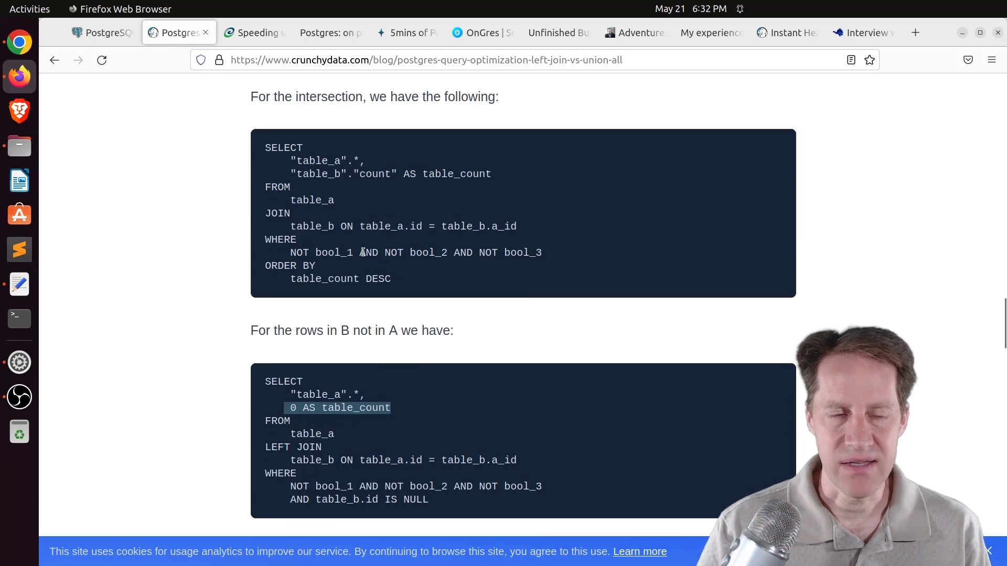
scroll("down", 3)
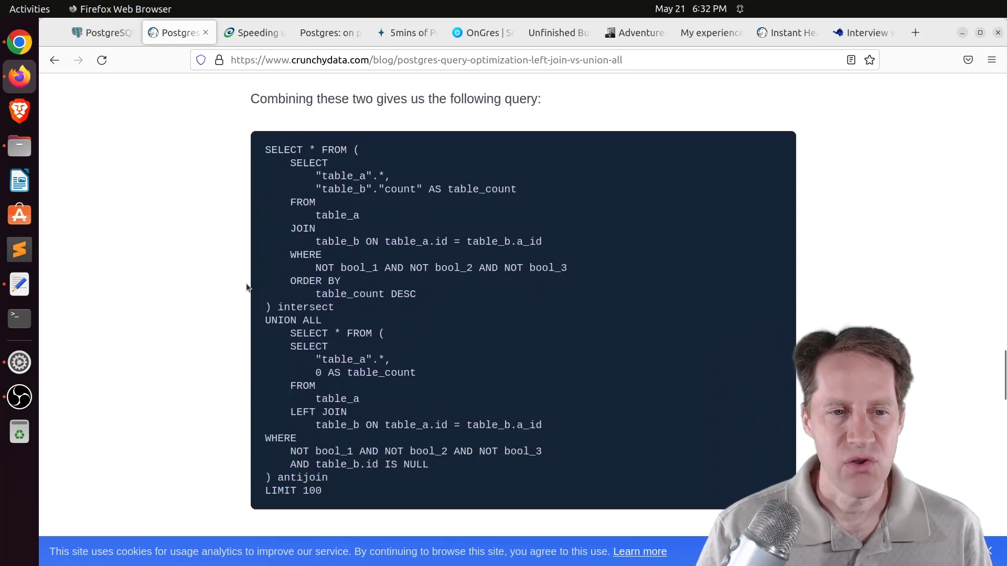
double_click(293, 321)
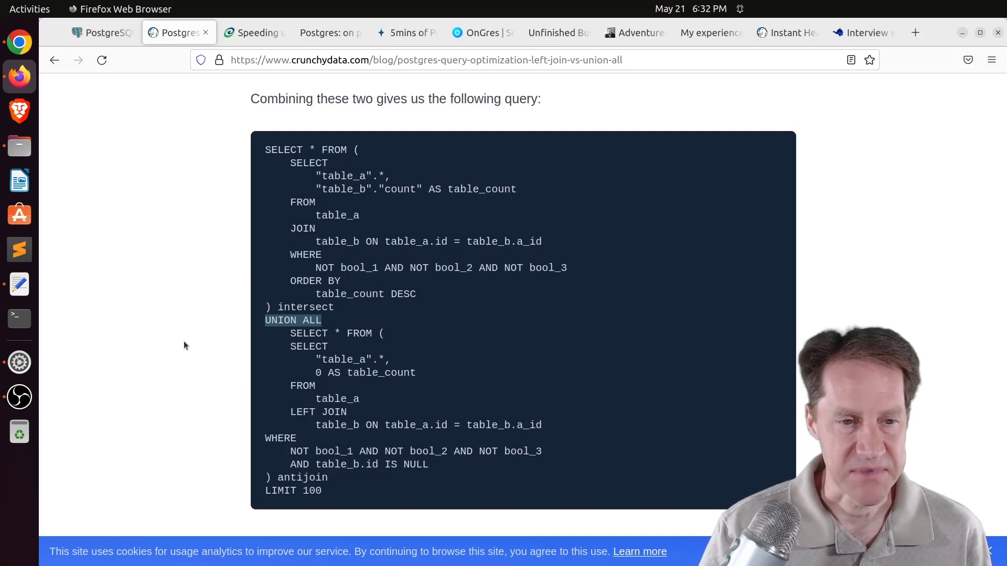
scroll("down", 3)
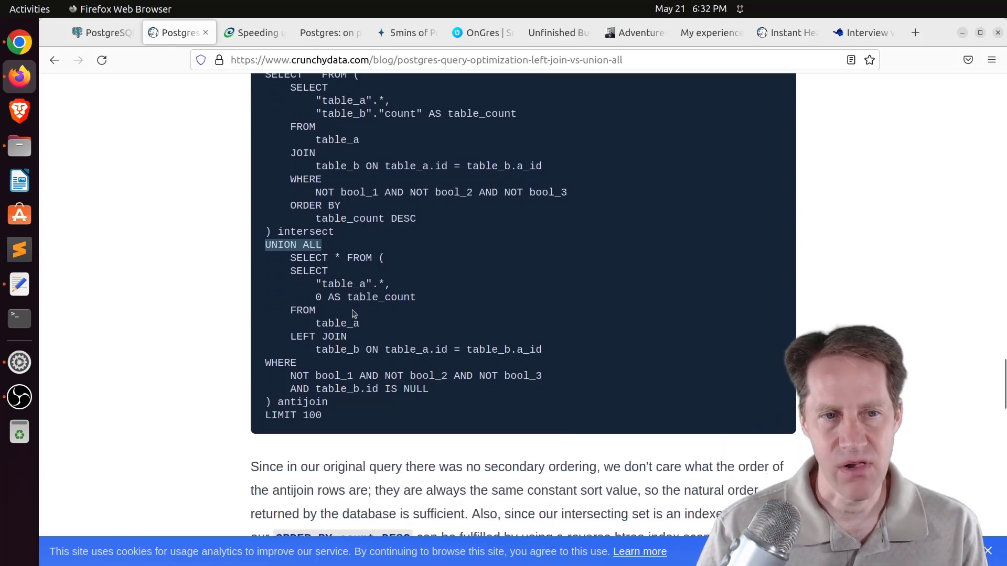
Read the faster EXPLAIN plan and conclusion, then switch to the Citus Data Postgres 15 sort performance tab
scroll("down", 3)
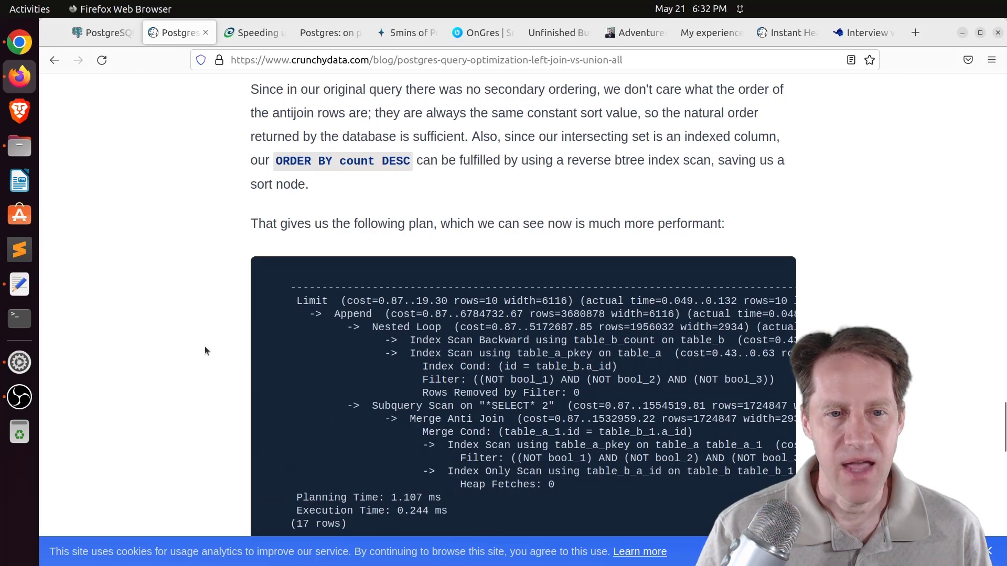
scroll("down", 3)
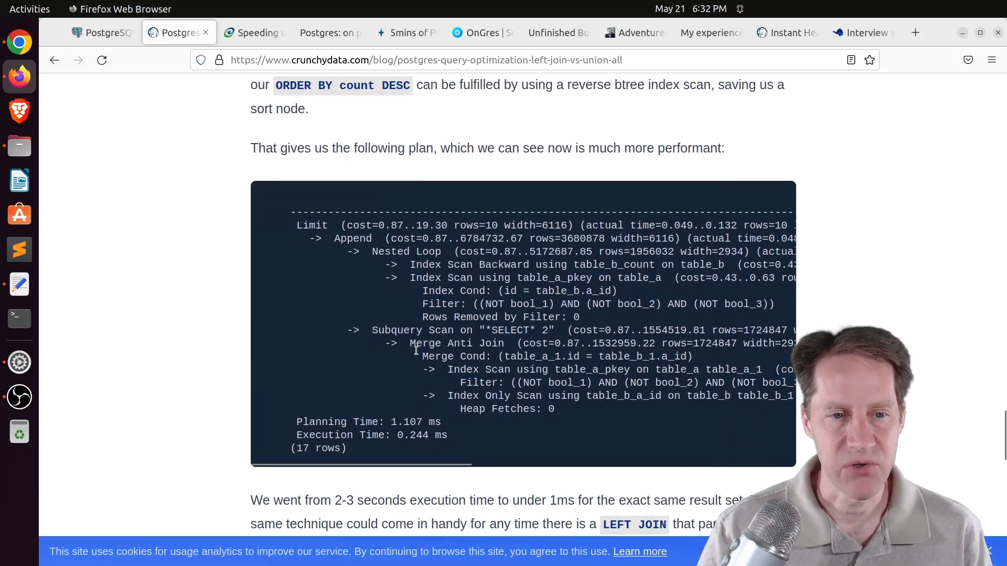
mouse_move(405, 448)
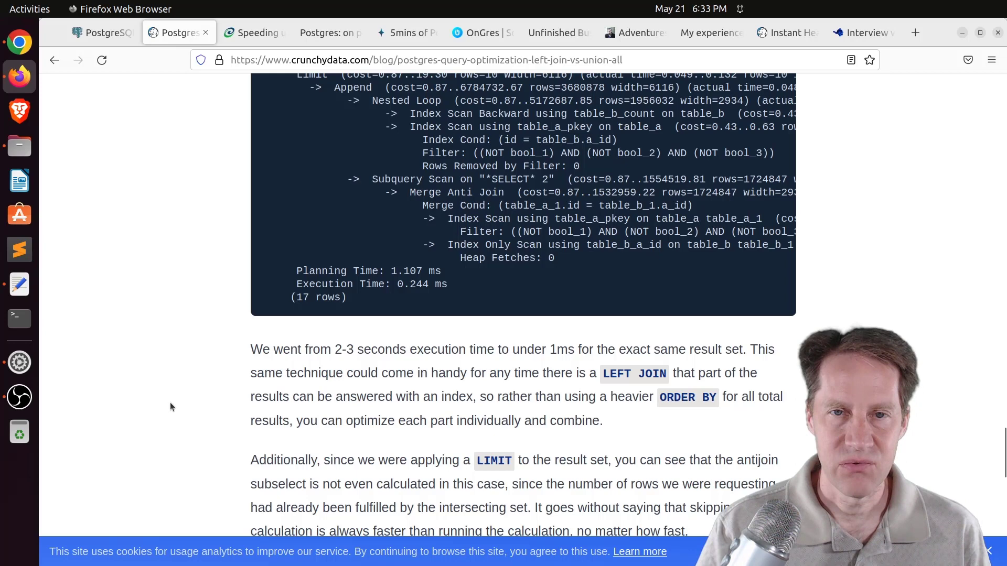
scroll("down", 3)
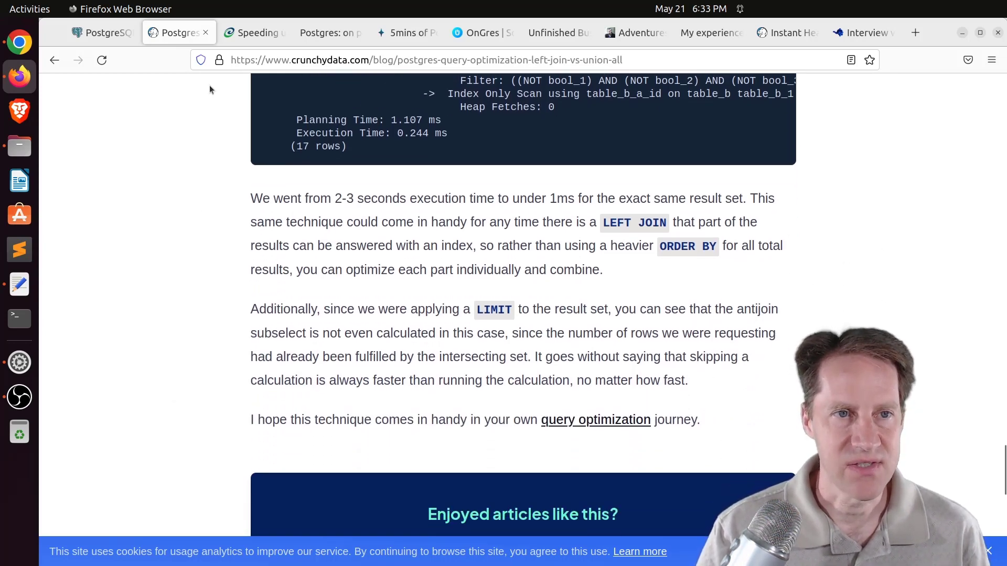
left_click(252, 32)
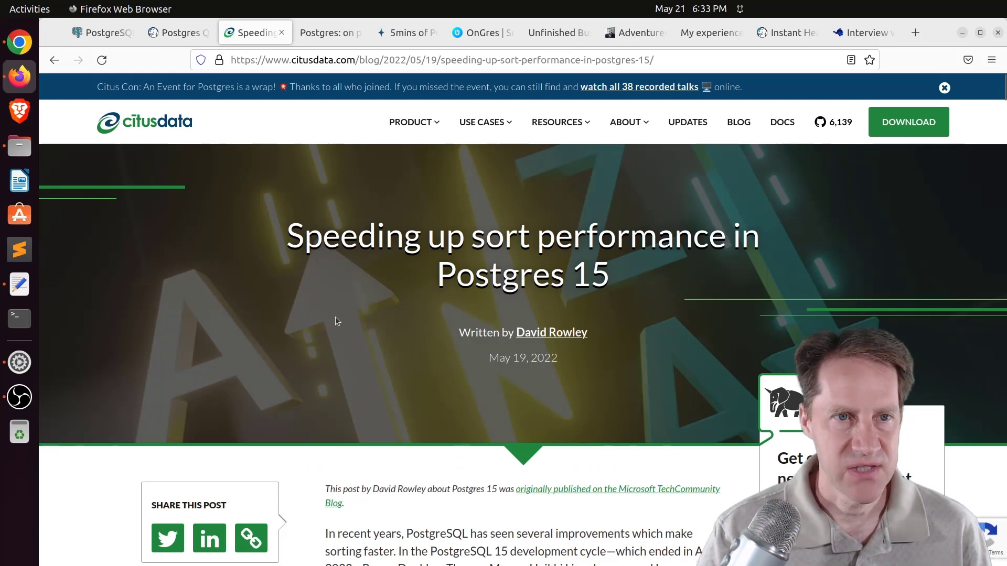
Read the sort performance intro into Change 1, highlighting the column name in the single-column sort query
scroll("down", 3)
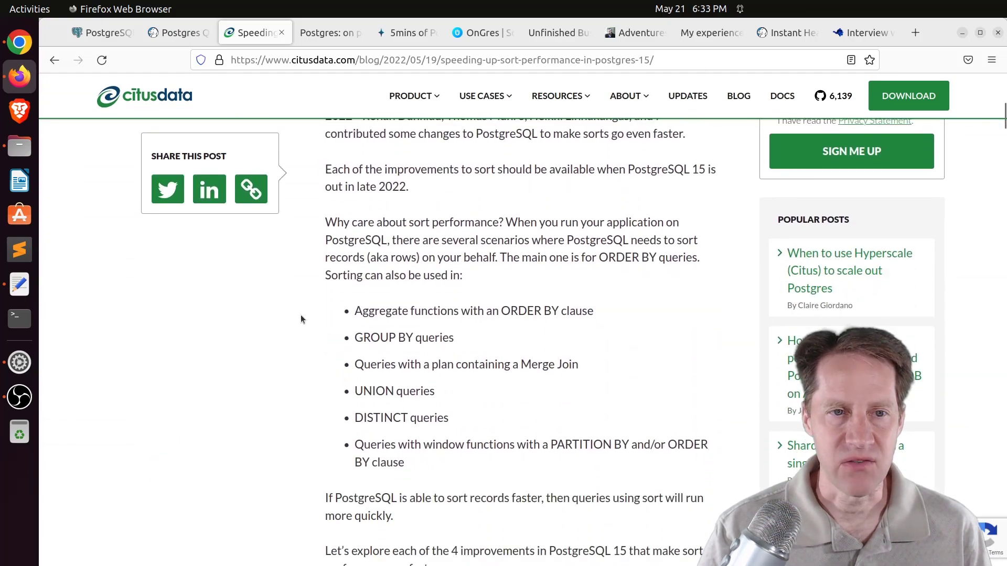
scroll("down", 3)
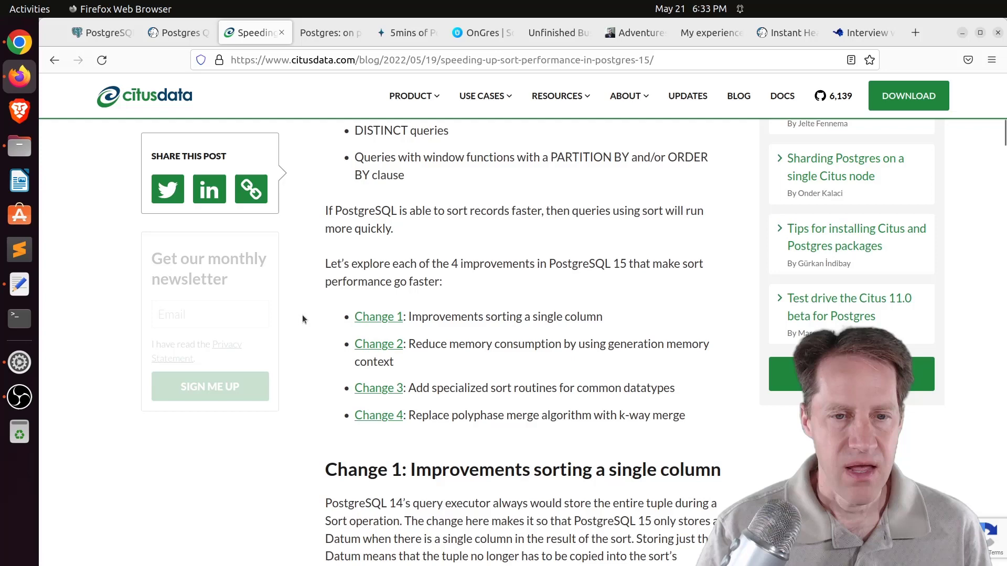
scroll("down", 3)
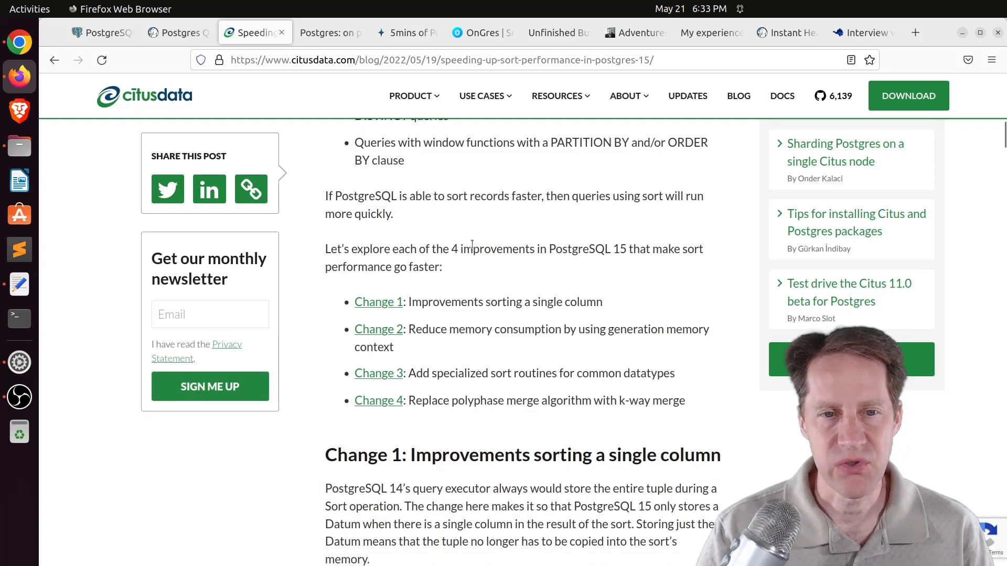
scroll("down", 3)
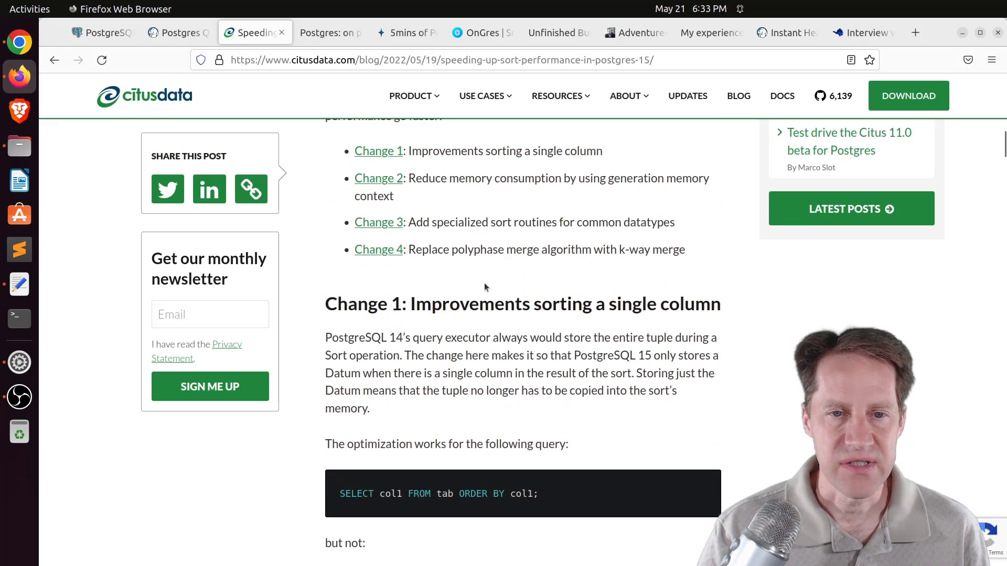
scroll("down", 3)
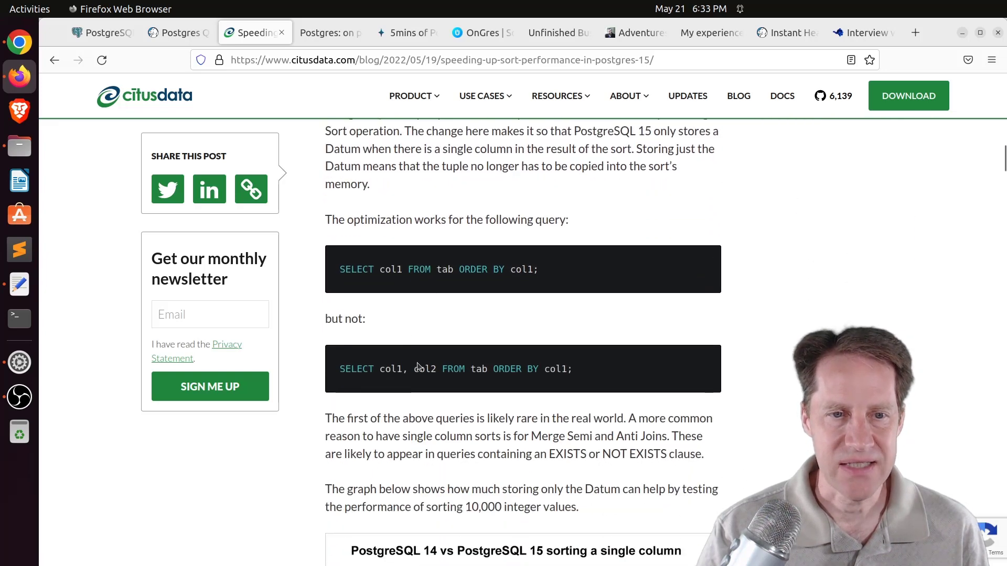
scroll("down", 3)
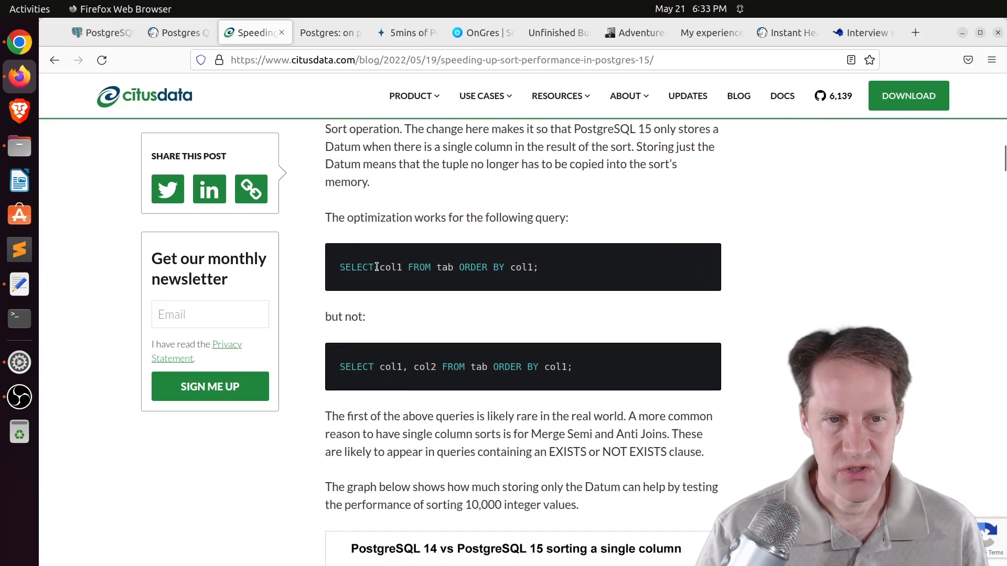
double_click(390, 268)
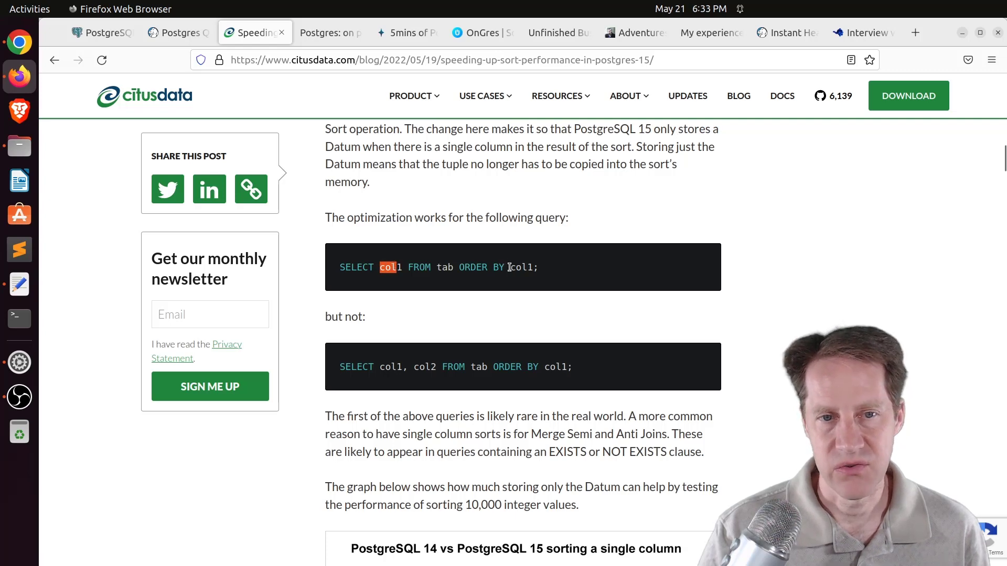
Read Figure 1's 26% faster single-column sort chart down to the Change 2 heading
scroll("down", 3)
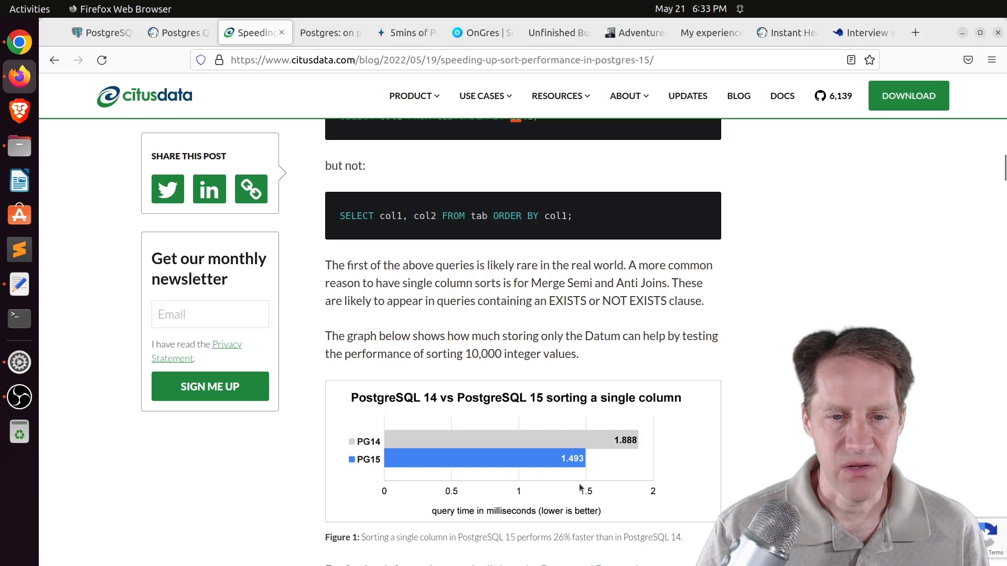
mouse_move(534, 446)
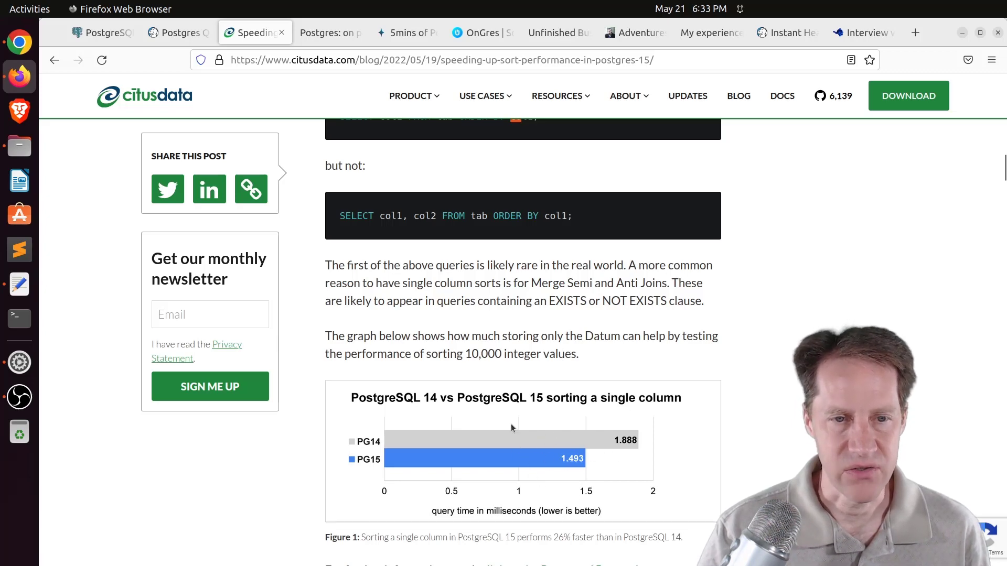
scroll("down", 3)
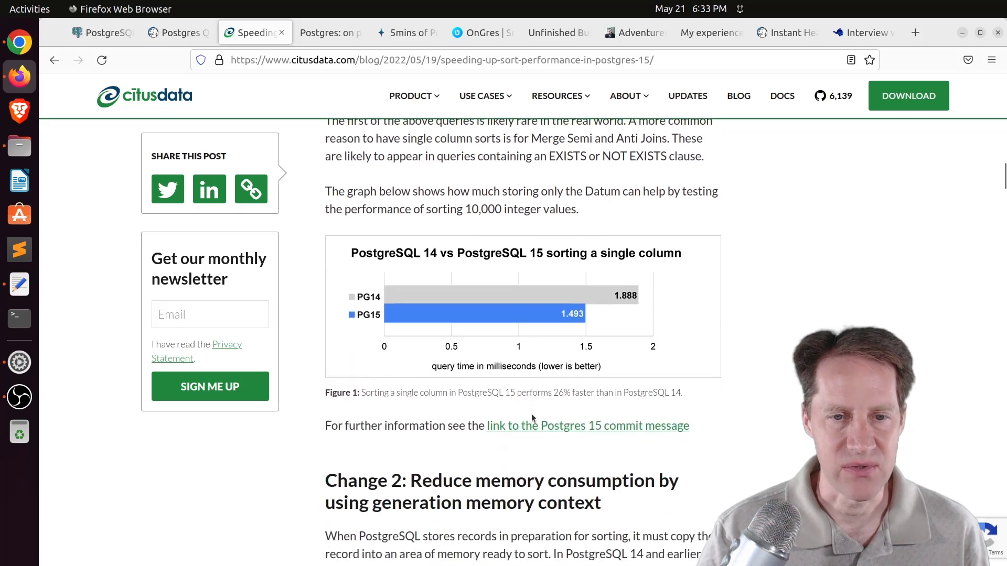
scroll("down", 3)
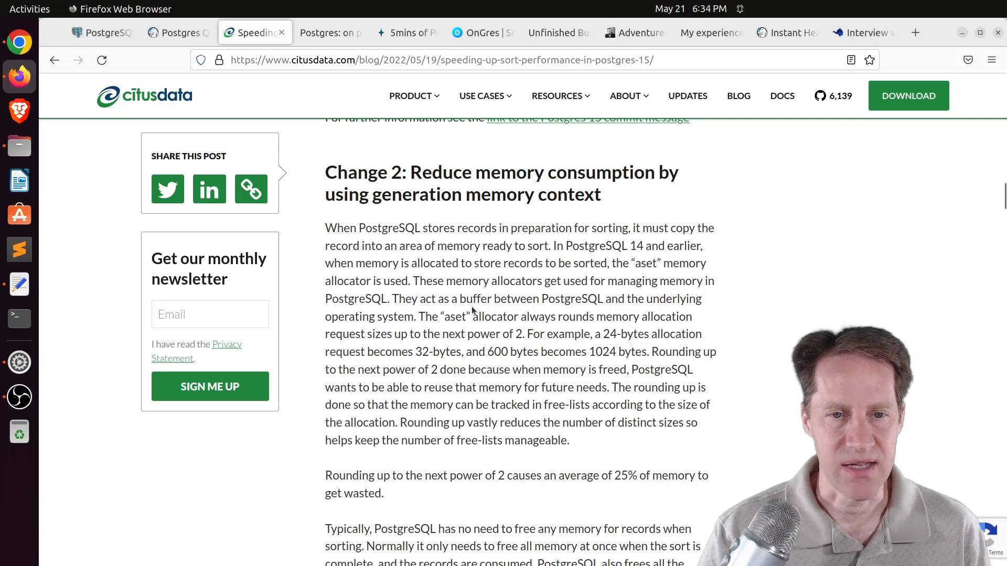
Read Change 2 on generation memory context and Figure 2's 3%–44% varying record size chart, reaching Change 3
scroll("down", 3)
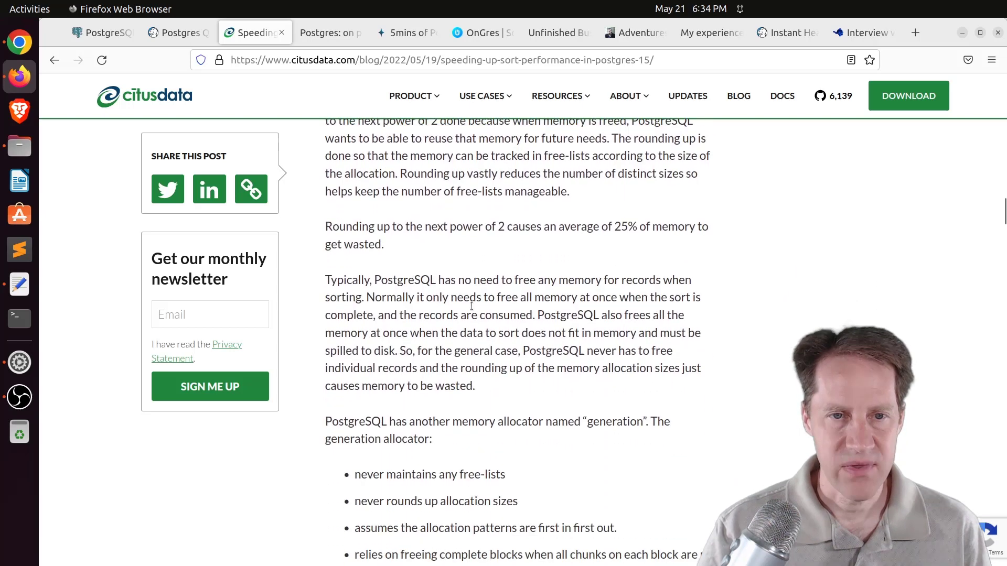
scroll("up", 3)
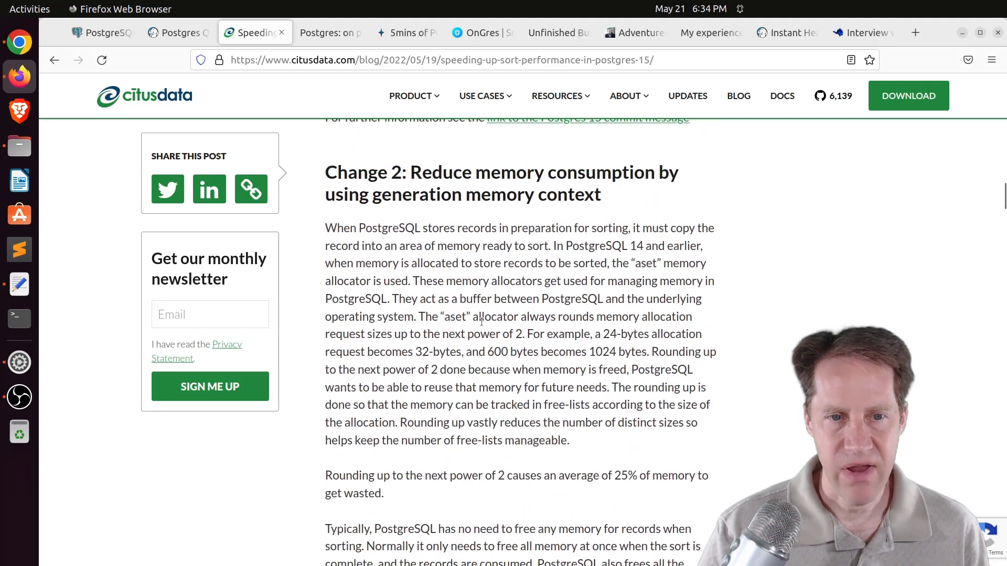
scroll("down", 3)
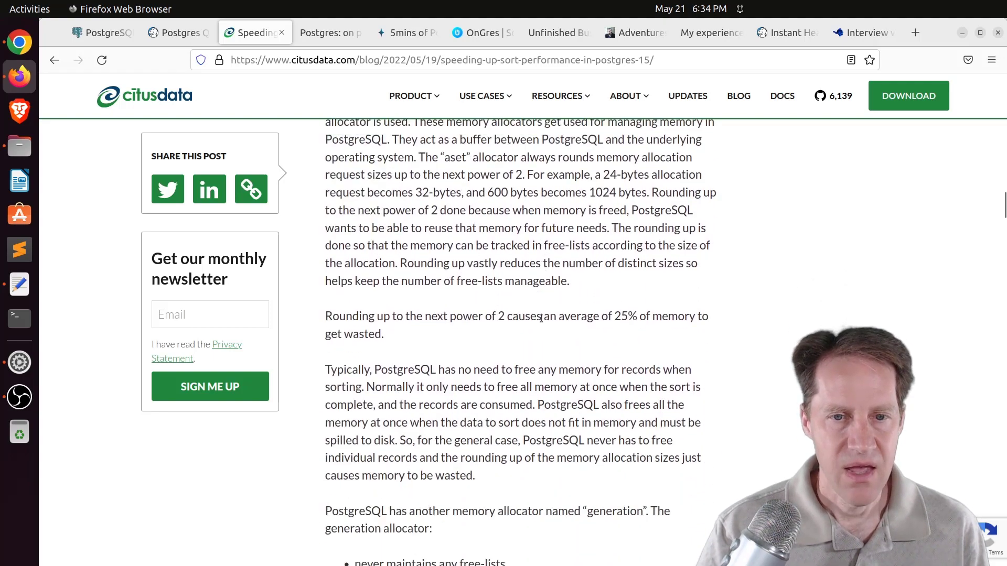
scroll("down", 3)
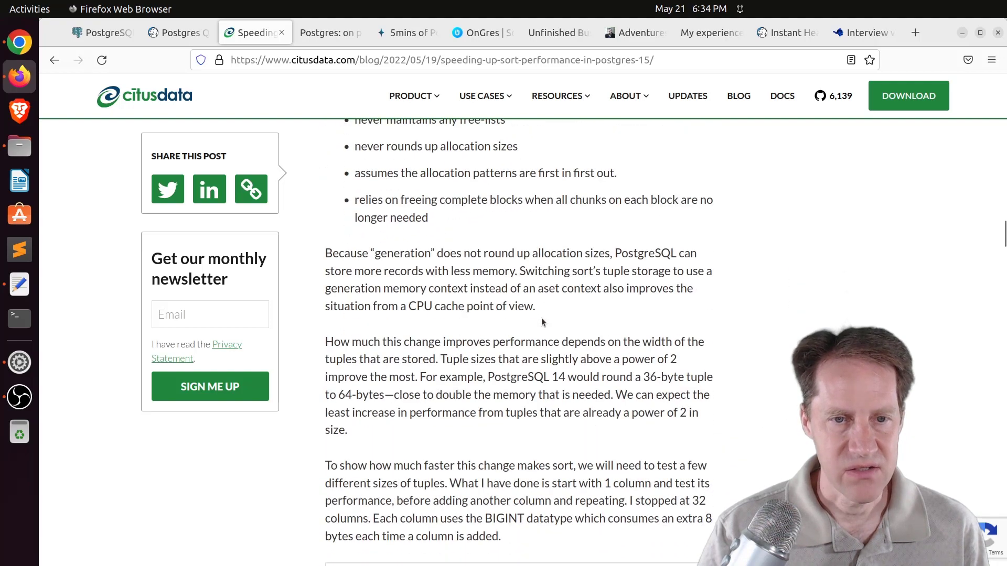
scroll("down", 3)
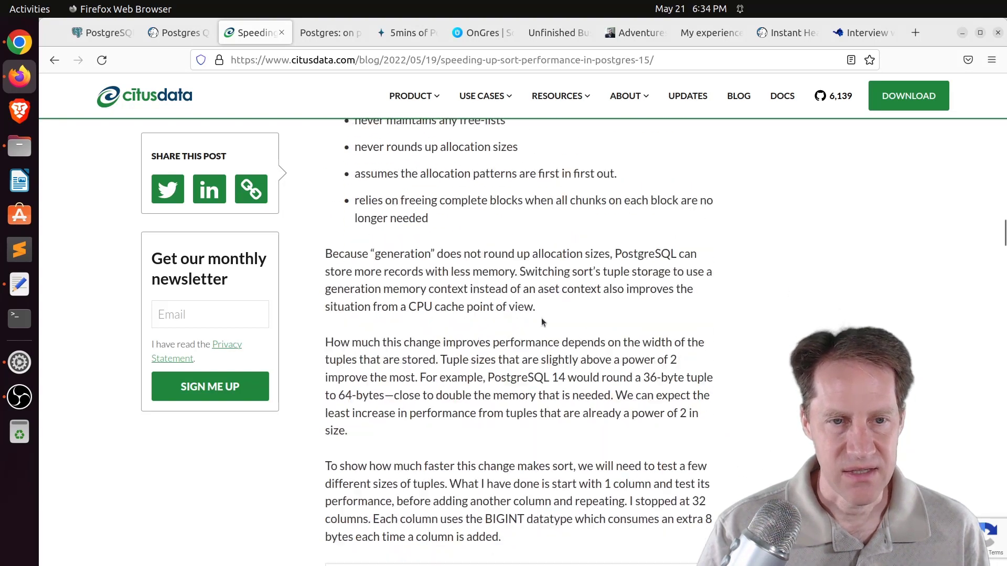
scroll("down", 3)
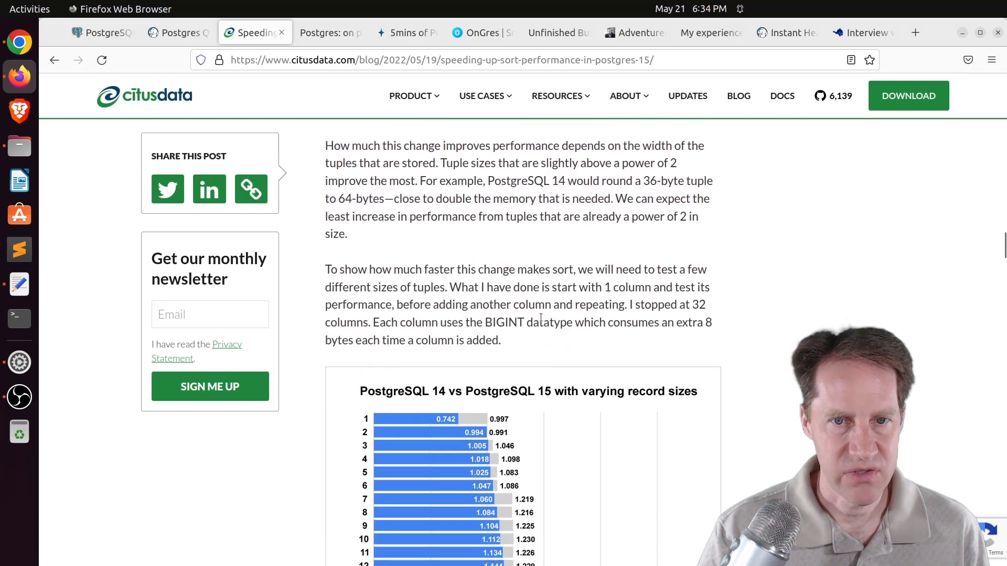
scroll("down", 3)
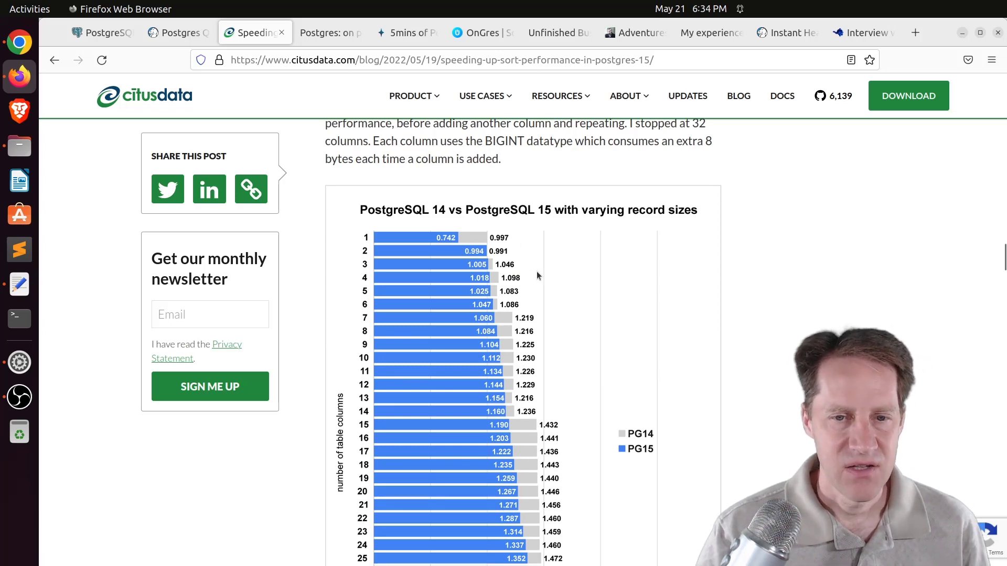
scroll("down", 3)
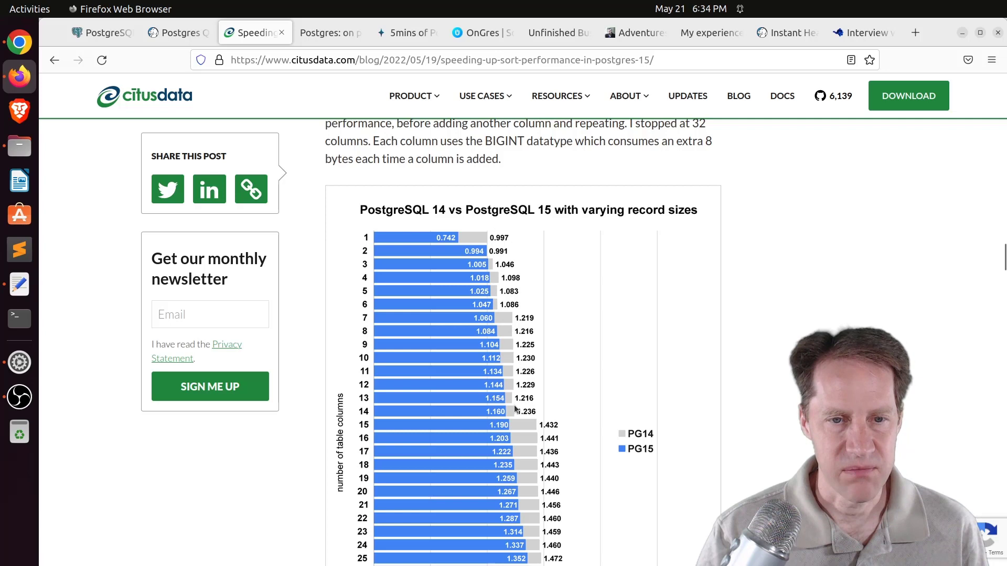
scroll("down", 3)
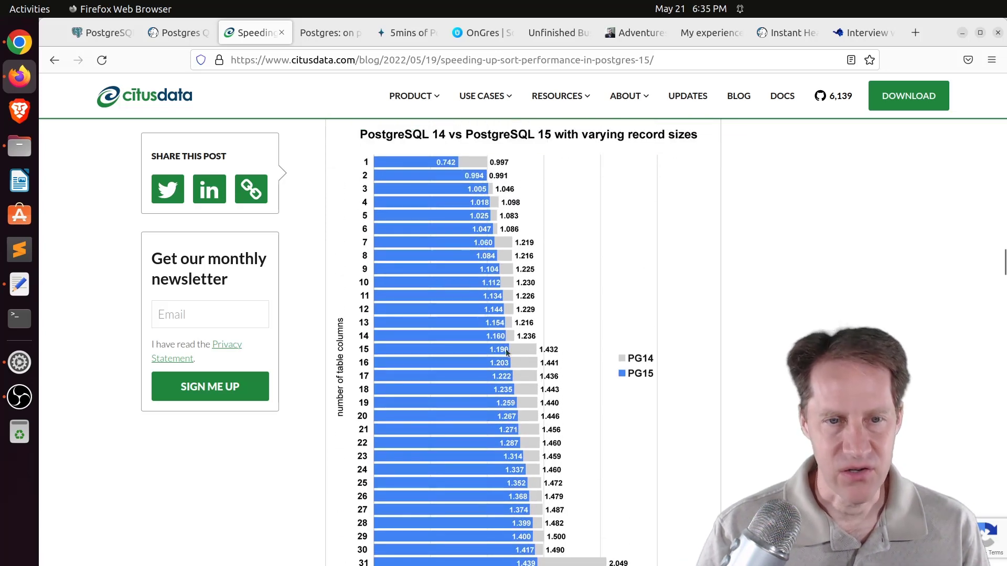
scroll("down", 3)
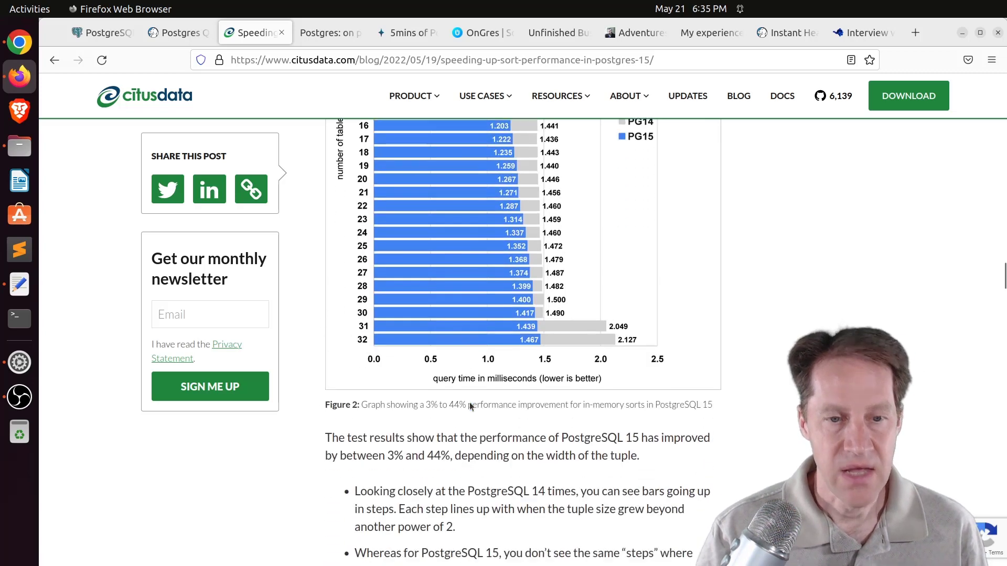
scroll("down", 3)
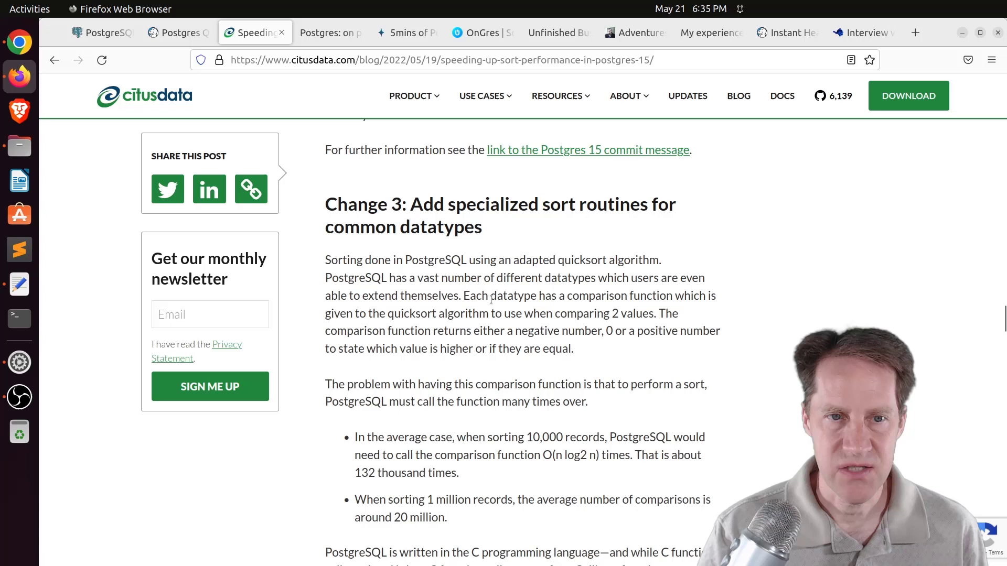
Read Change 3 on specialized quicksort routines and Figure 3's in-memory sort chart until Change 4 is at the top
scroll("down", 3)
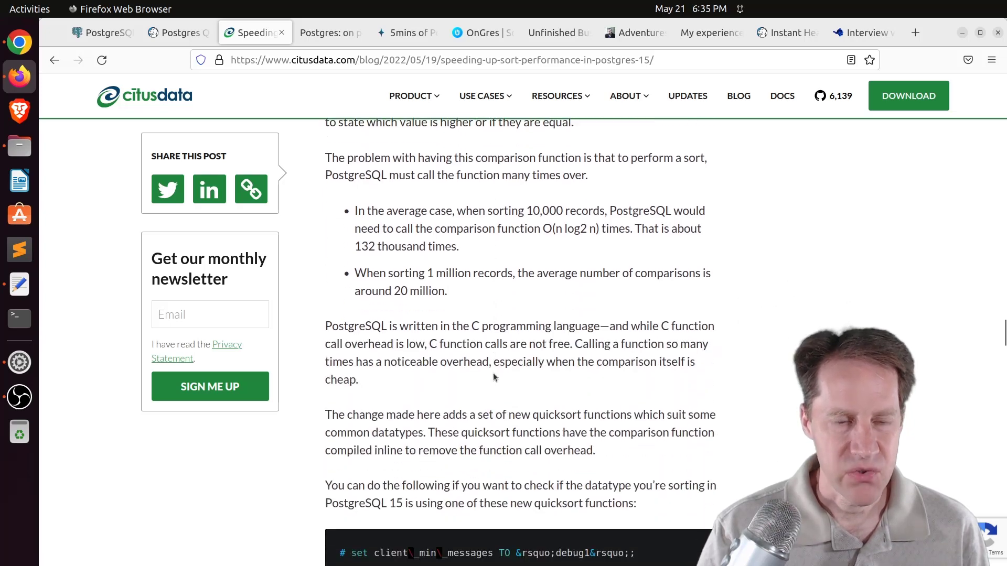
scroll("down", 3)
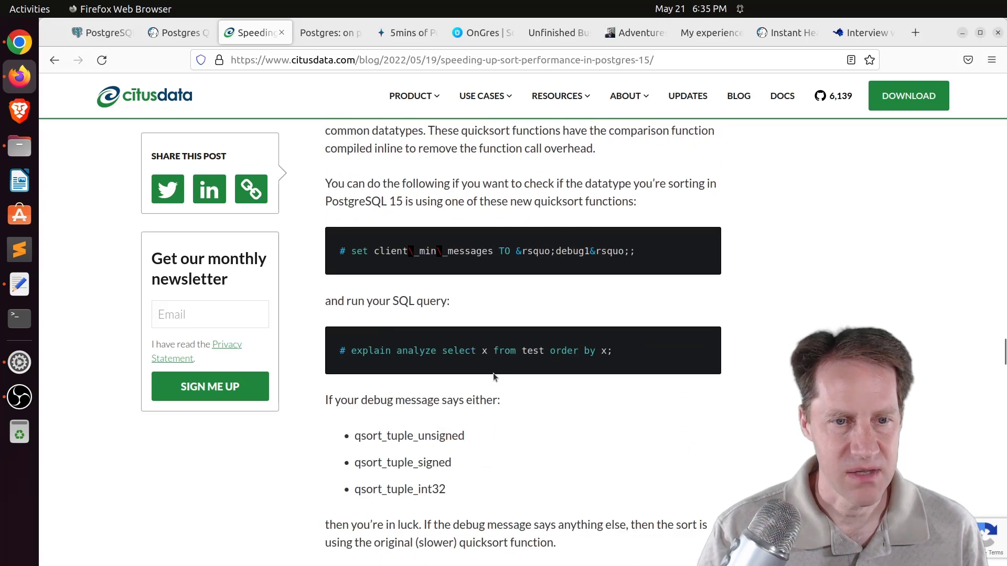
scroll("down", 3)
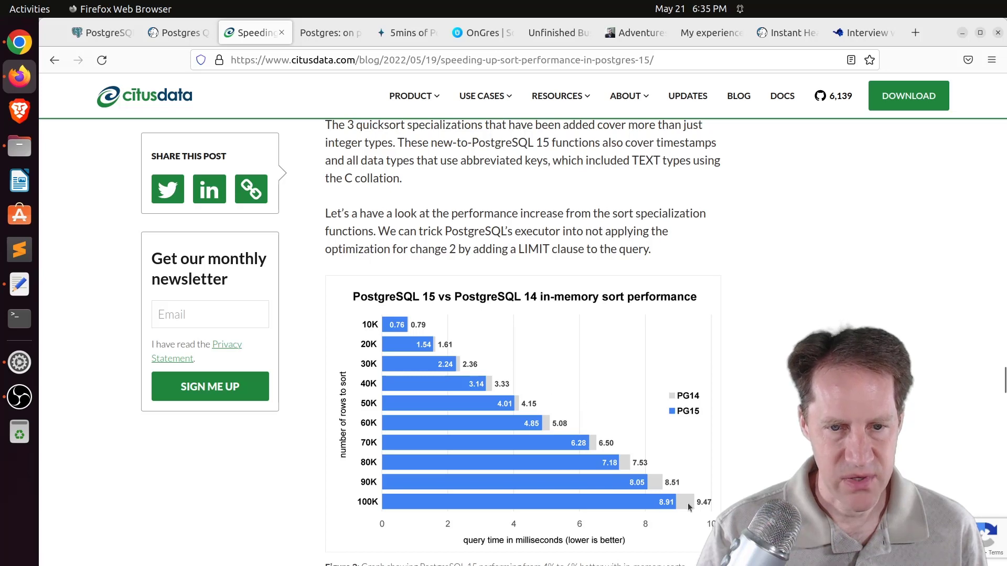
scroll("down", 3)
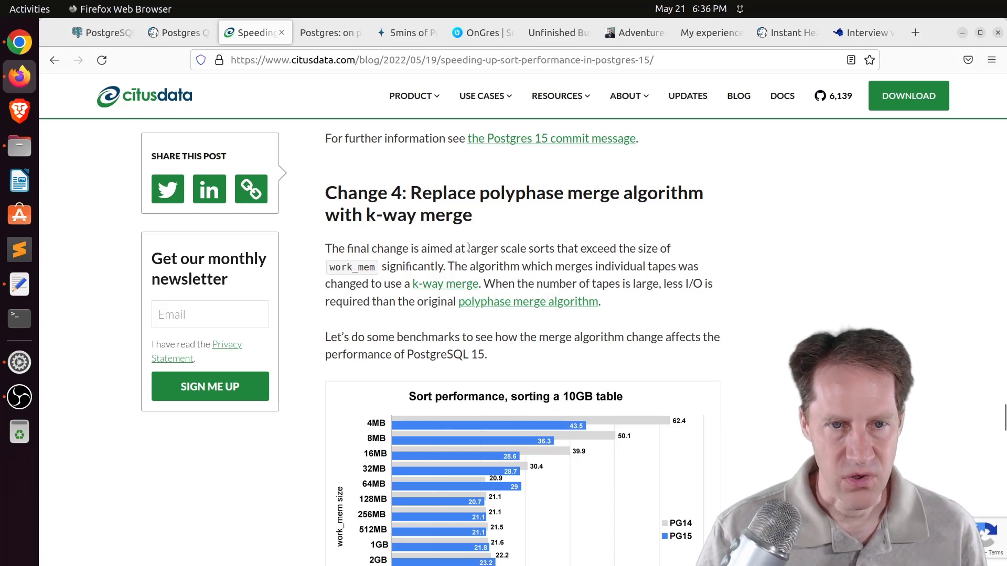
Highlight the phrase about sorts exceeding work_mem, then read past Figure 4's k-way merge chart to the Future Work section
left_click_drag(468, 249, 421, 265)
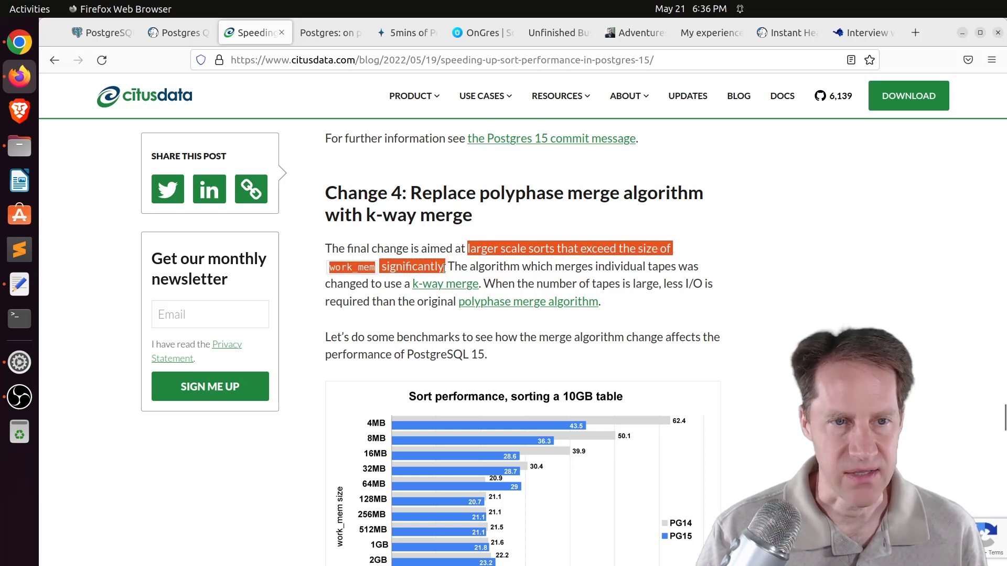
scroll("down", 3)
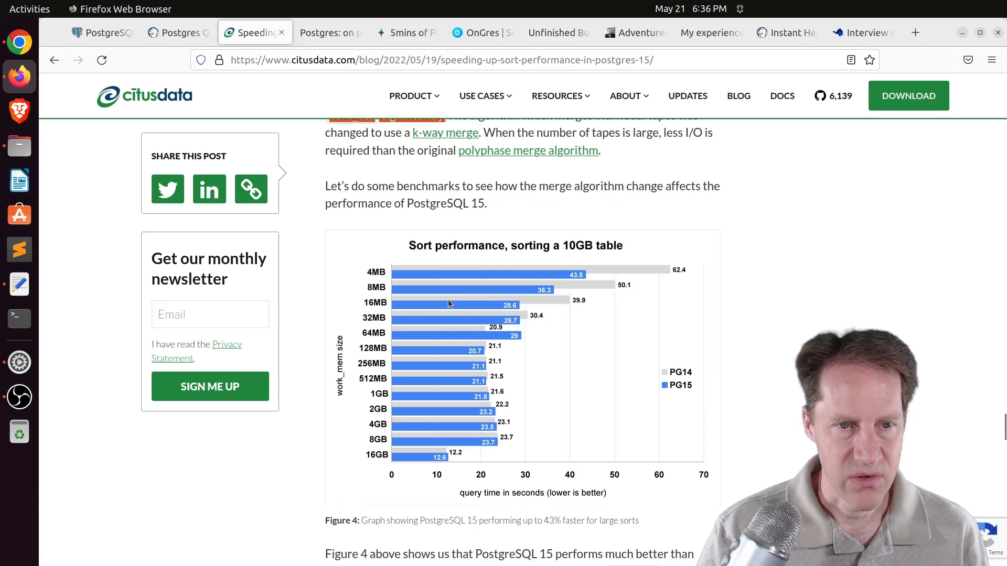
mouse_move(645, 263)
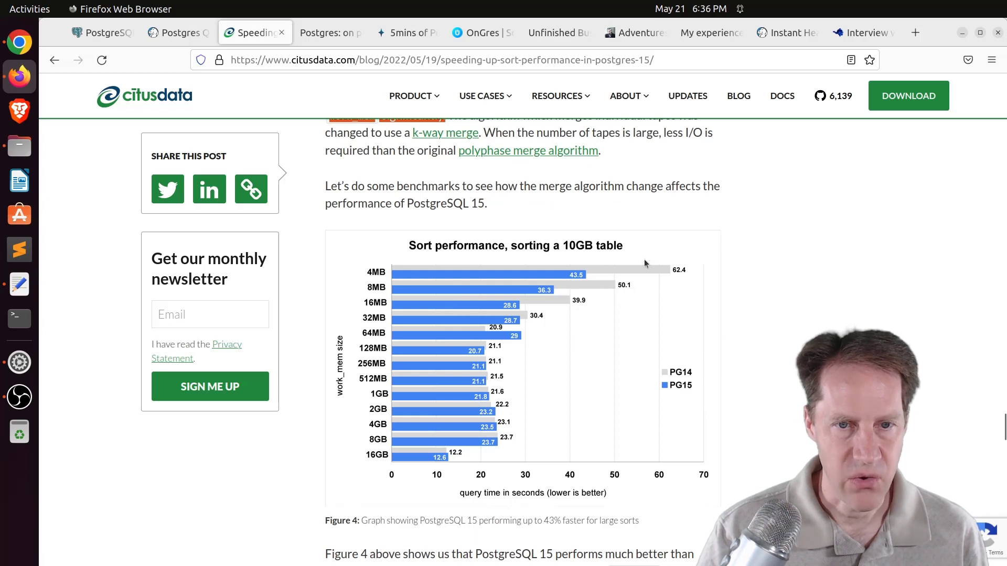
mouse_move(527, 308)
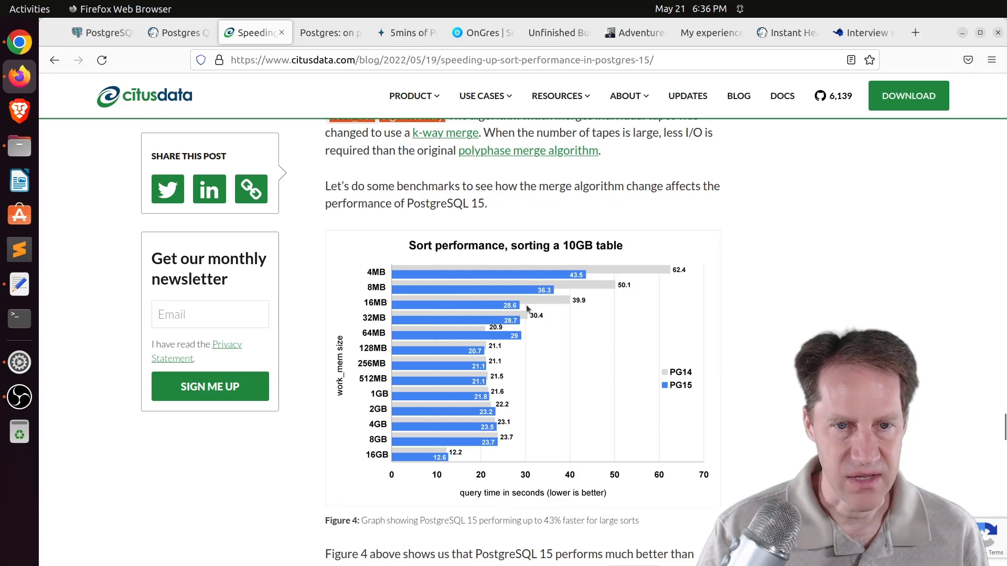
mouse_move(519, 275)
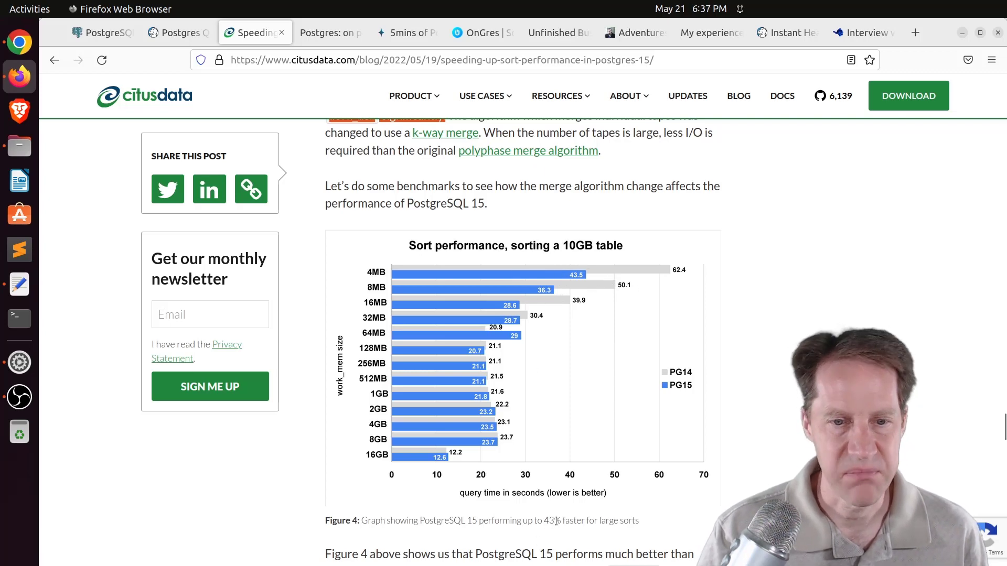
scroll("down", 3)
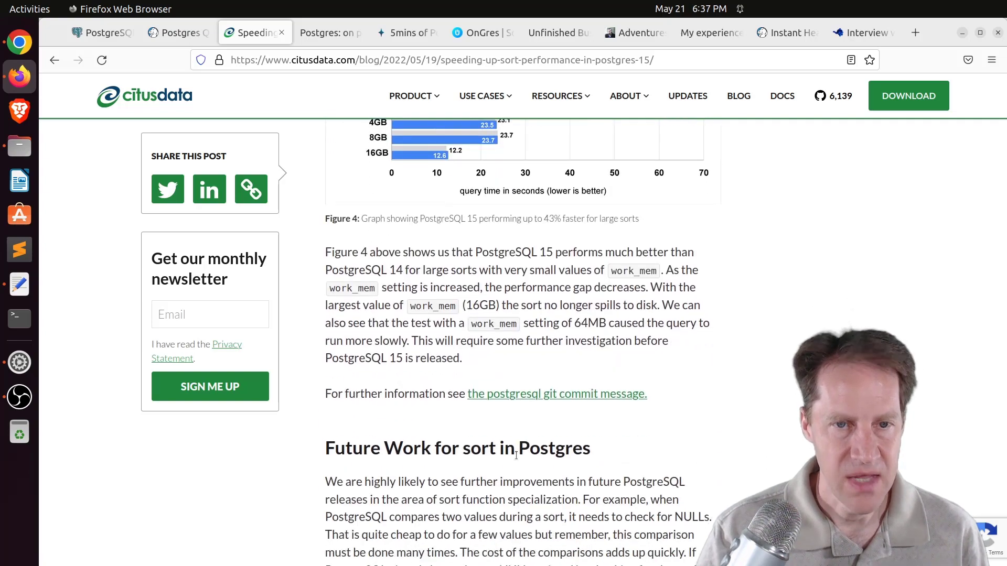
scroll("down", 3)
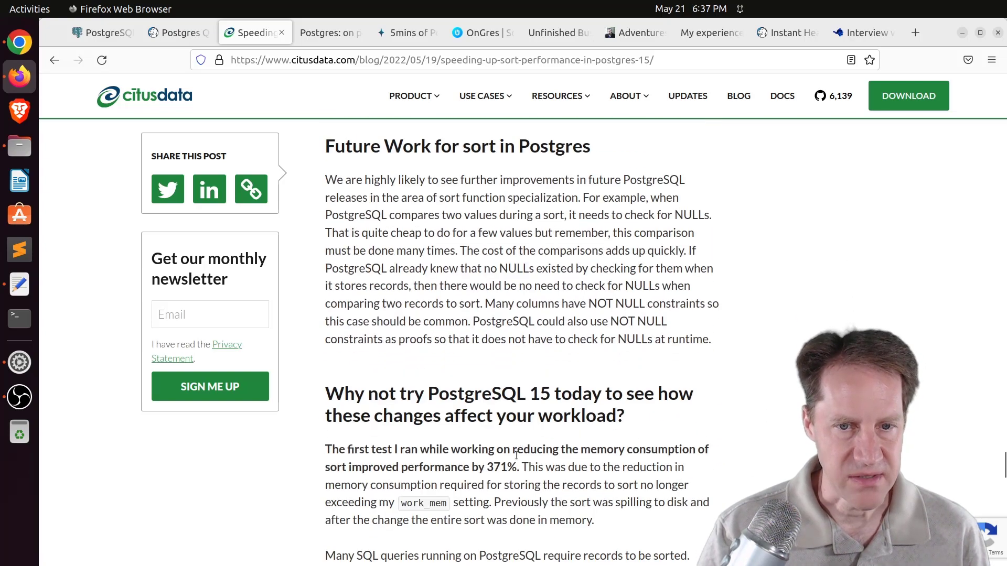
scroll("up", 3)
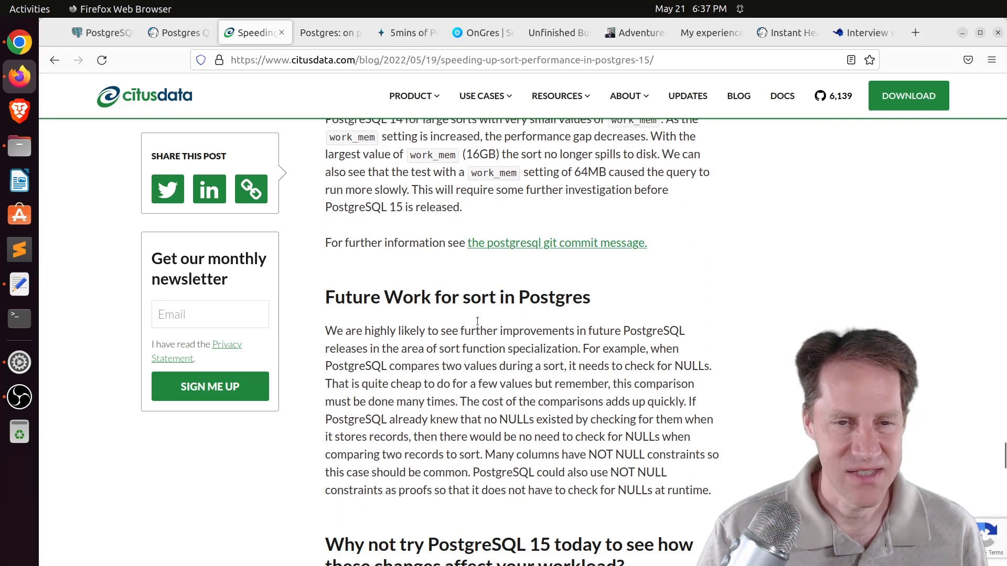
scroll("down", 3)
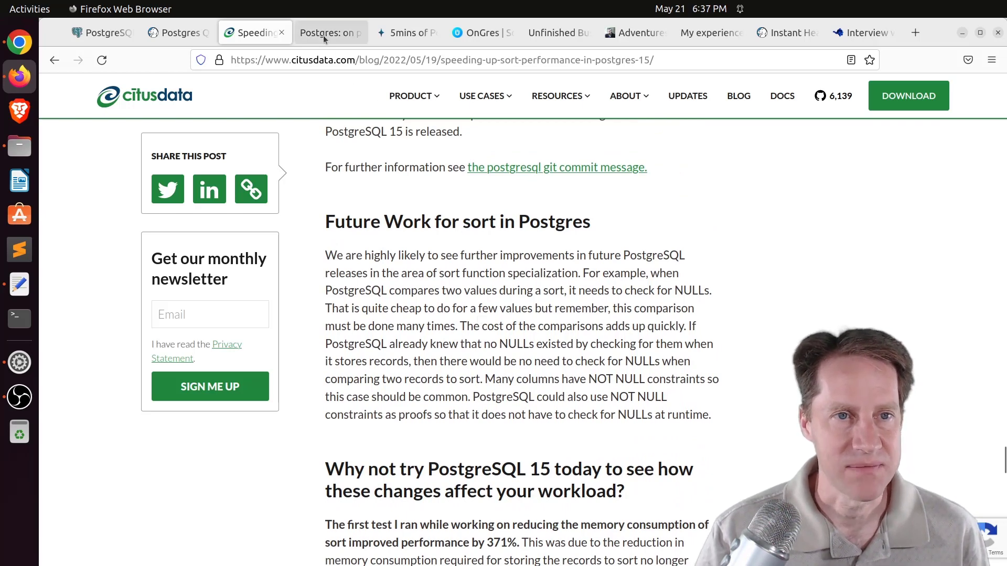
Switch to the amitlan.com prepared statements partitioning post, highlight 'EXECUTE a_name', and read to the pgbench simple-mode output
left_click(329, 33)
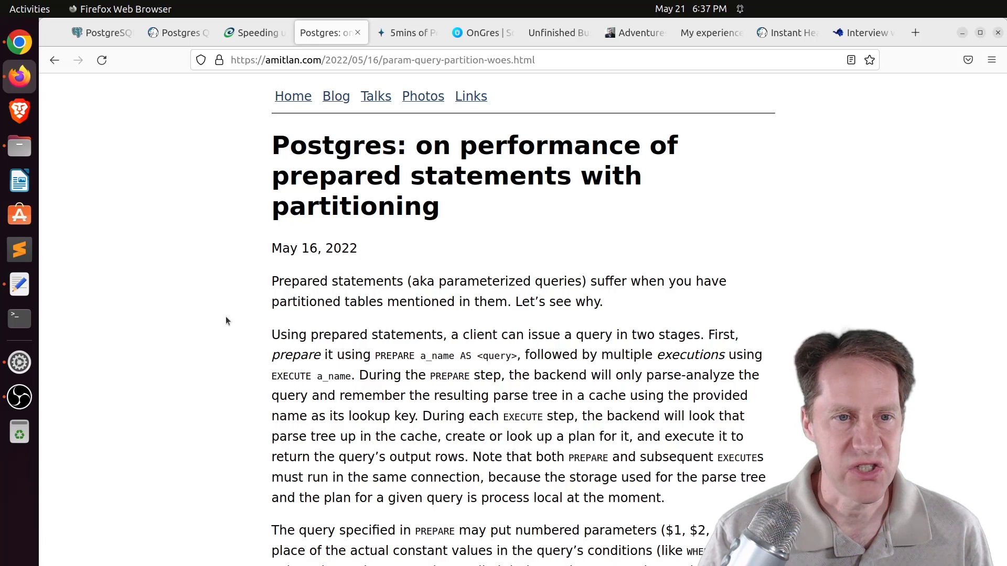
mouse_move(233, 381)
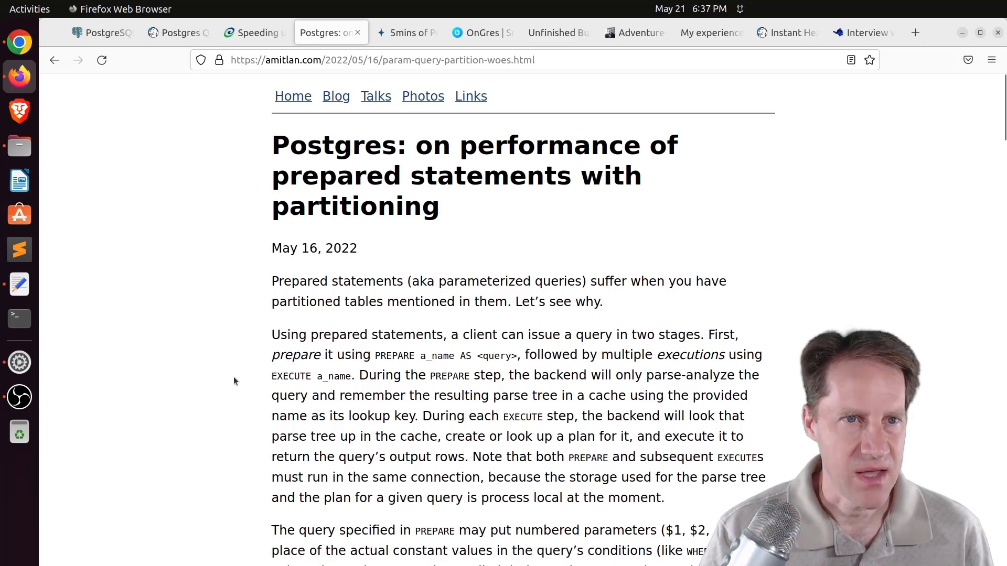
scroll("down", 3)
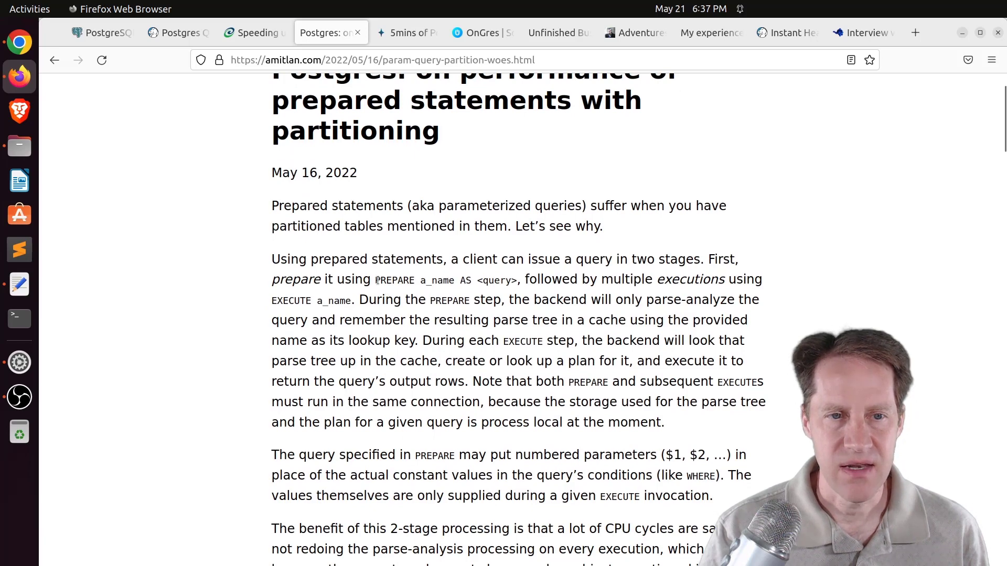
double_click(445, 281)
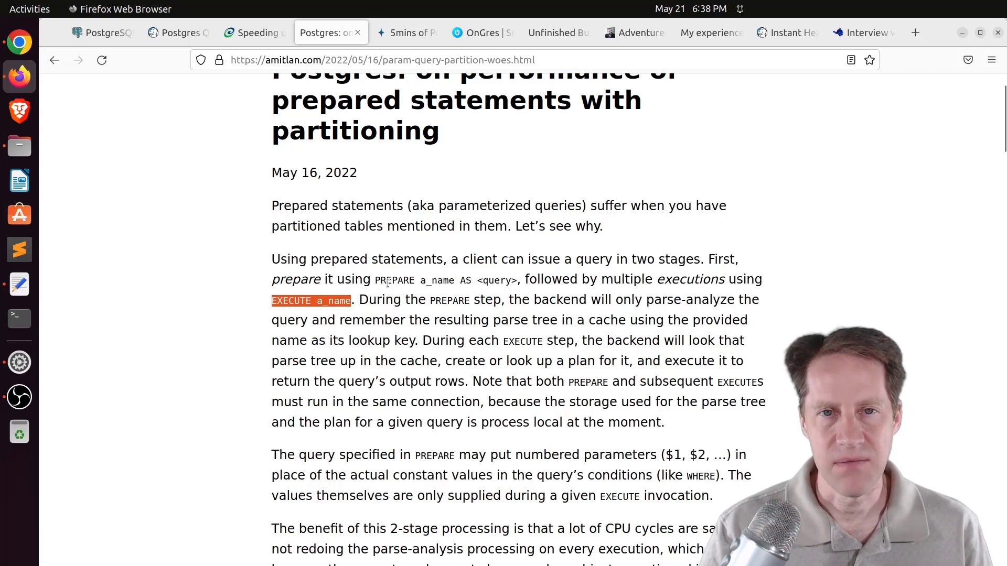
scroll("down", 3)
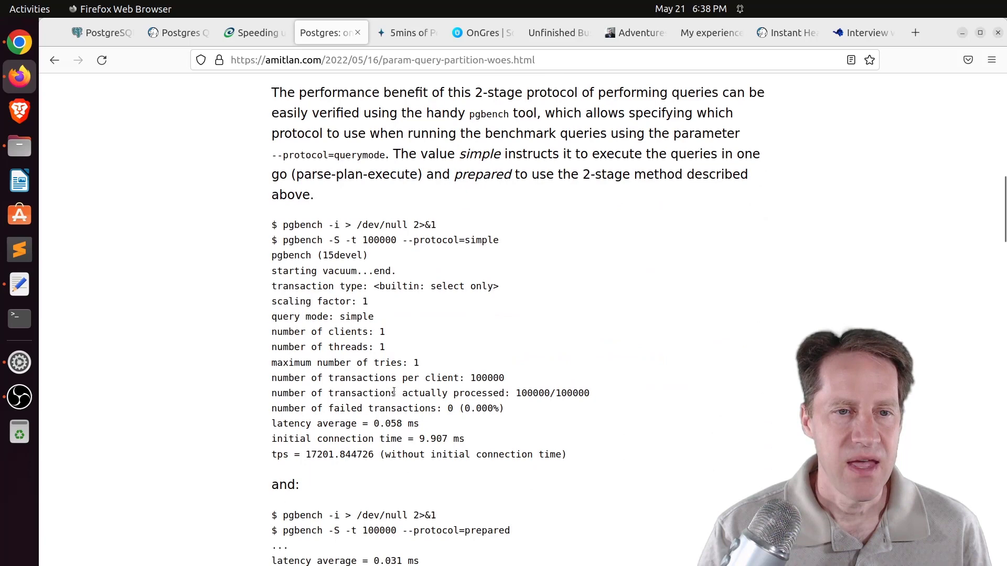
Read through the post's generic versus custom plan latency graphs for partitioned tables
scroll("down", 3)
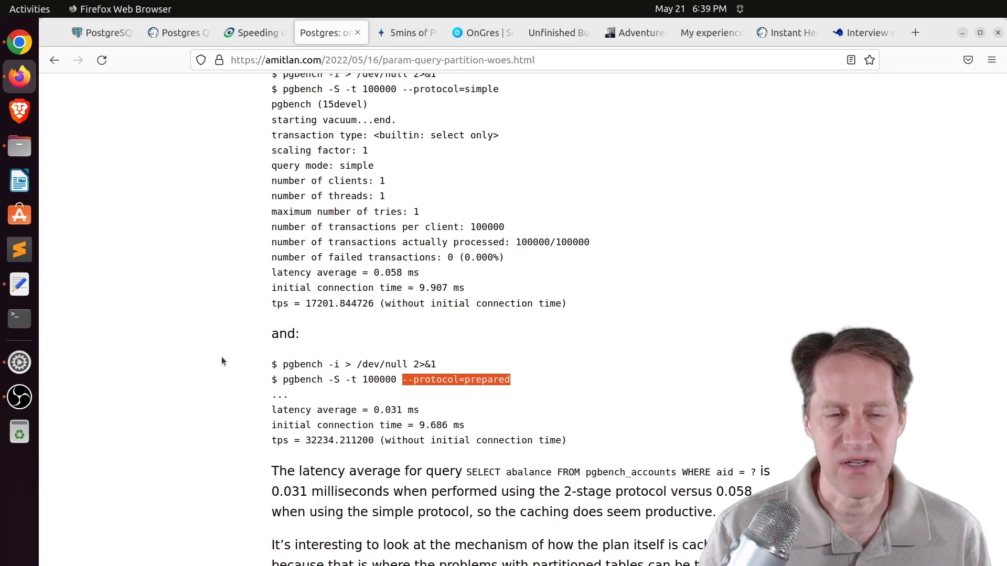
scroll("down", 3)
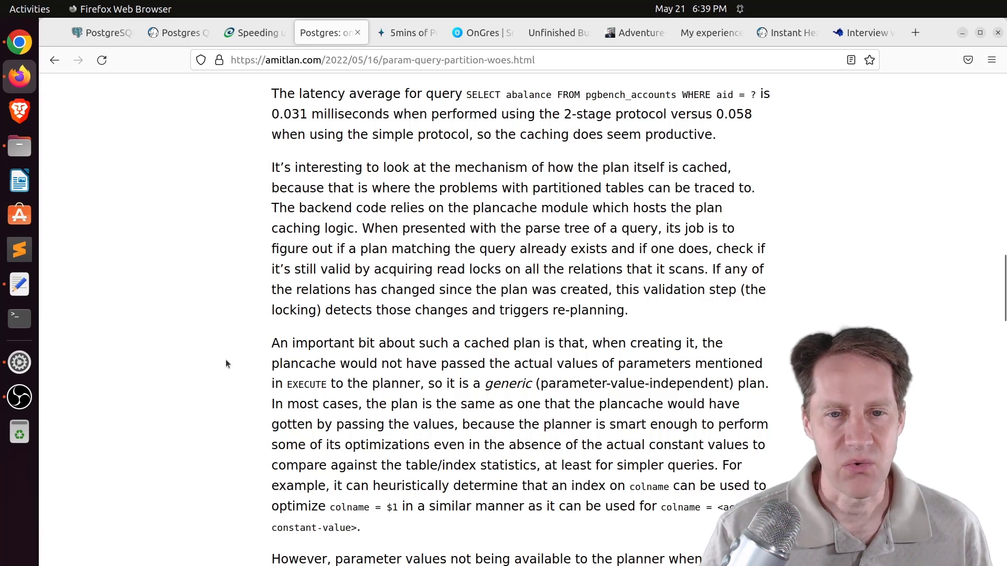
scroll("down", 3)
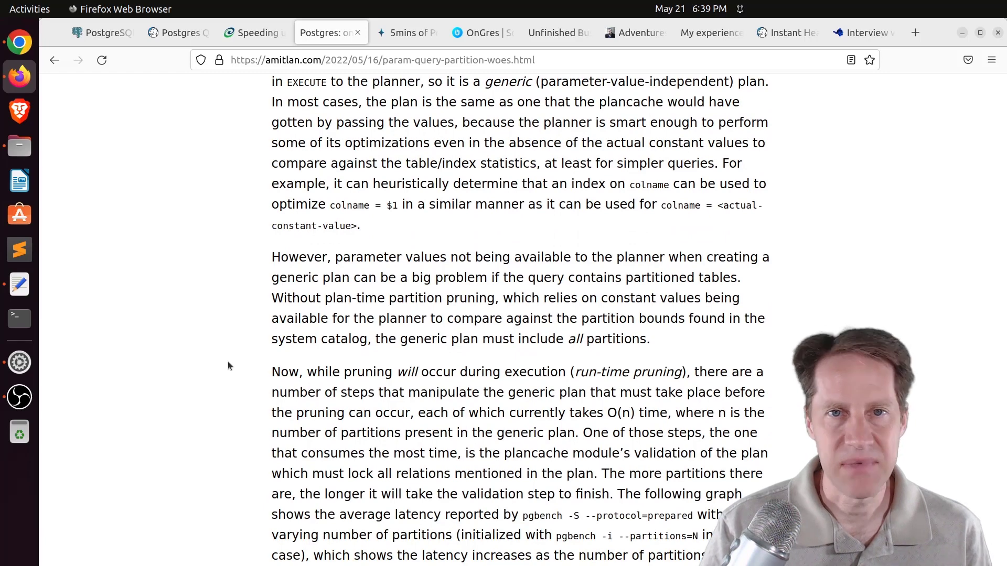
scroll("down", 3)
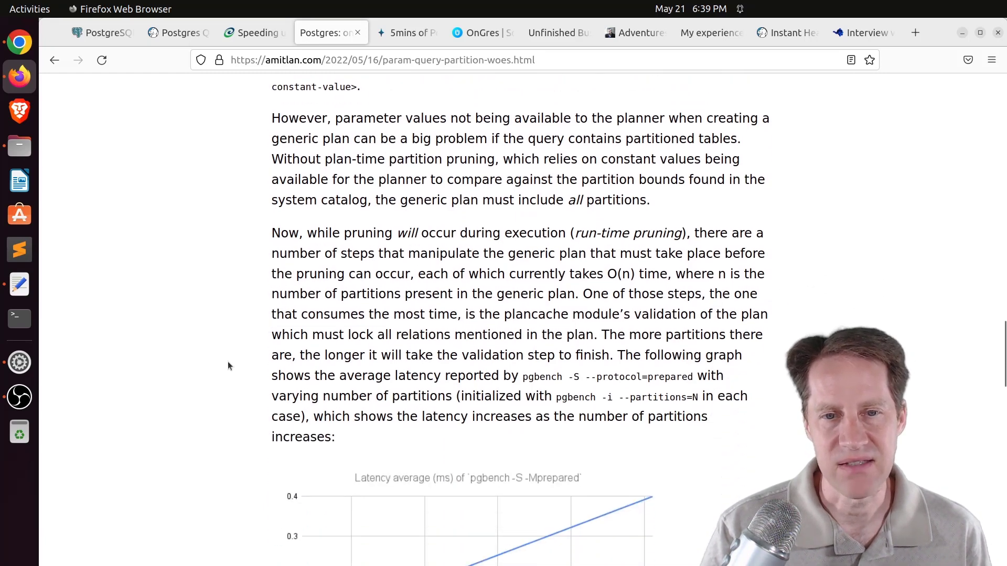
scroll("down", 3)
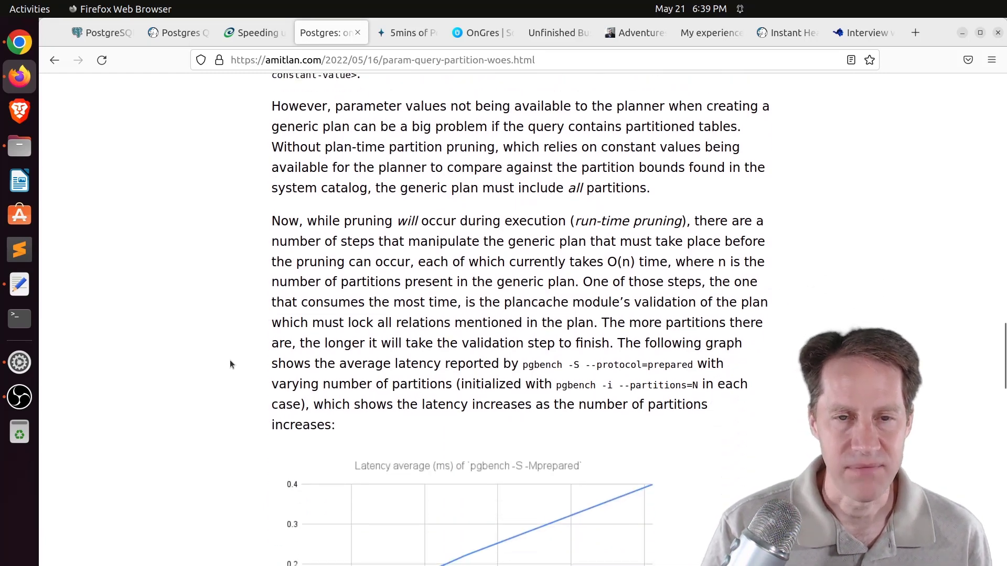
scroll("down", 3)
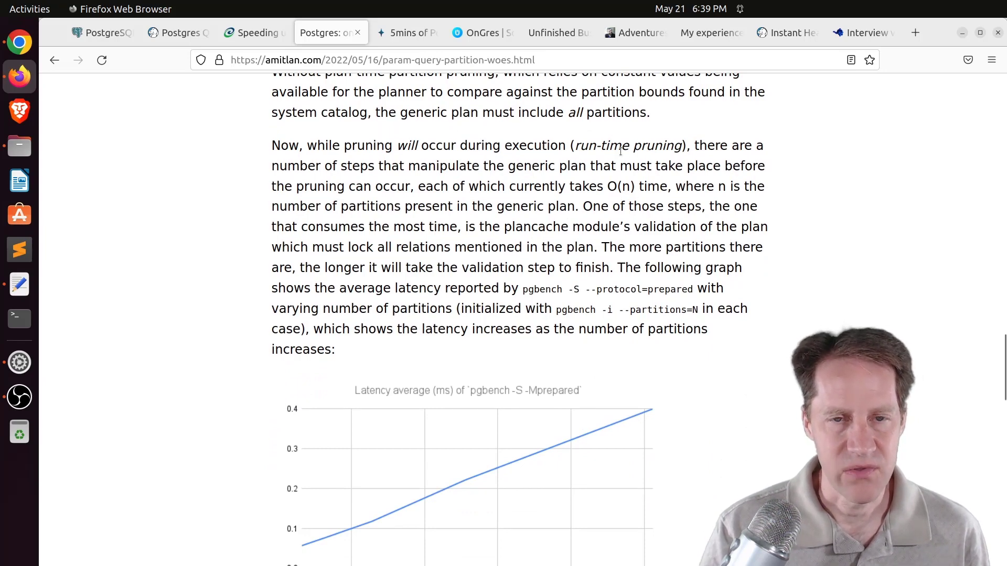
scroll("down", 3)
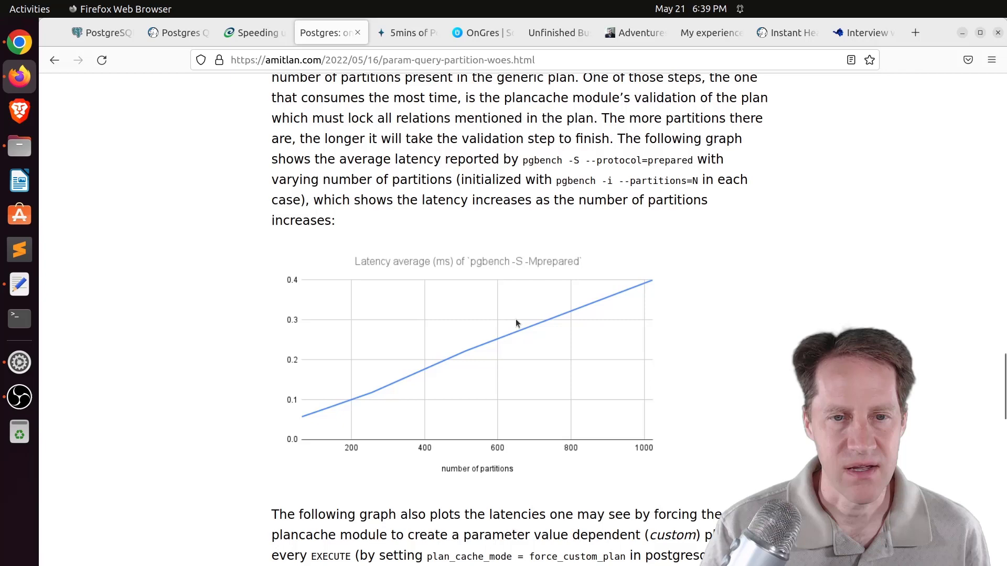
scroll("down", 3)
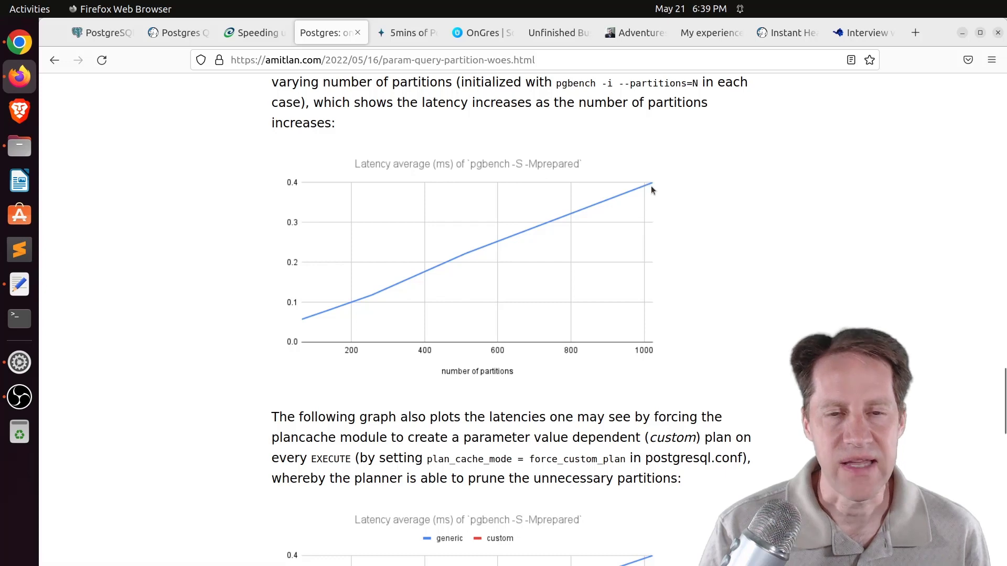
scroll("down", 3)
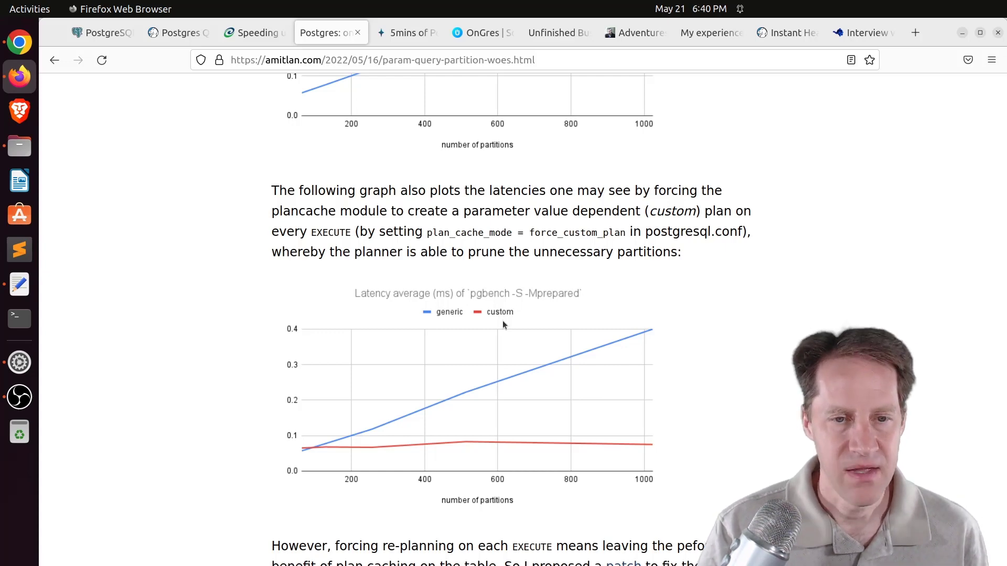
mouse_move(491, 449)
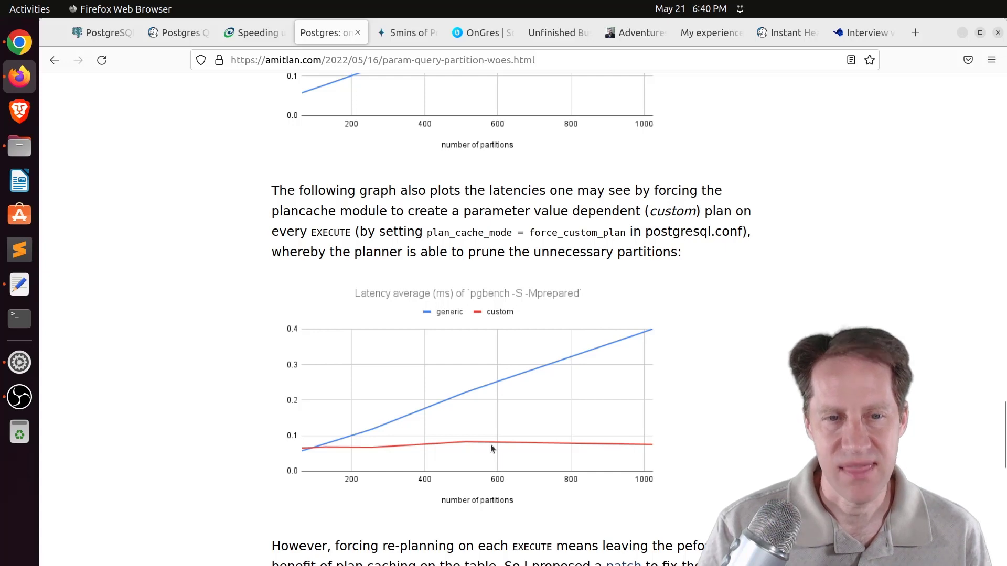
Read the patched generic-plan latency chart and plan_cache_mode note, then switch to the pganalyze 5mins of Postgres tab
scroll("down", 3)
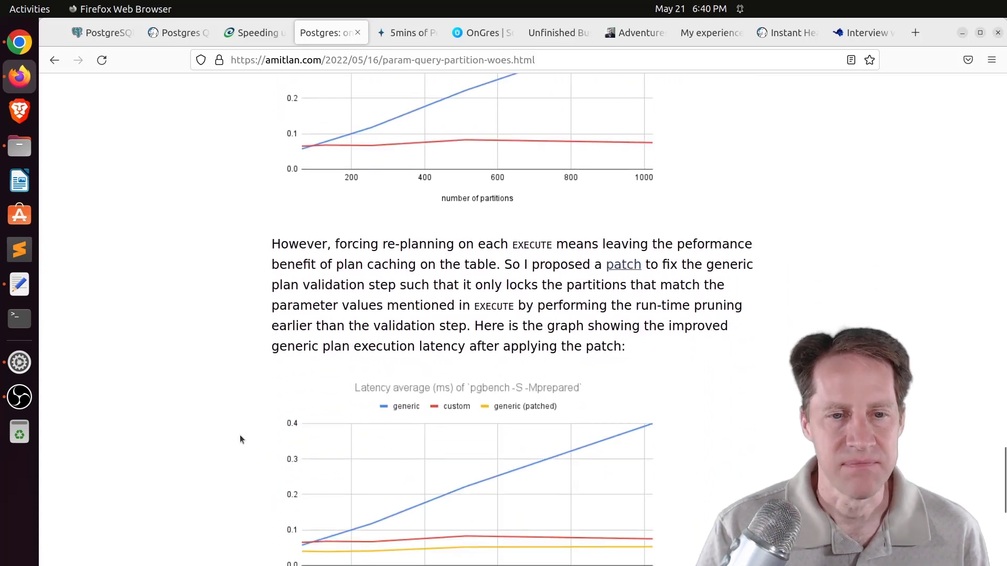
scroll("down", 3)
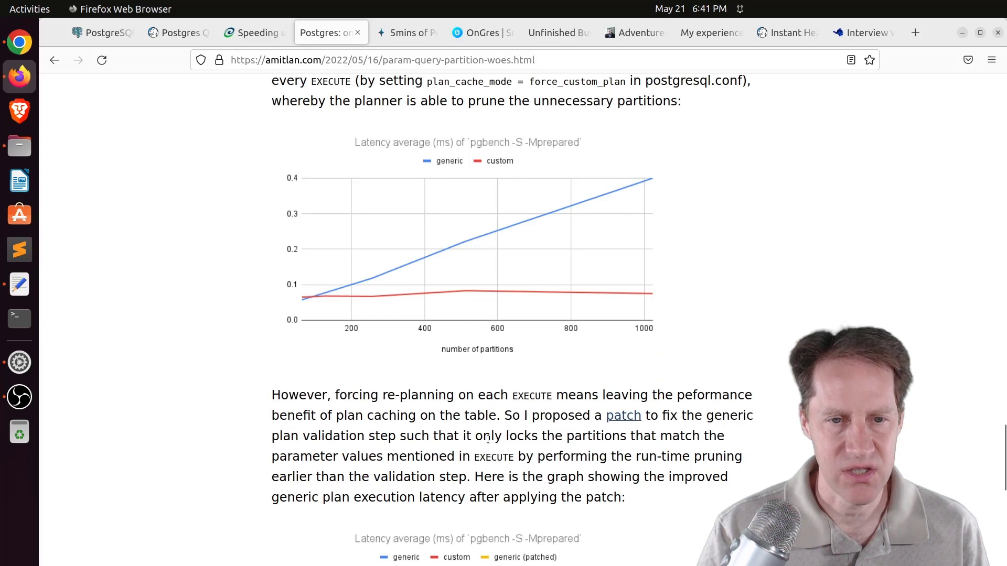
scroll("down", 3)
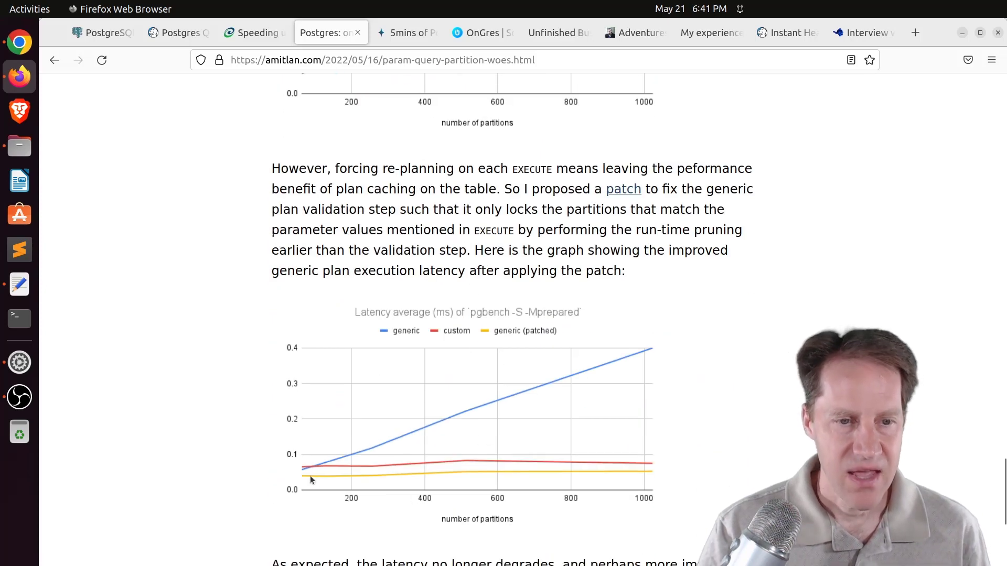
mouse_move(462, 481)
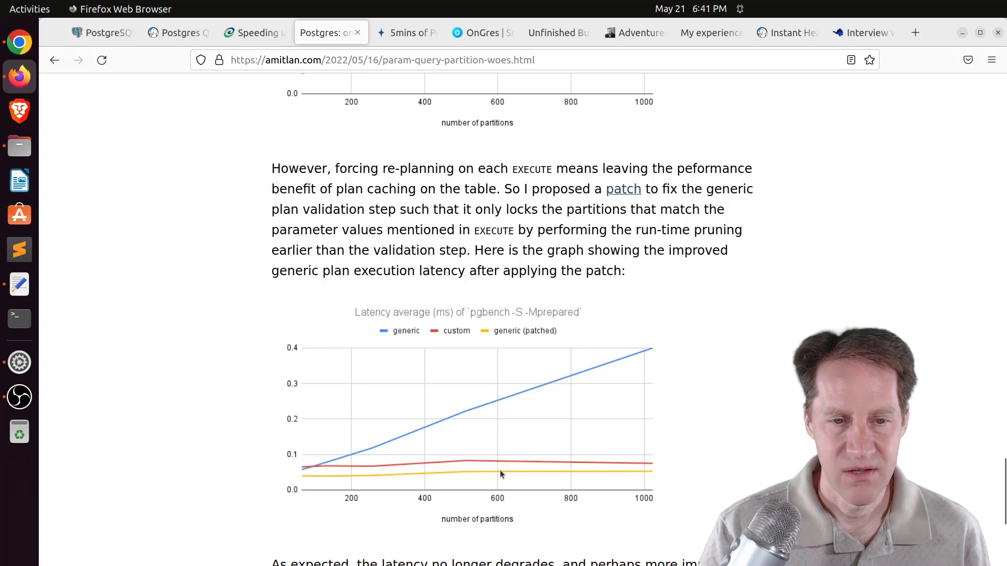
mouse_move(581, 476)
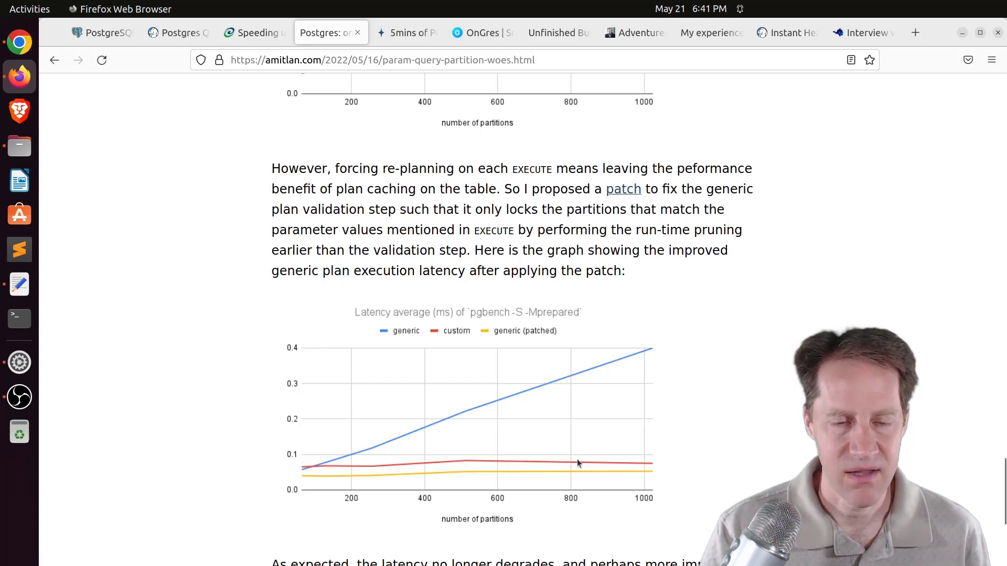
scroll("down", 3)
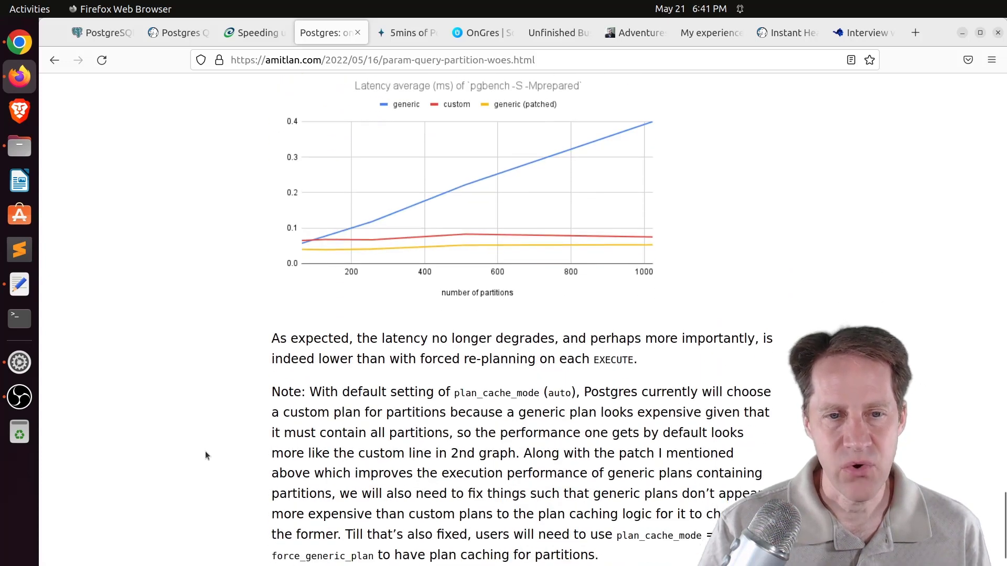
scroll("down", 3)
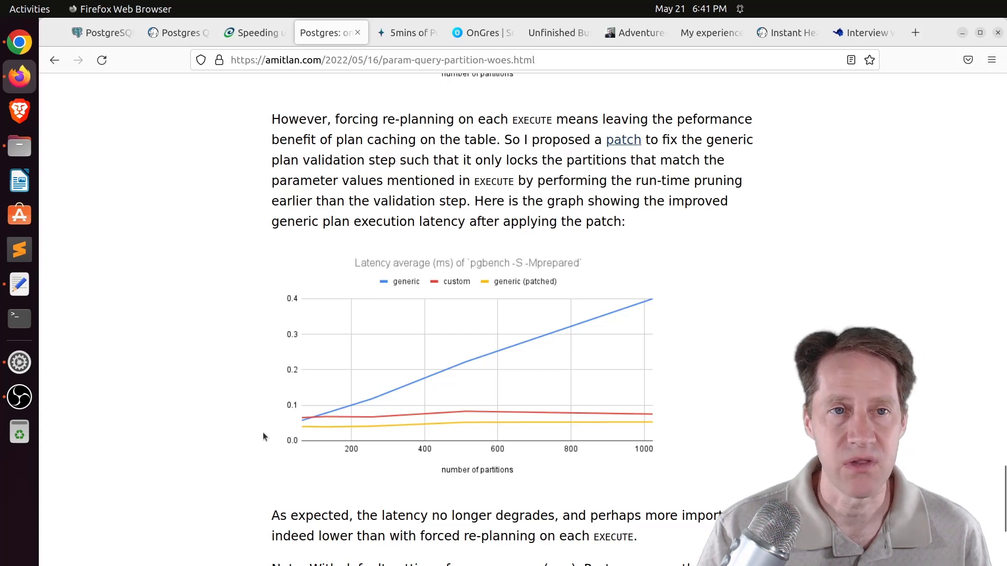
left_click(407, 32)
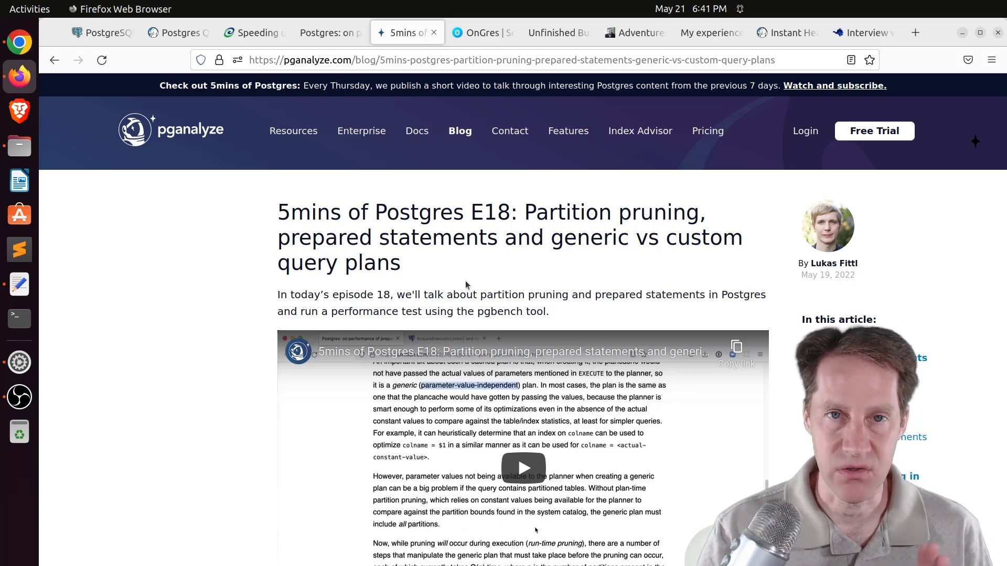
mouse_move(469, 281)
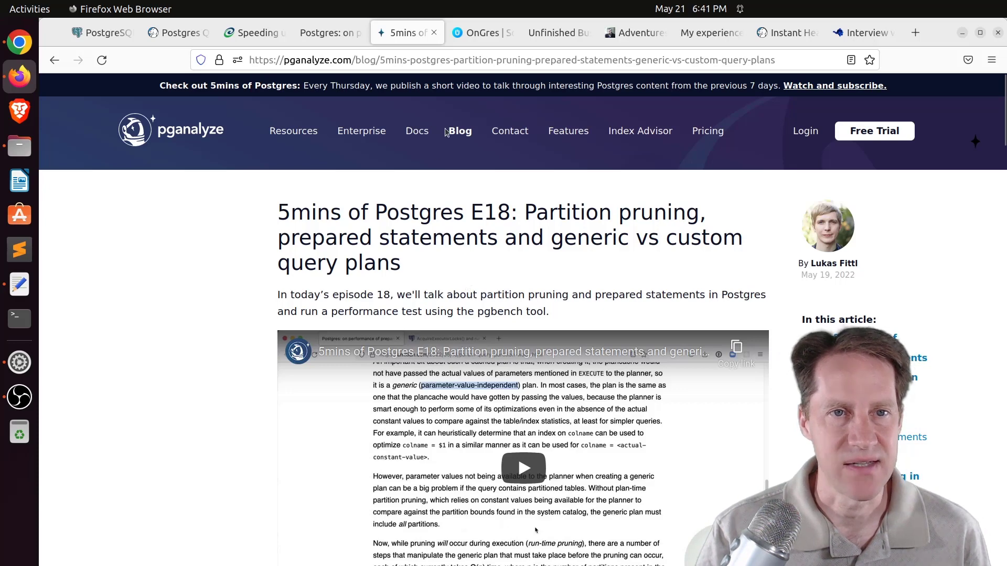
Switch to the OnGres tab on planner issues from statistics missing chunks
left_click(478, 33)
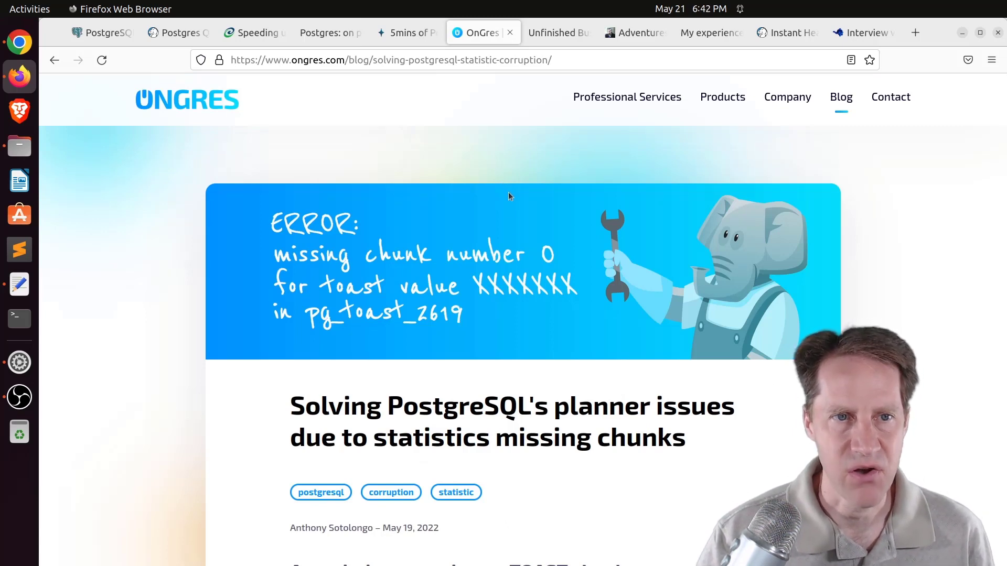
Scroll to the OnGres introduction and highlight the pg_statistic missing-chunk error message
scroll("down", 3)
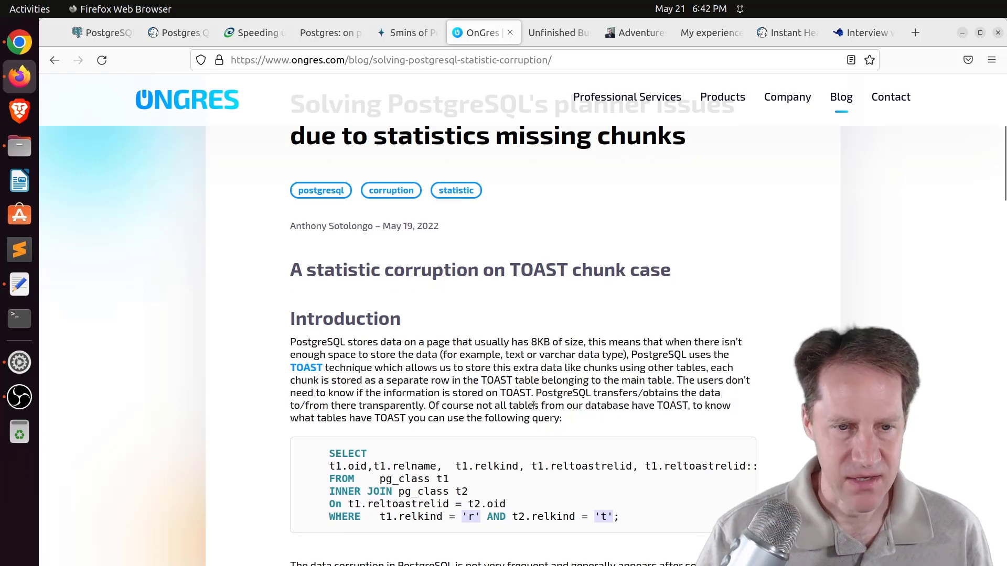
scroll("down", 3)
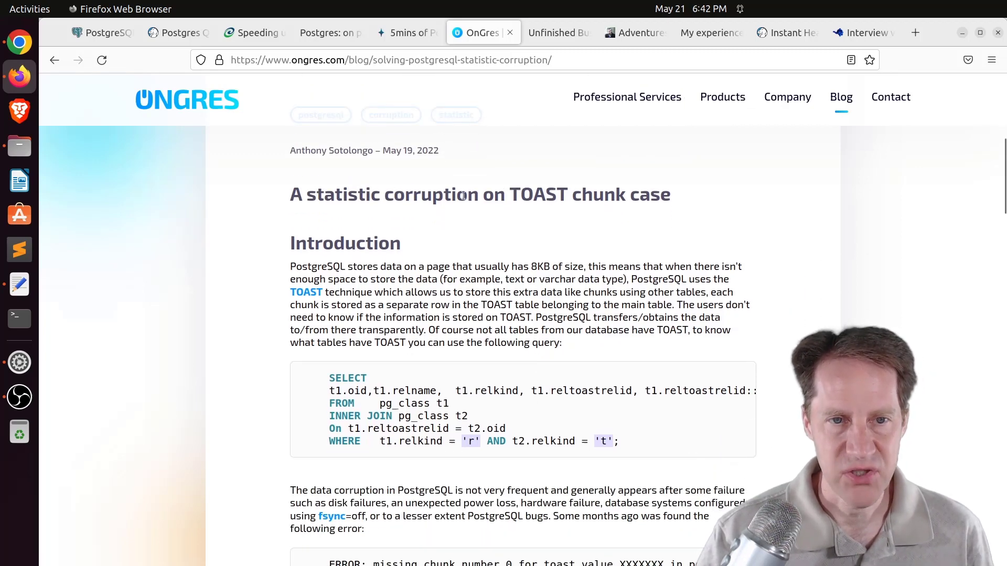
scroll("down", 3)
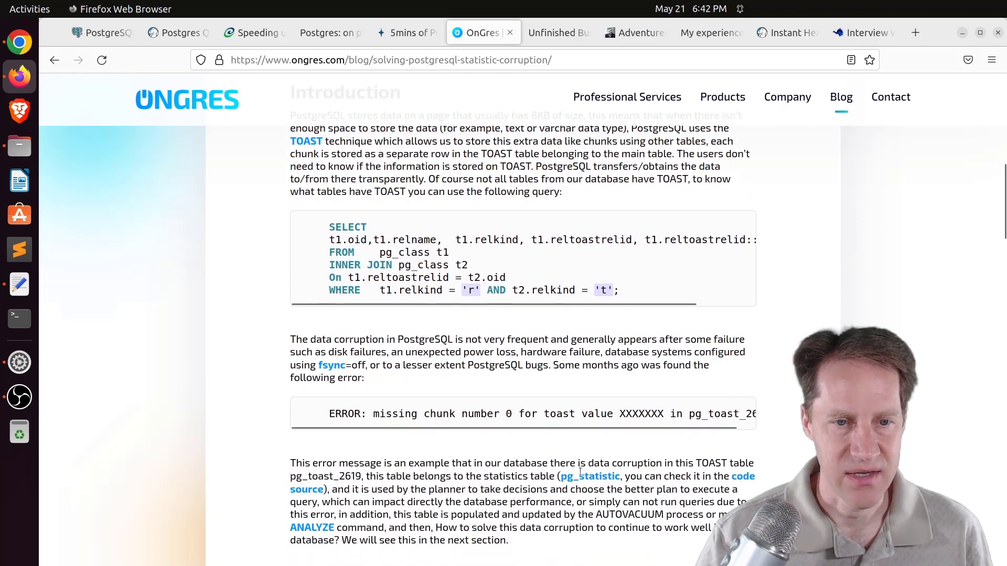
left_click_drag(329, 413, 532, 413)
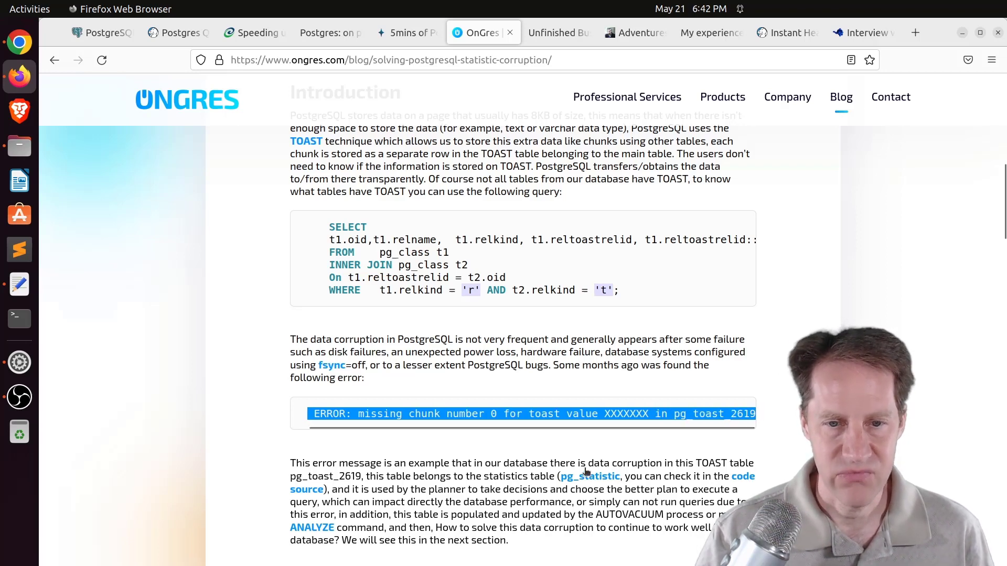
mouse_move(589, 476)
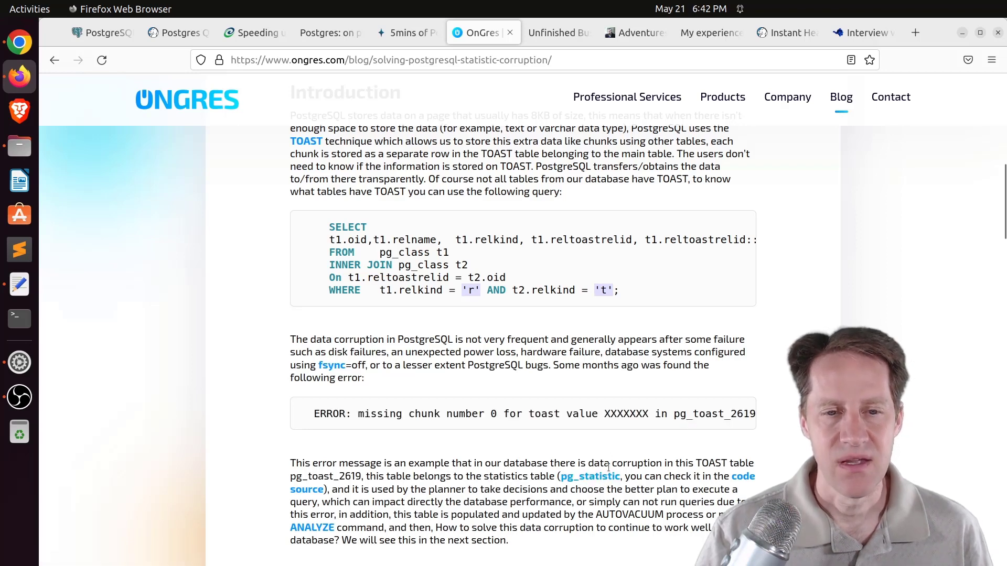
mouse_move(590, 476)
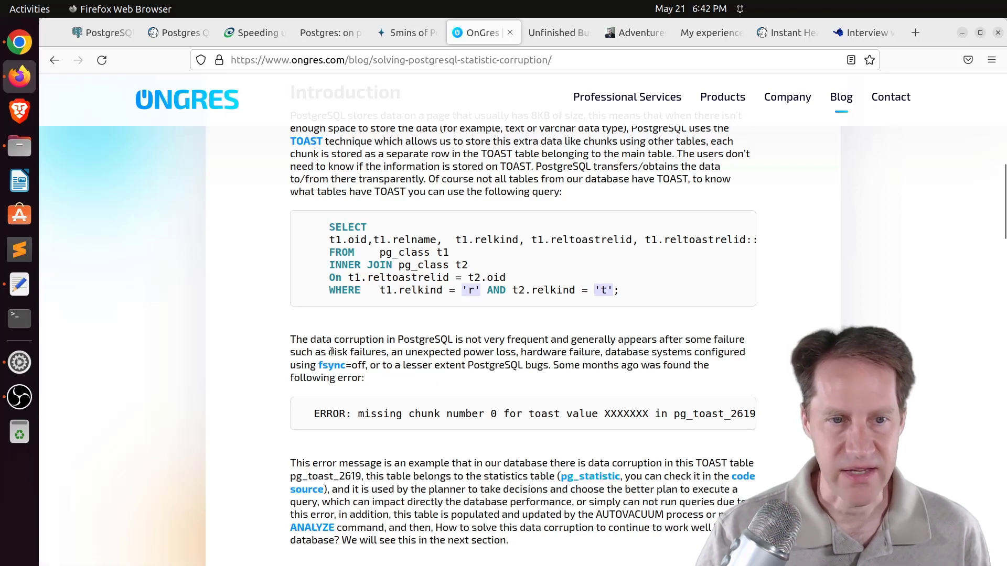
left_click_drag(328, 352, 602, 353)
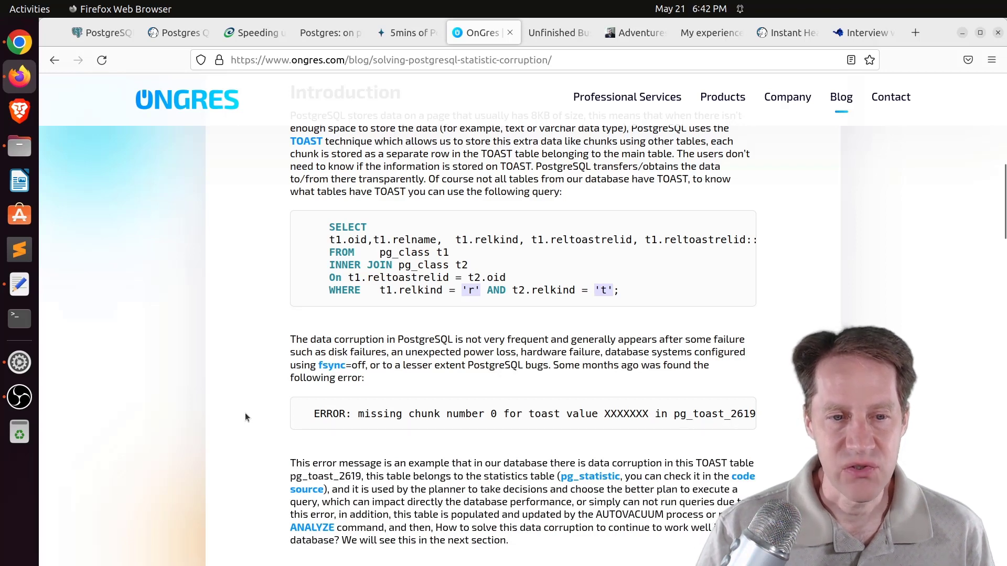
scroll("down", 3)
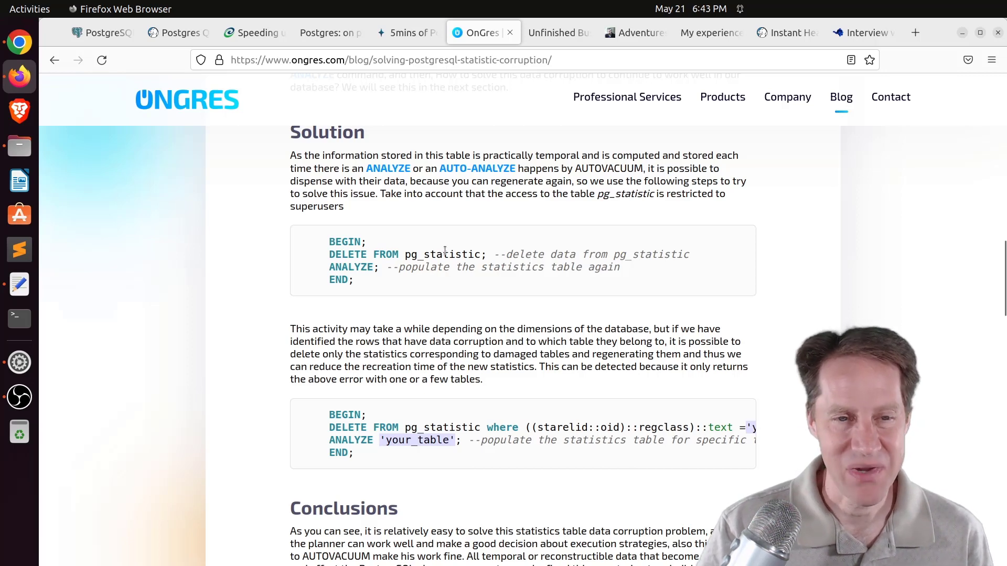
scroll("down", 3)
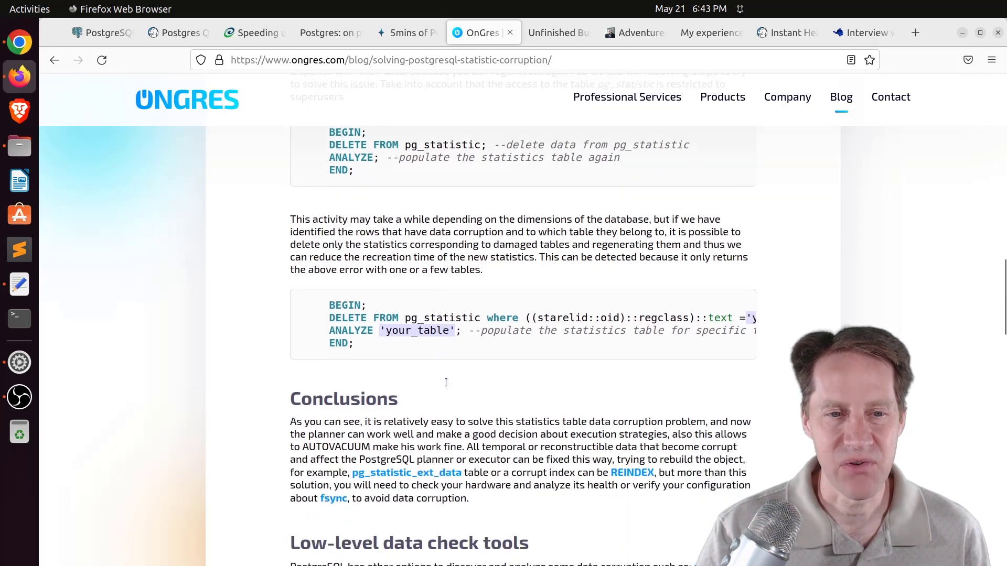
scroll("down", 3)
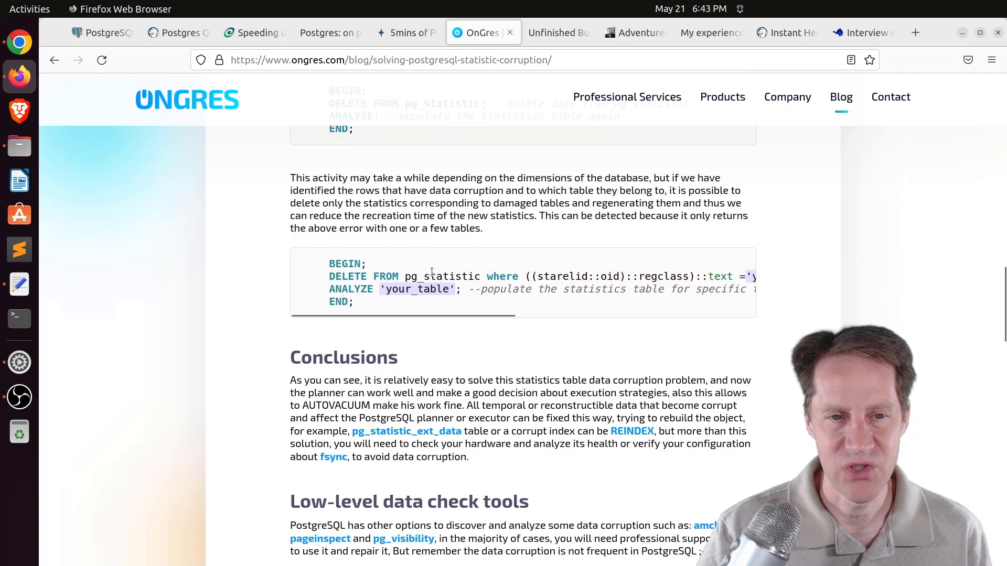
mouse_move(431, 272)
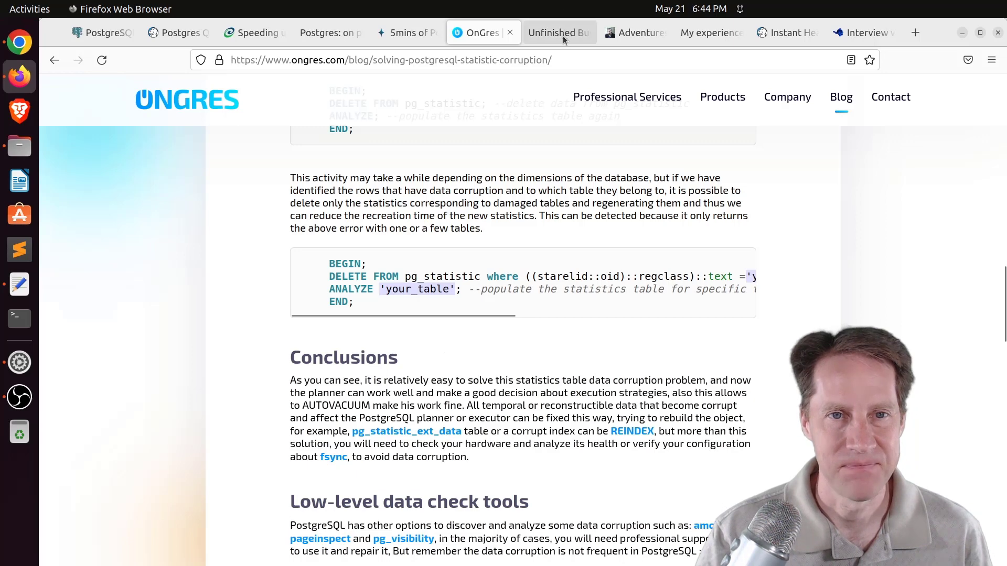
Switch to Craig Kerstiens' Unfinished Business post and read its opening sections
left_click(557, 32)
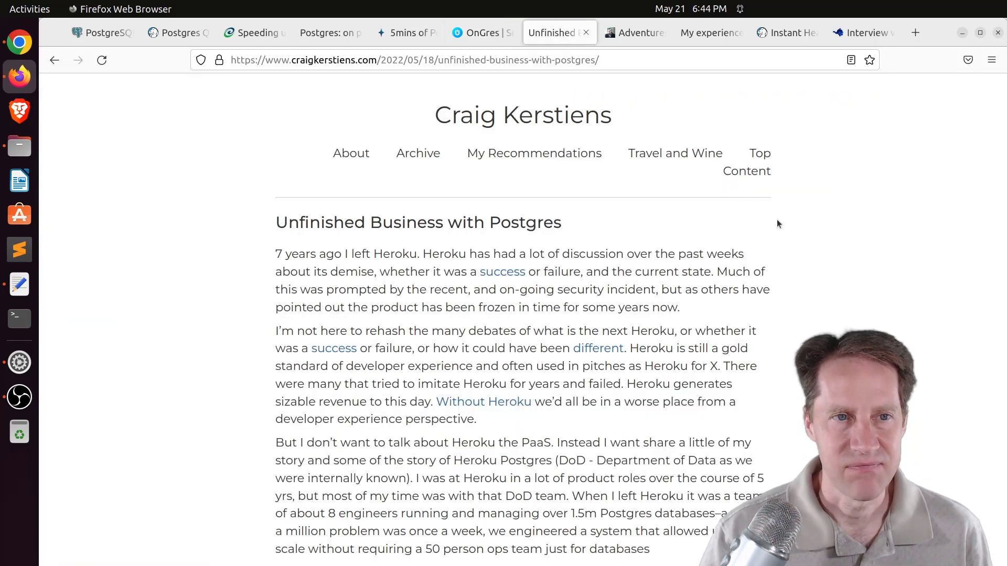
mouse_move(812, 302)
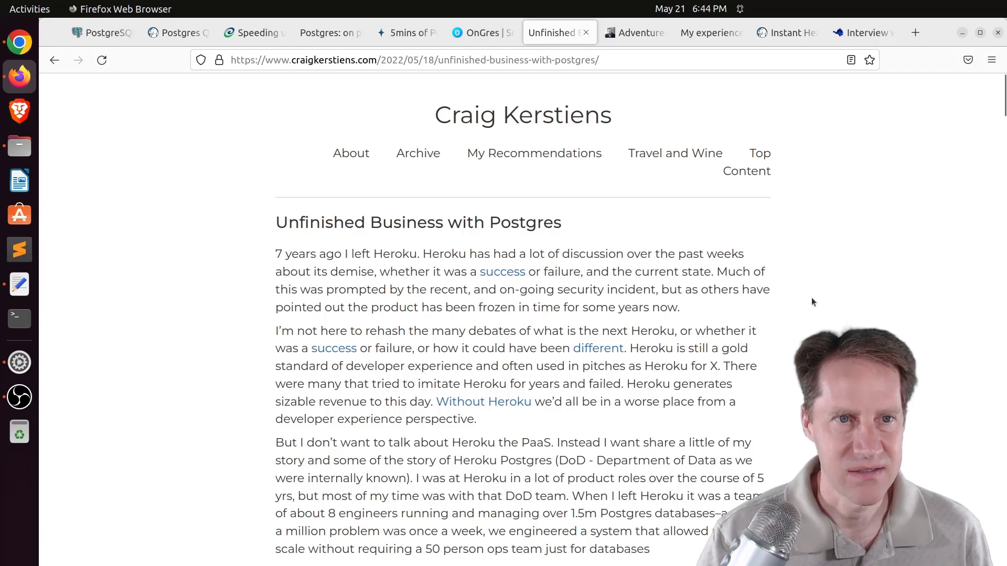
scroll("down", 3)
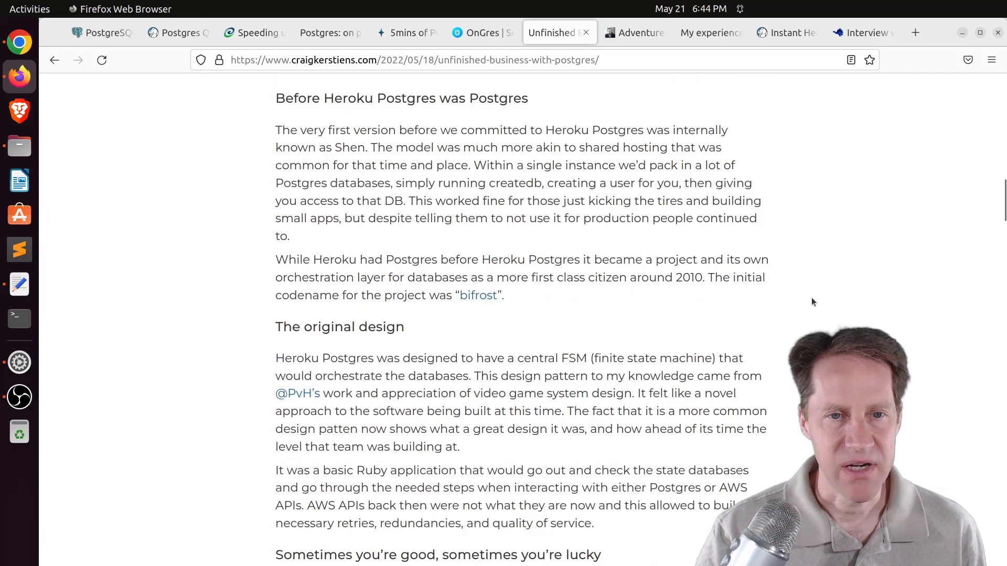
scroll("down", 3)
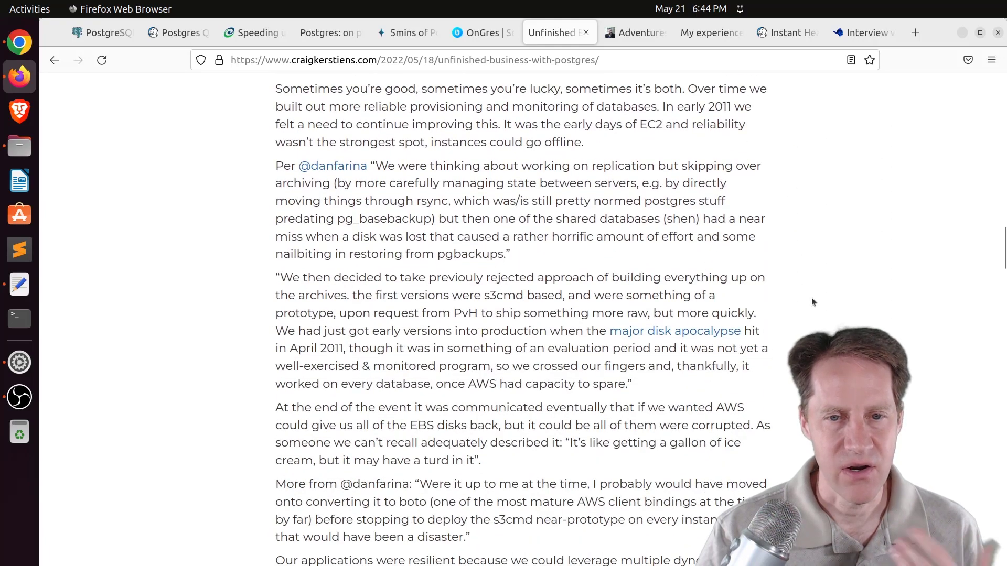
scroll("down", 3)
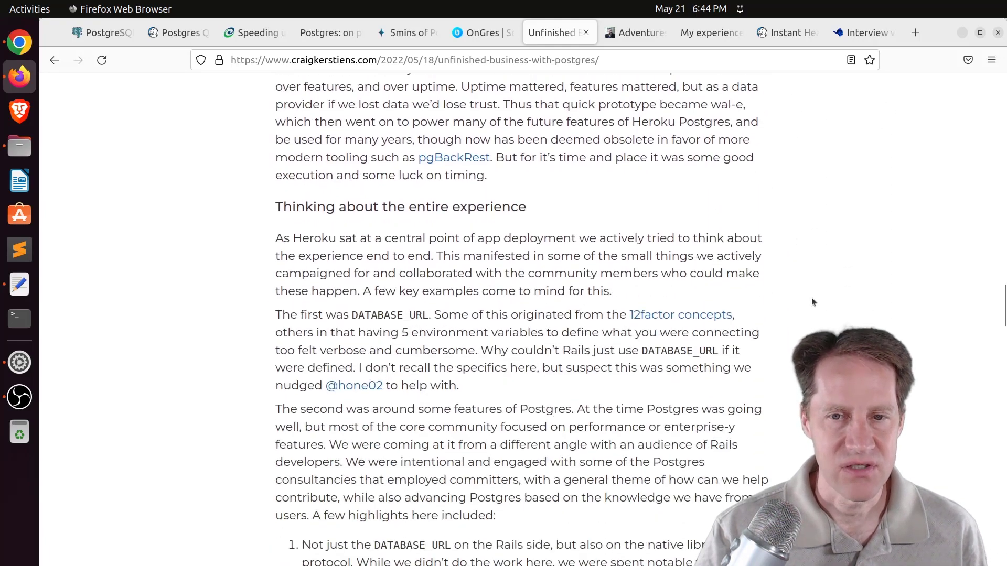
scroll("down", 3)
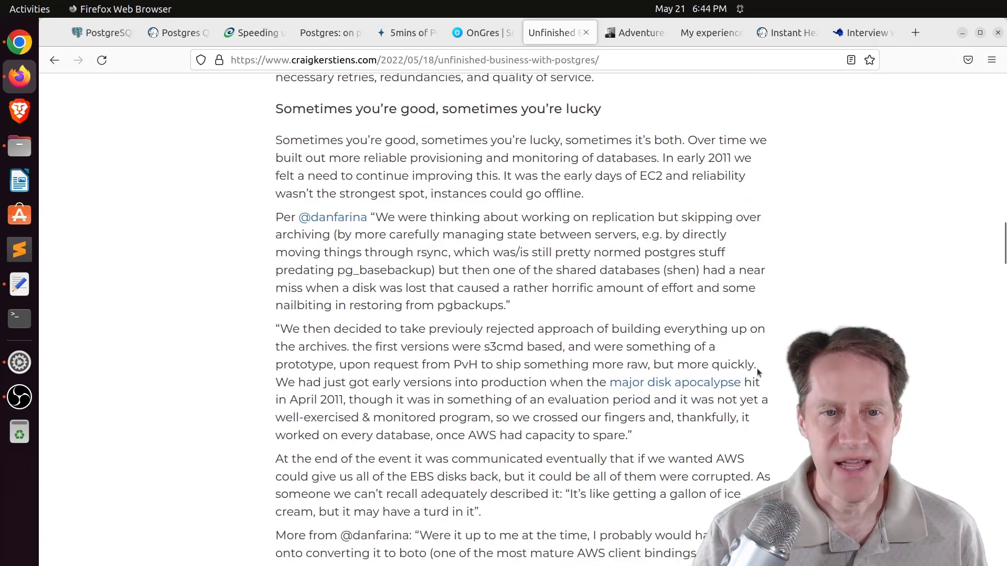
scroll("down", 3)
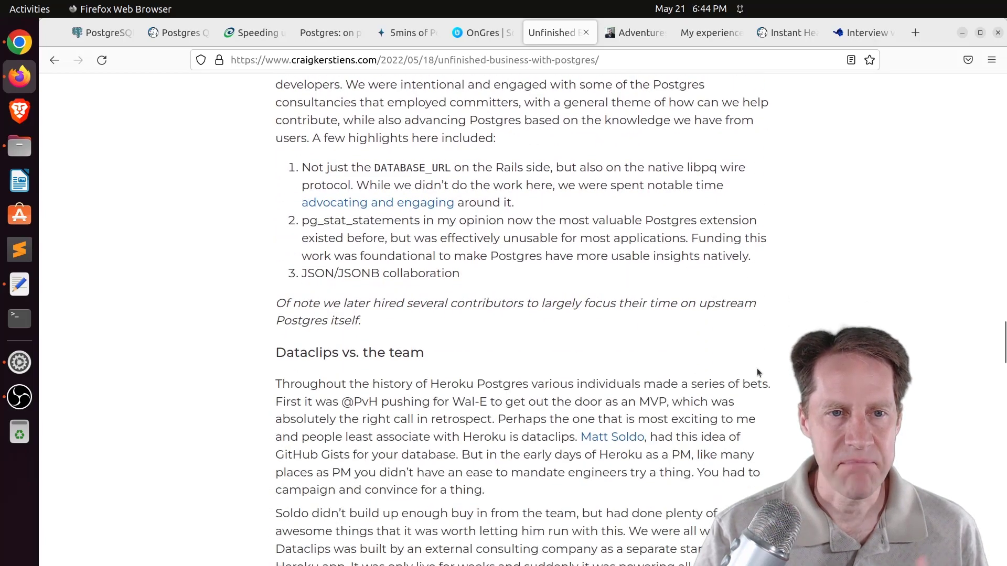
scroll("down", 3)
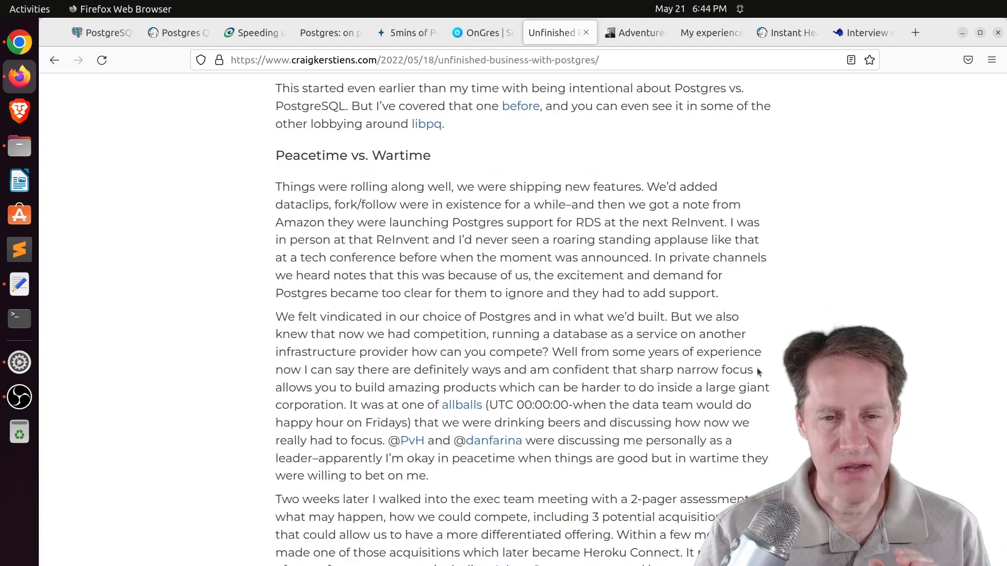
Continue reading down to the post's product strategy conclusion
scroll("down", 3)
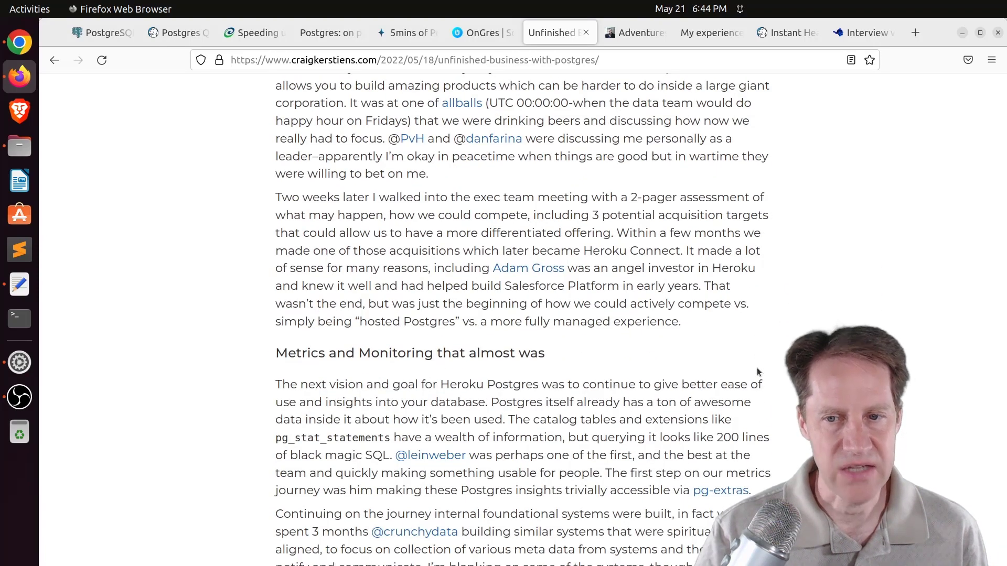
scroll("down", 3)
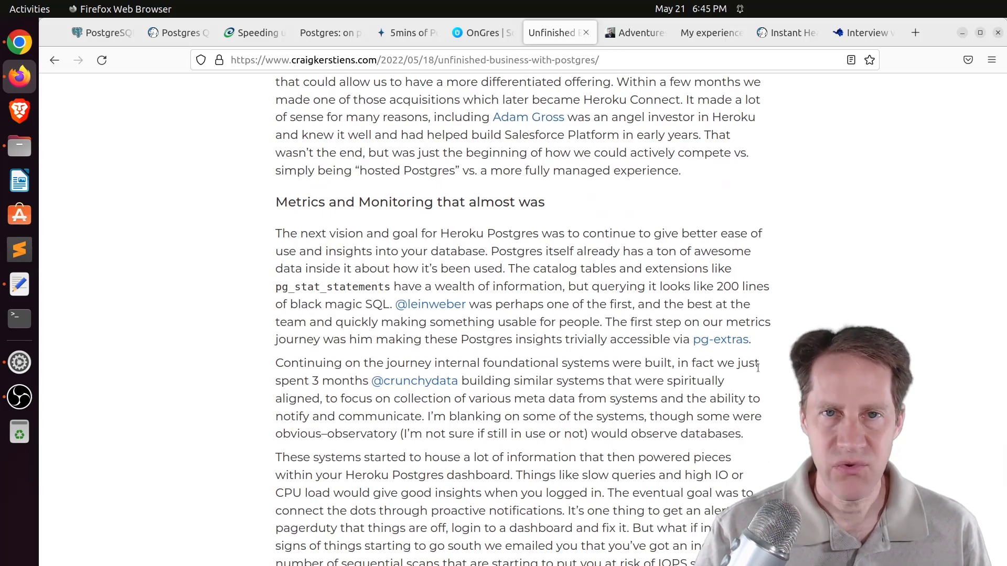
scroll("down", 3)
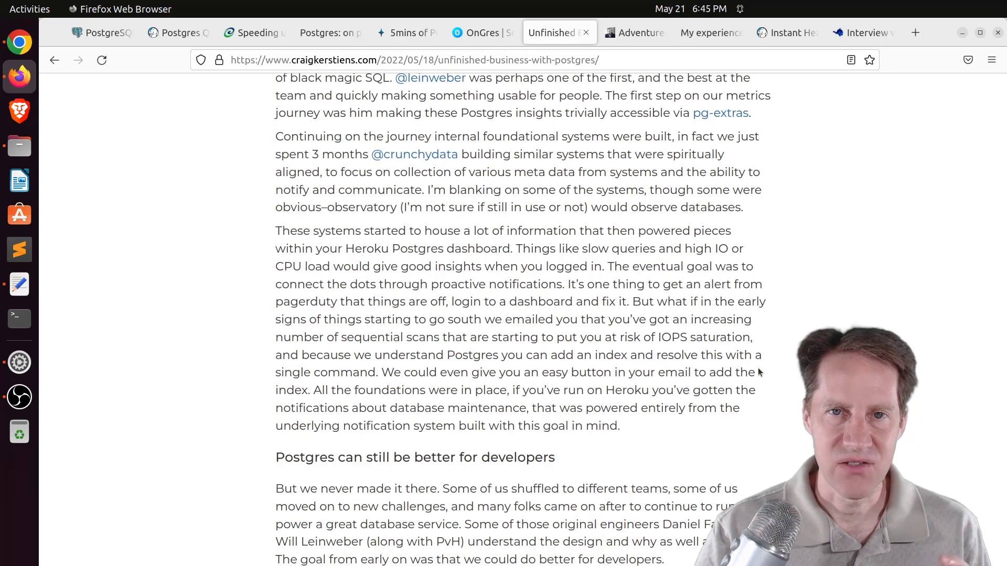
scroll("down", 3)
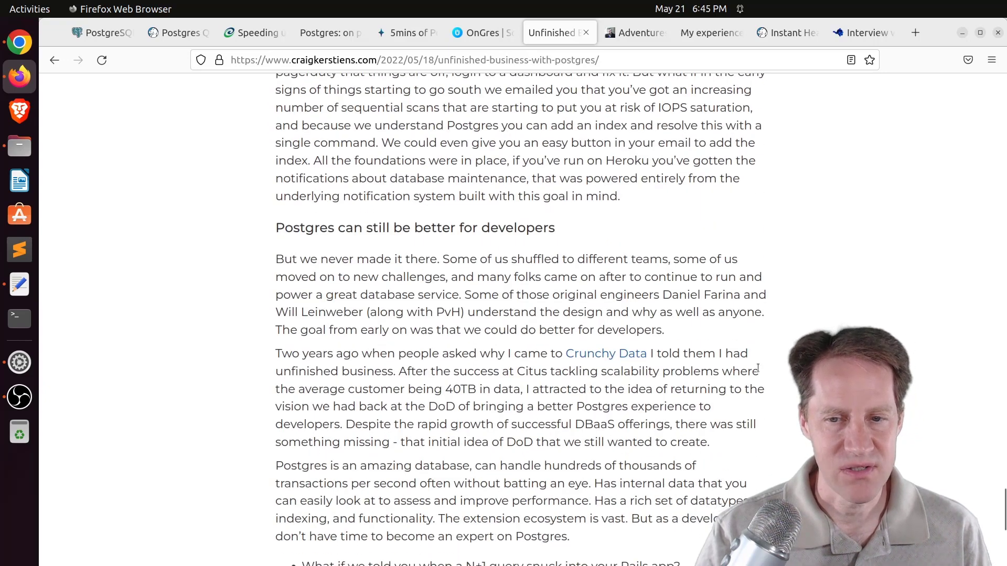
scroll("down", 3)
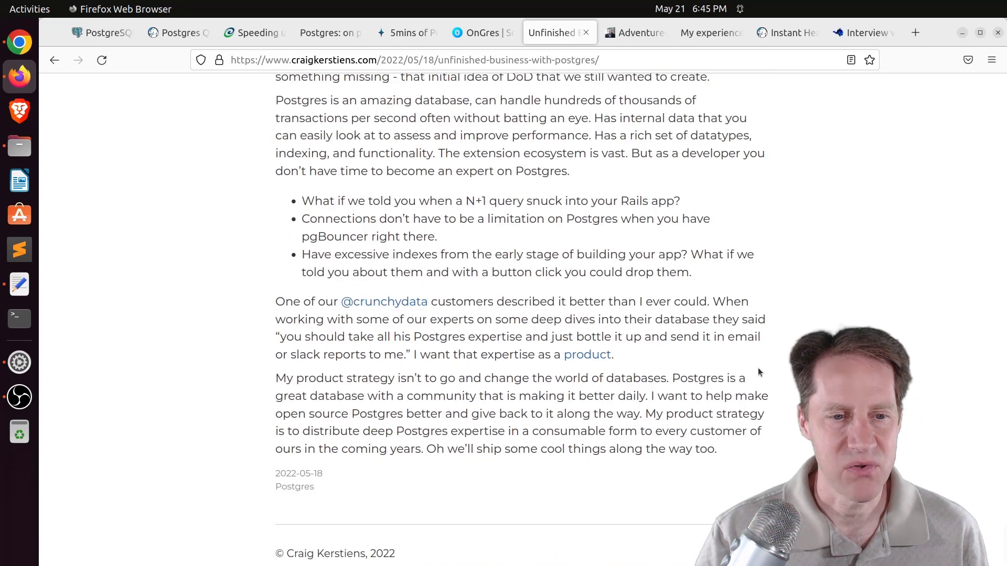
Switch to the Docker Postgres collation bug article and read its failing test and locale fix
left_click(633, 33)
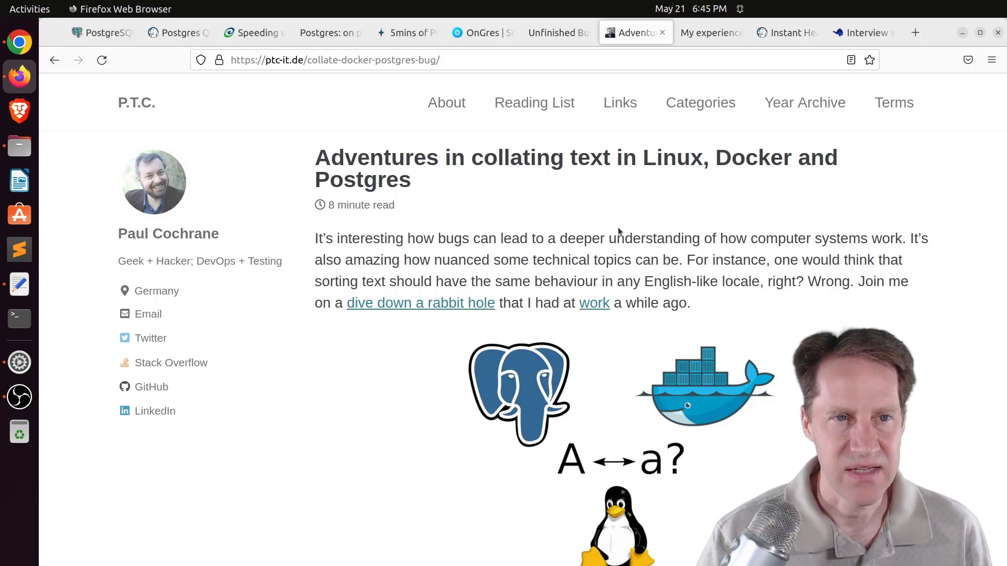
scroll("down", 3)
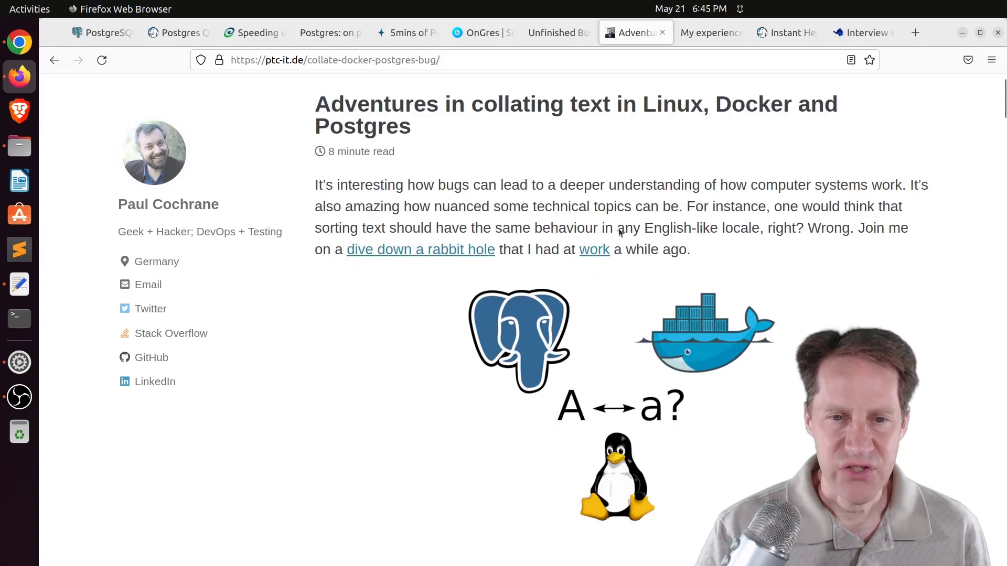
scroll("down", 3)
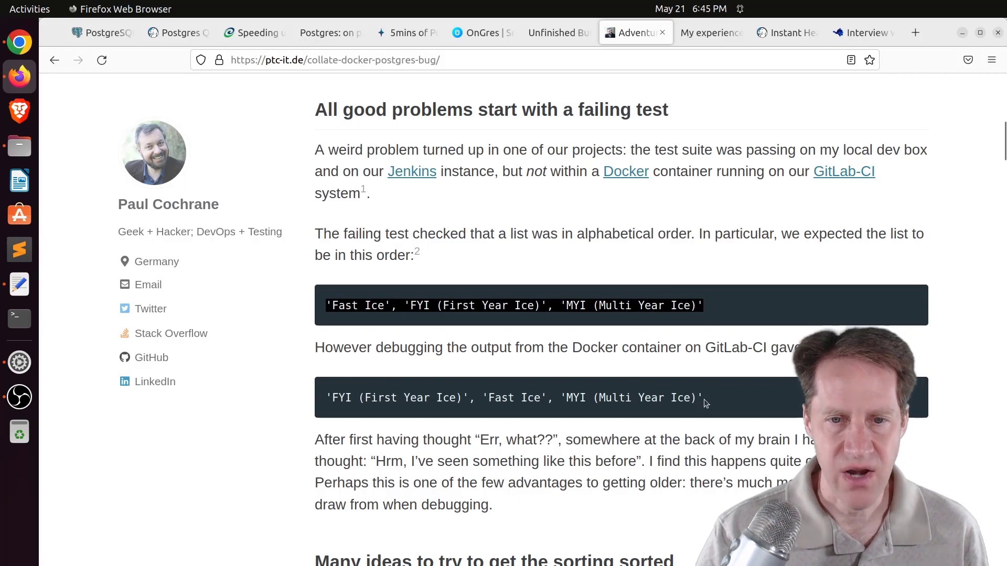
scroll("down", 3)
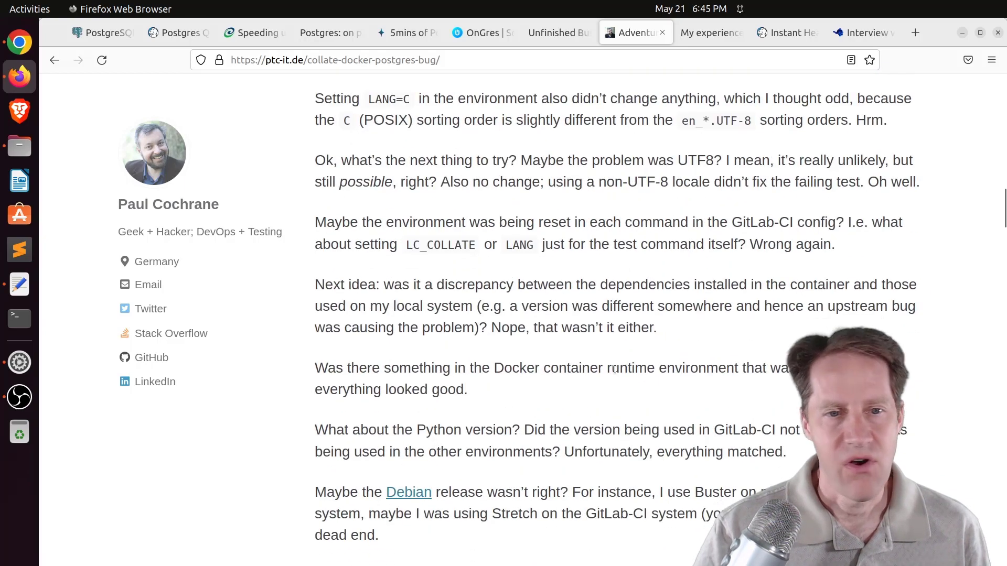
scroll("down", 3)
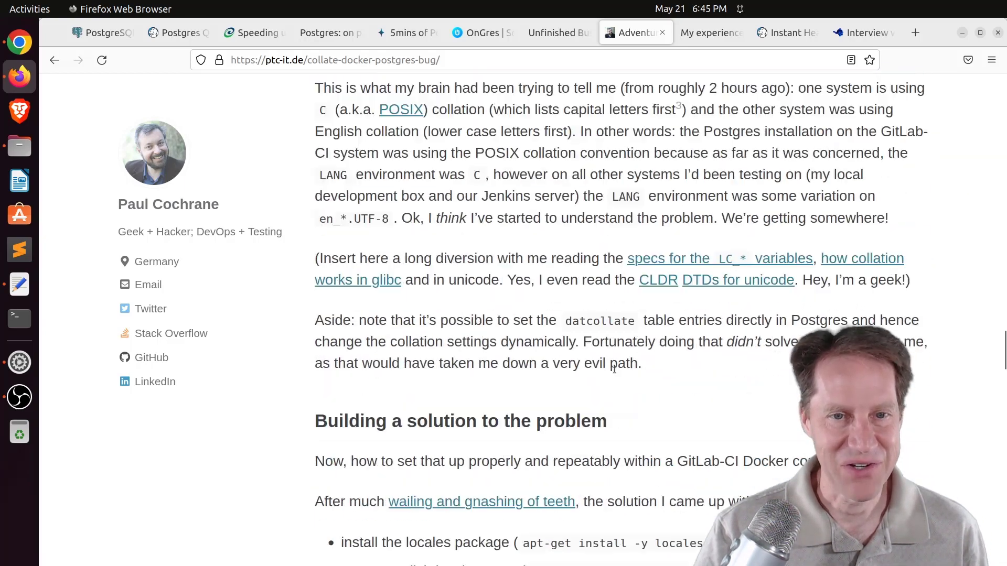
scroll("down", 3)
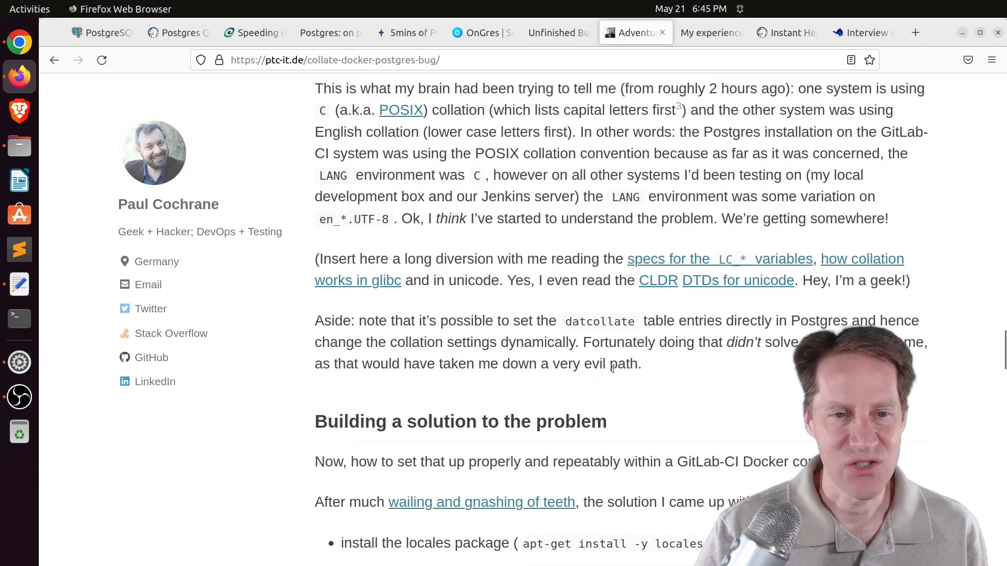
Read on through the GitLab-CI config to the closing Support section
scroll("down", 3)
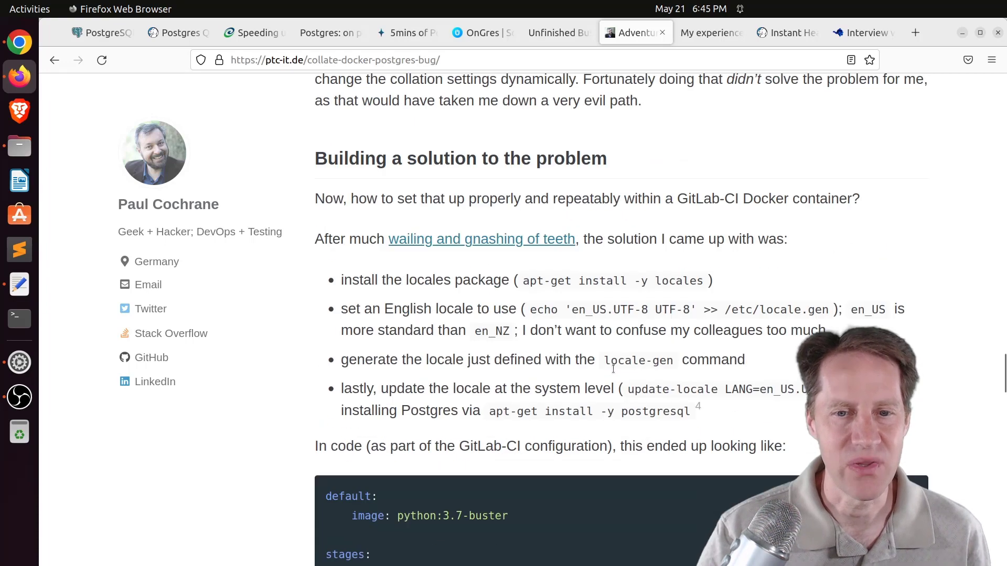
scroll("down", 3)
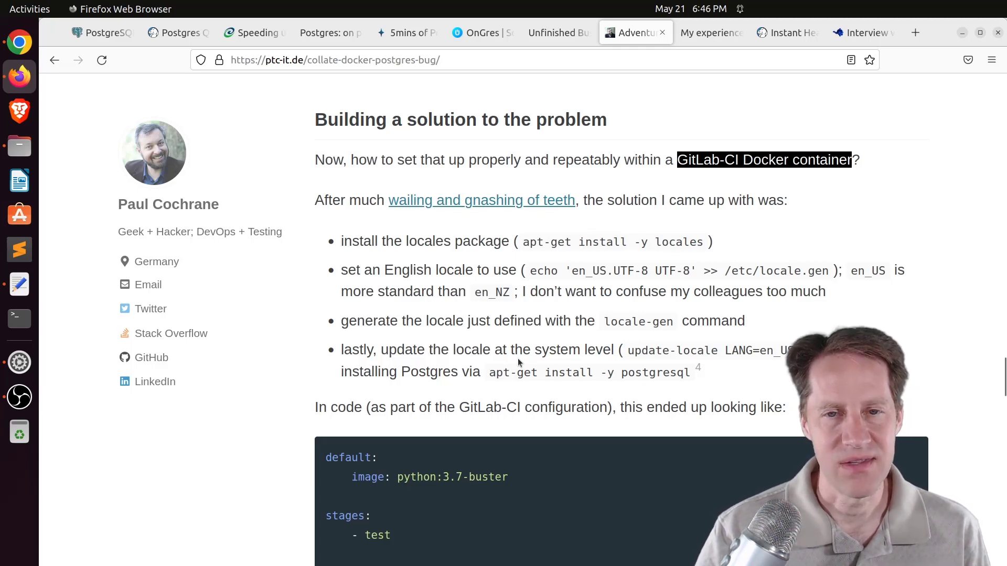
scroll("down", 3)
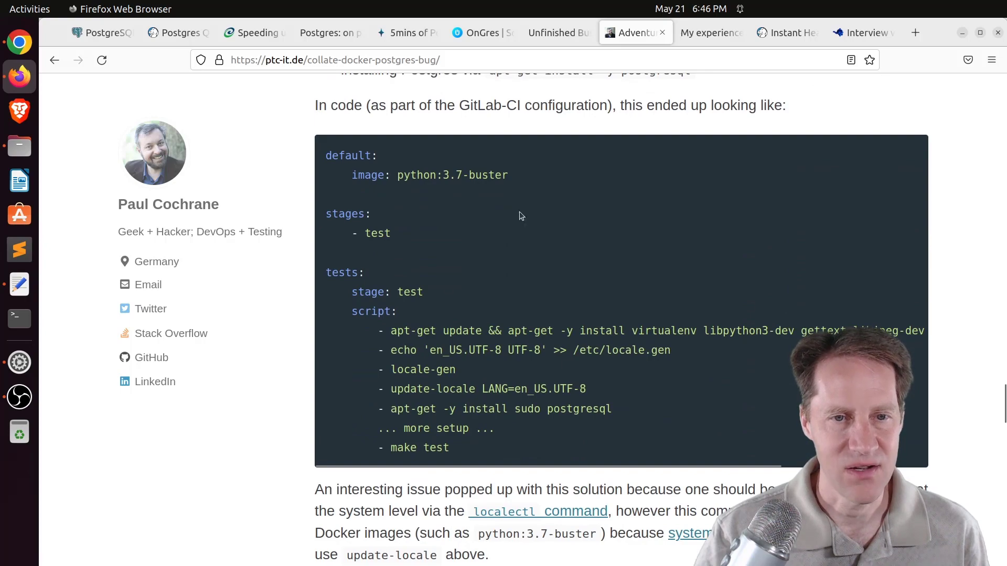
scroll("down", 3)
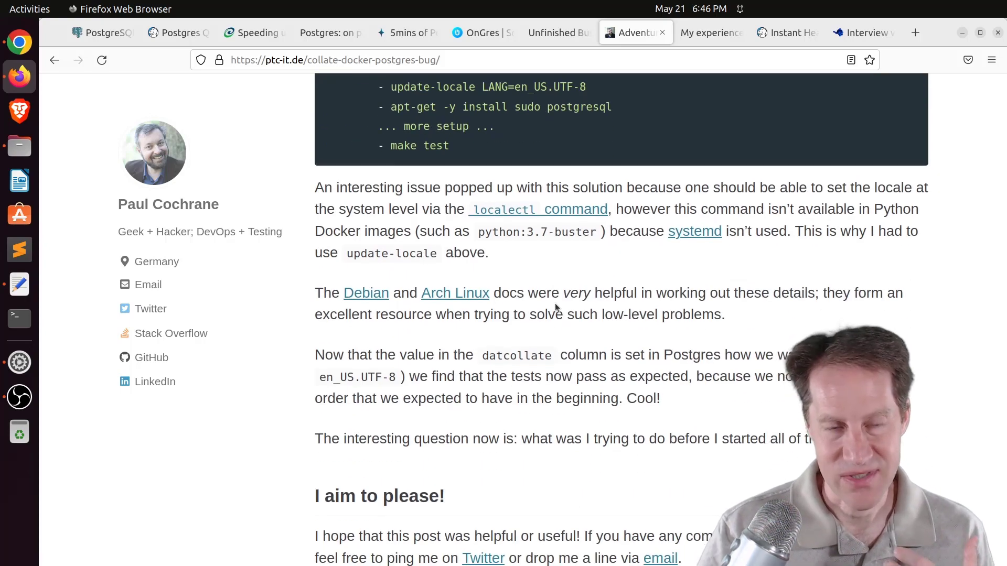
scroll("down", 3)
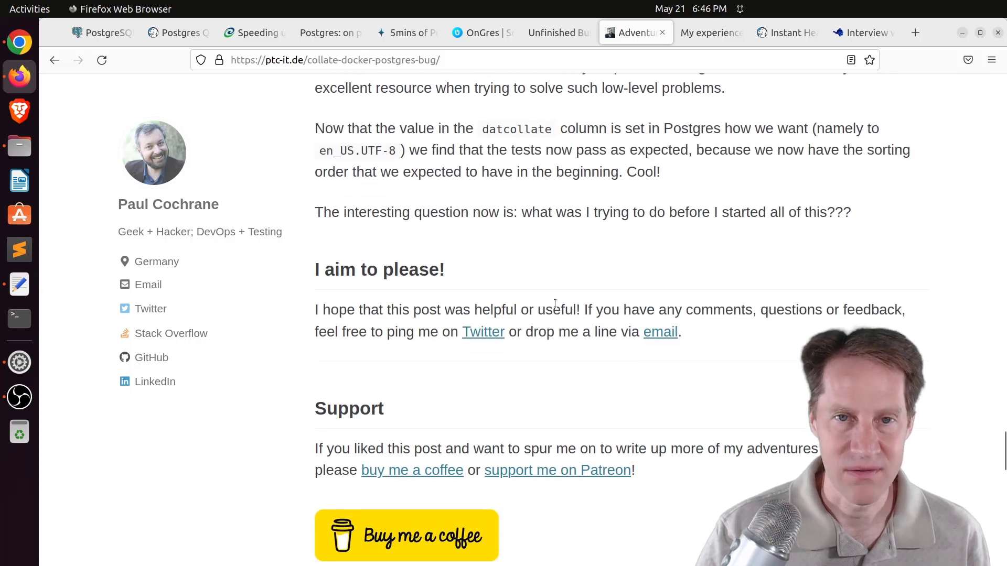
mouse_move(711, 33)
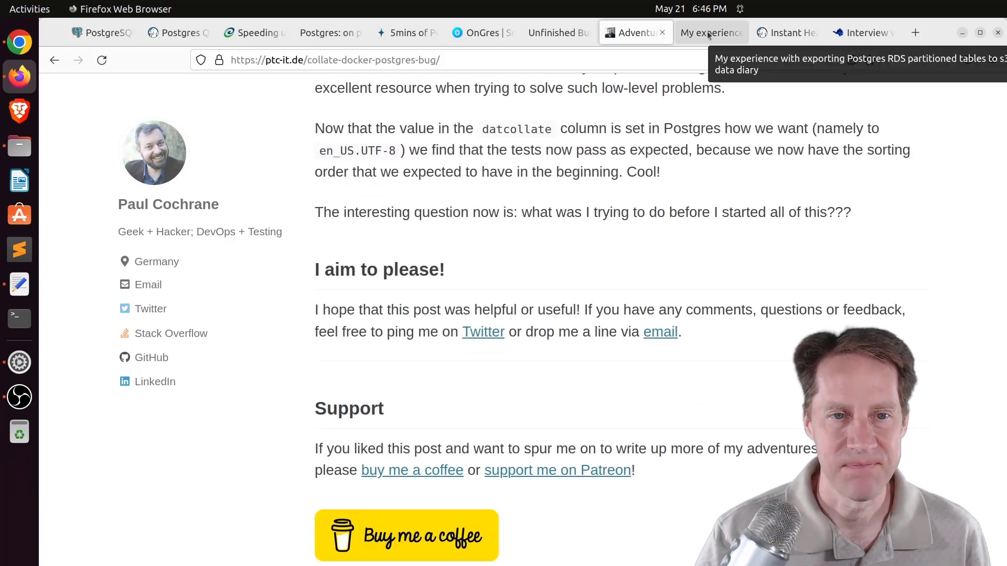
Switch to the geopet85 RDS partitioned-tables export article and read through staging, production testing and Conclusion
left_click(711, 32)
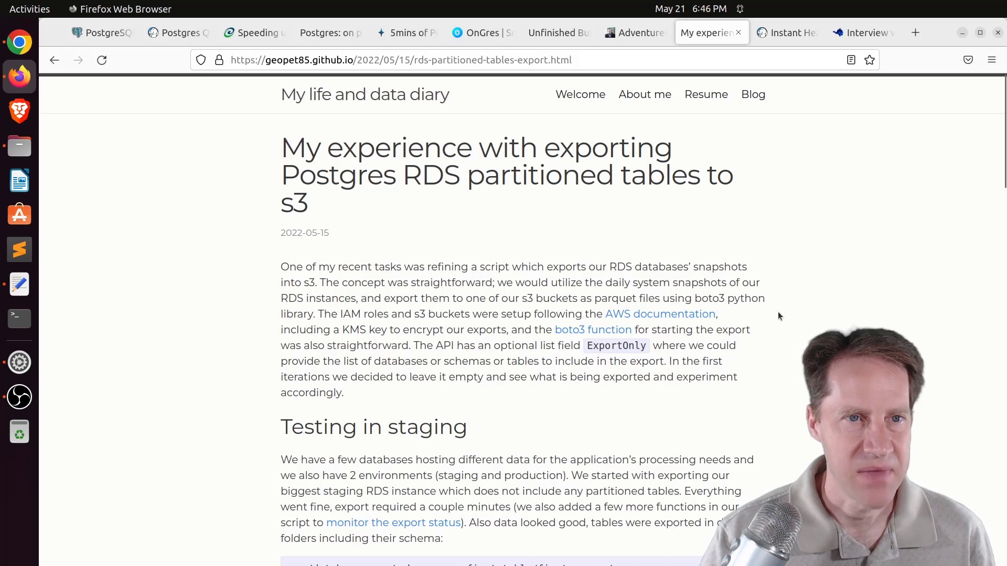
mouse_move(799, 297)
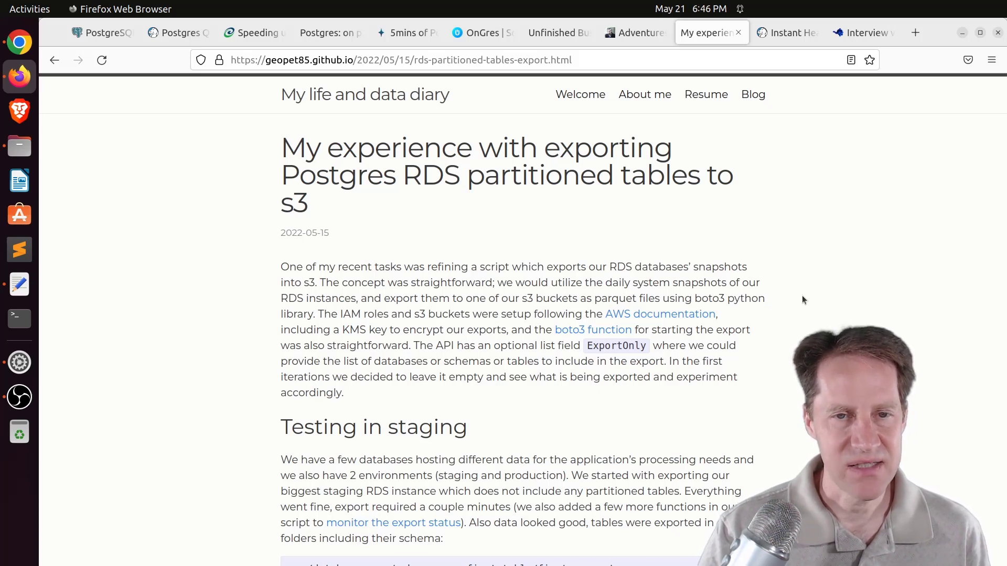
scroll("down", 3)
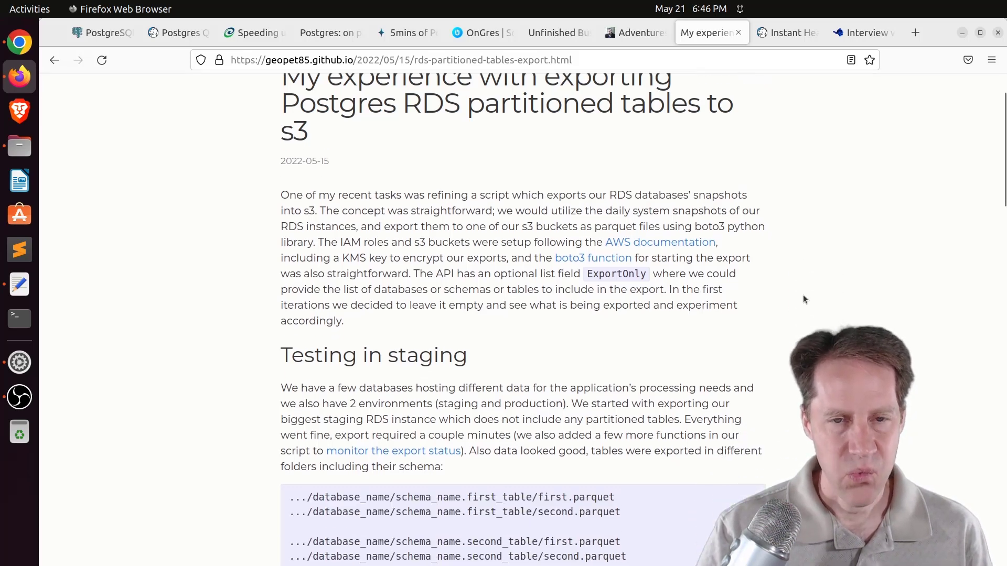
scroll("down", 3)
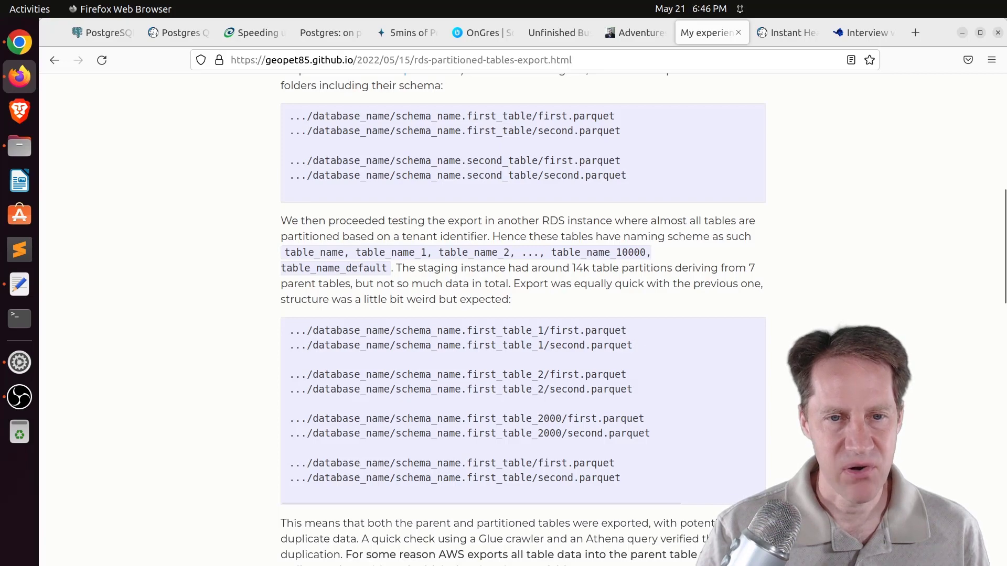
scroll("down", 3)
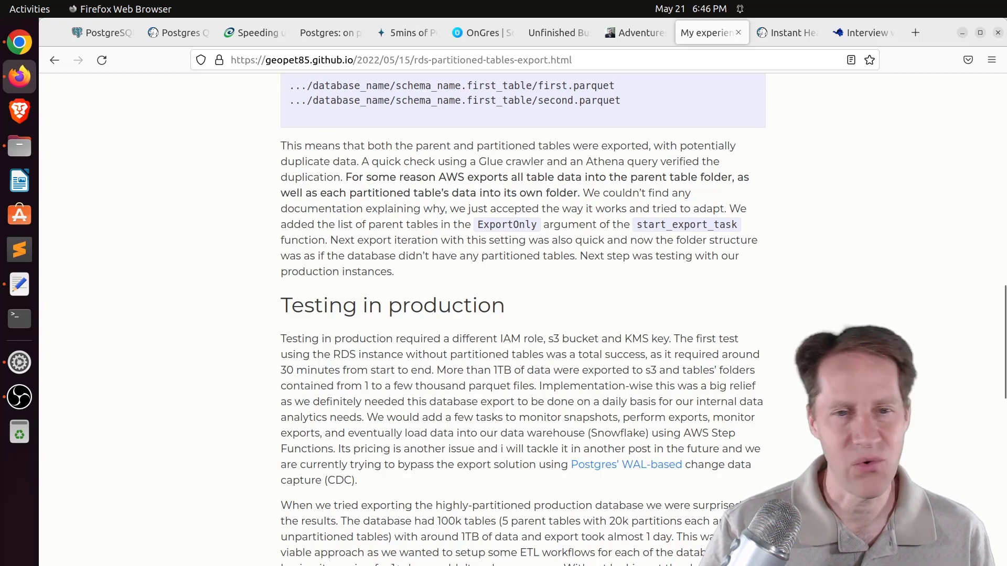
scroll("down", 3)
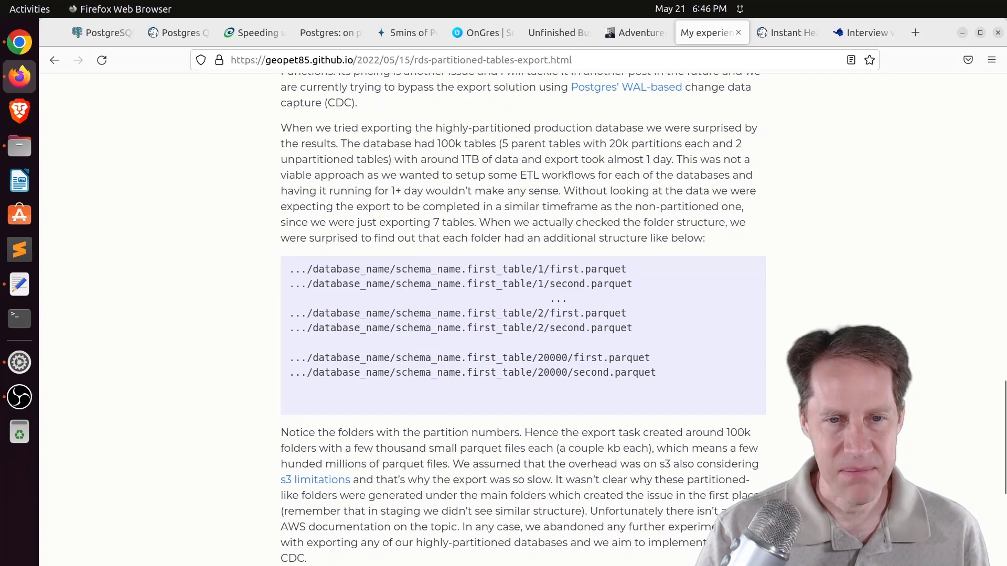
scroll("down", 3)
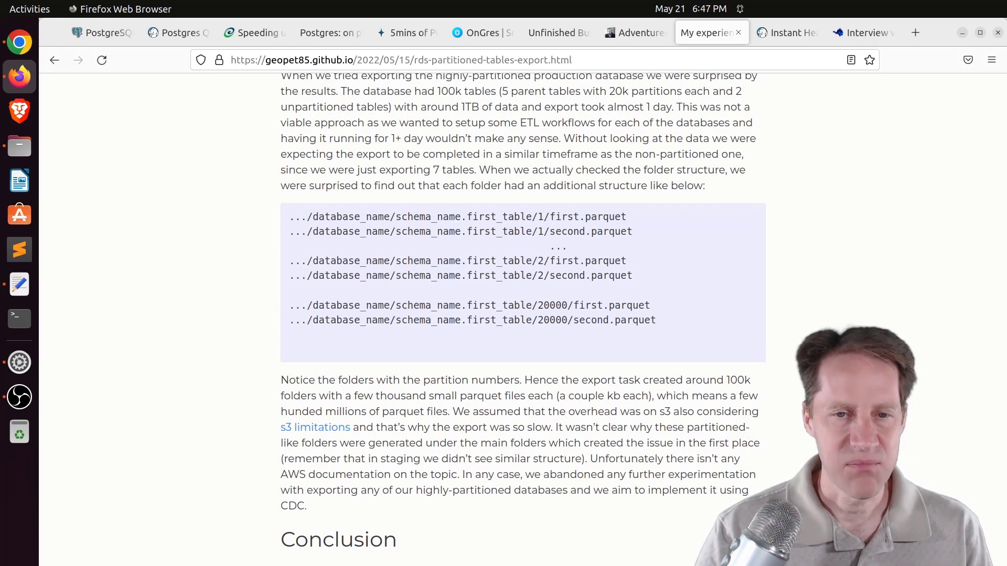
scroll("down", 3)
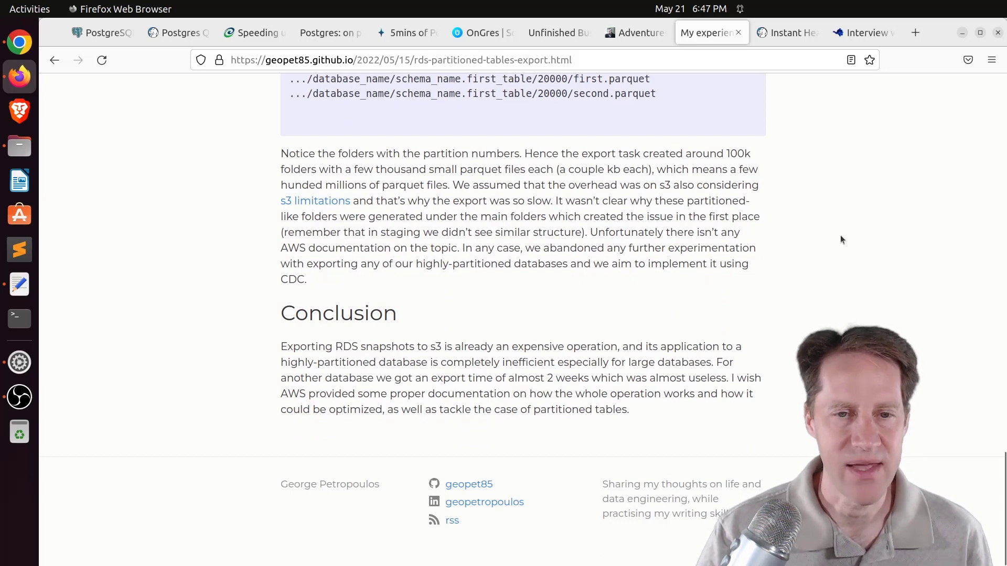
Switch to Crunchy Data's Instant Heatmap post and read past its architecture to the run_container example
left_click(787, 32)
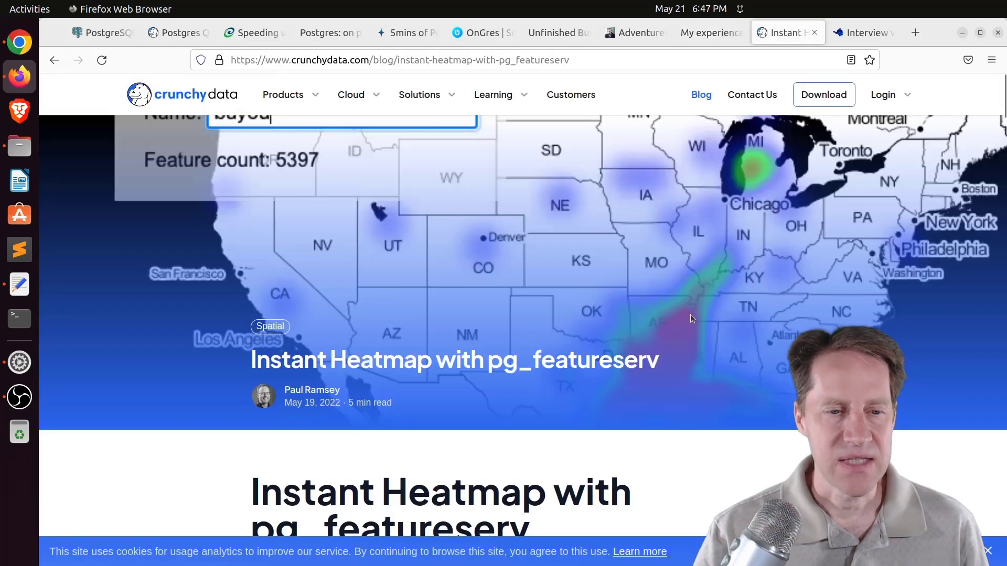
scroll("down", 3)
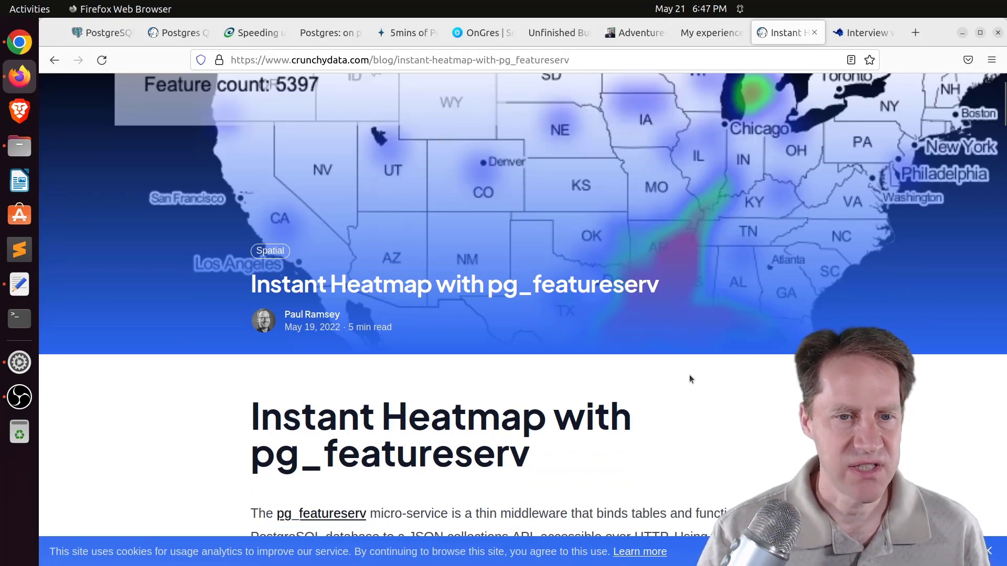
scroll("down", 3)
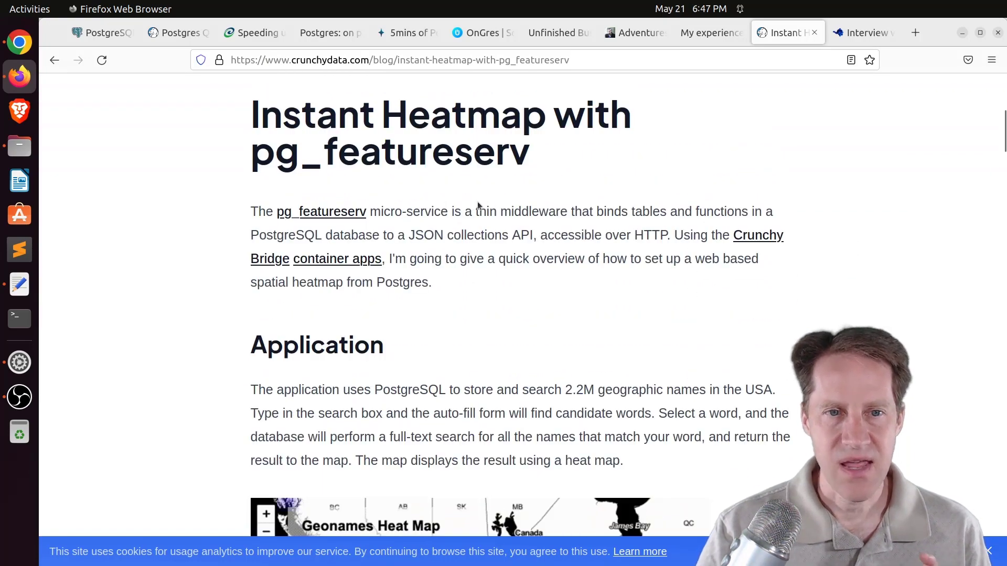
mouse_move(535, 196)
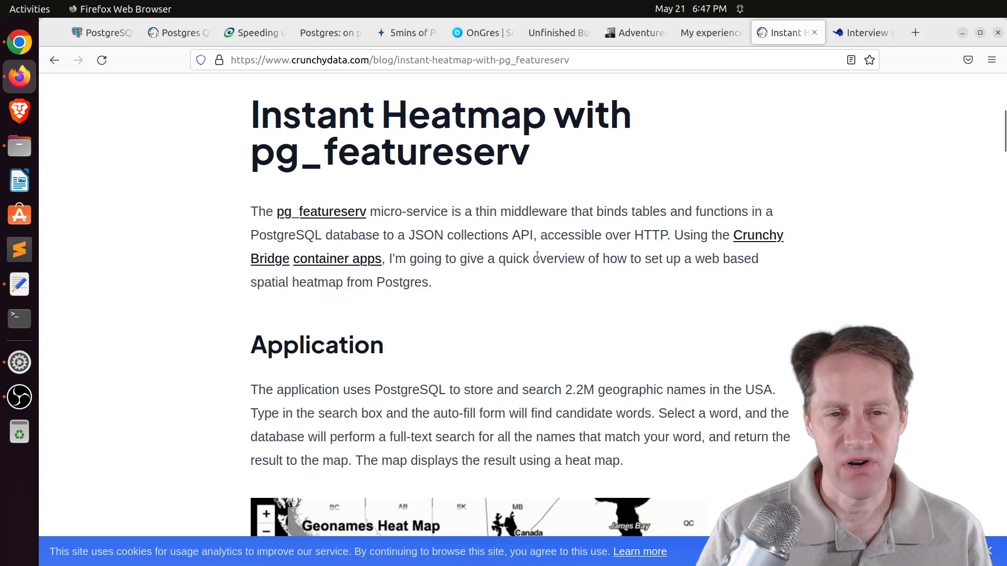
scroll("down", 3)
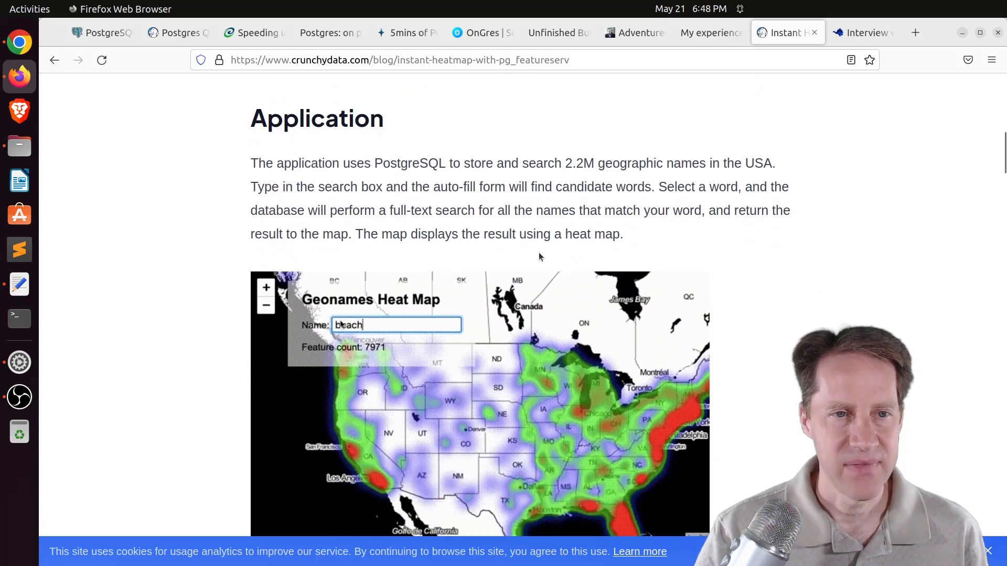
type("cou")
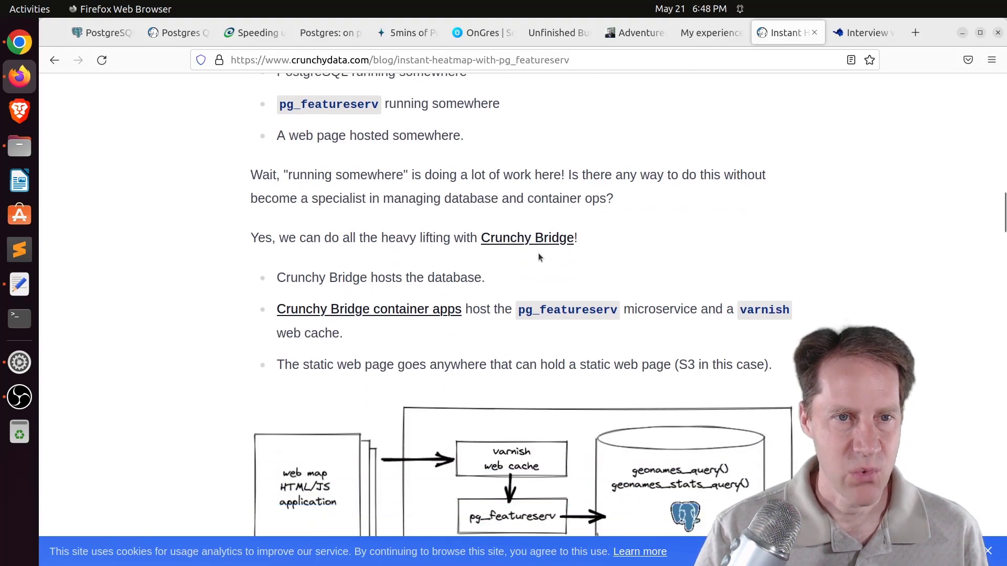
scroll("down", 3)
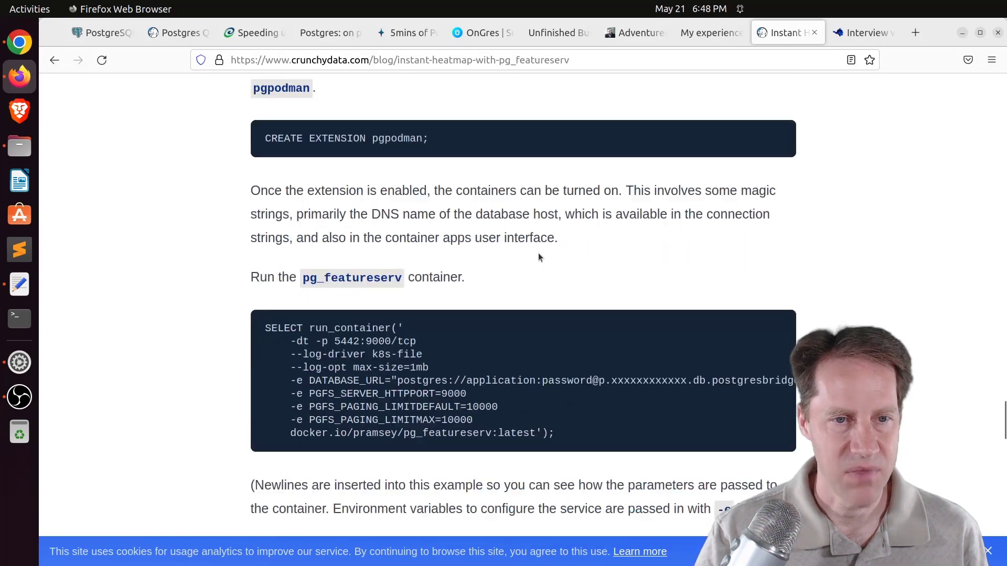
Switch to the postgresql.life interview with Haki Benita and read down through the answers
left_click(860, 32)
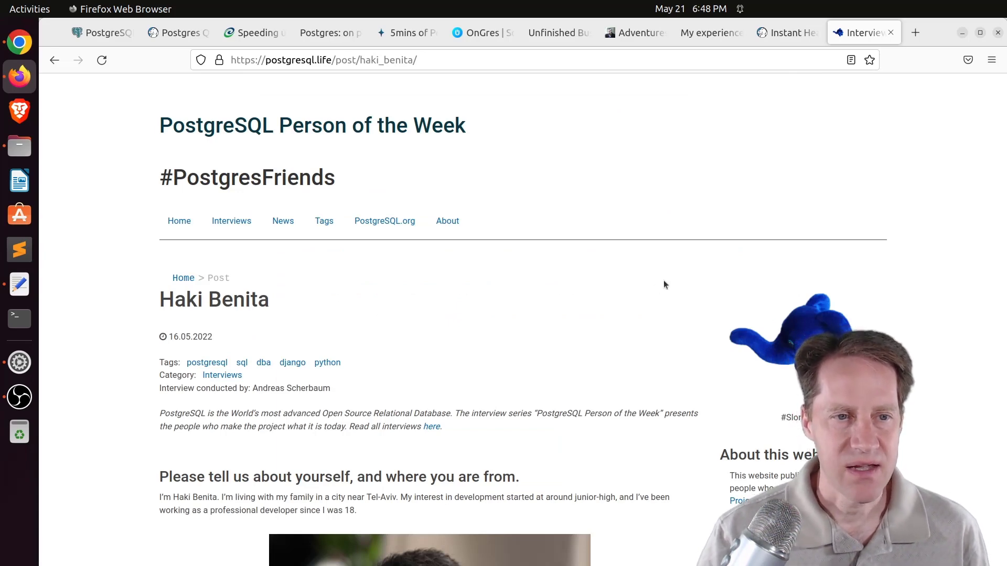
scroll("down", 3)
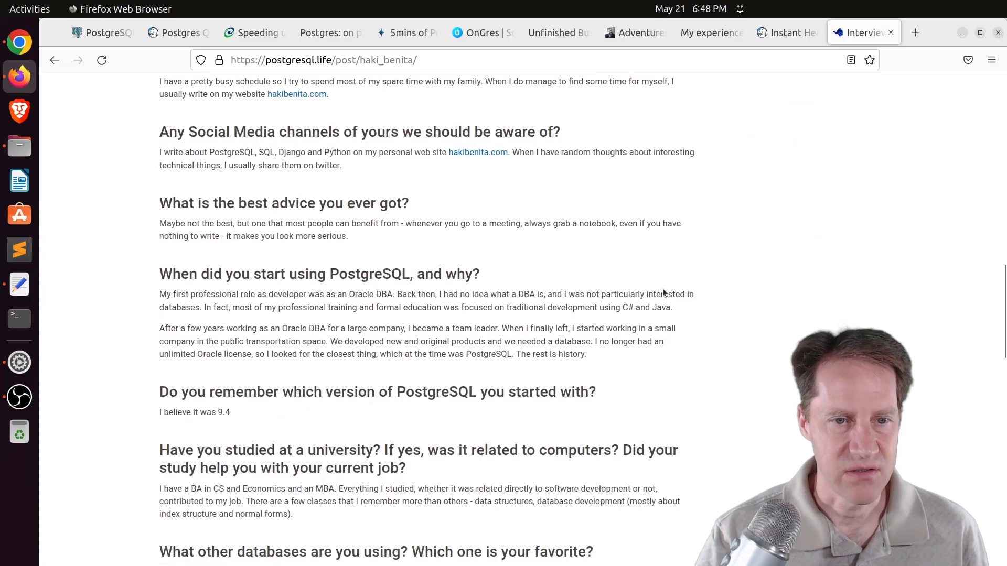
scroll("down", 3)
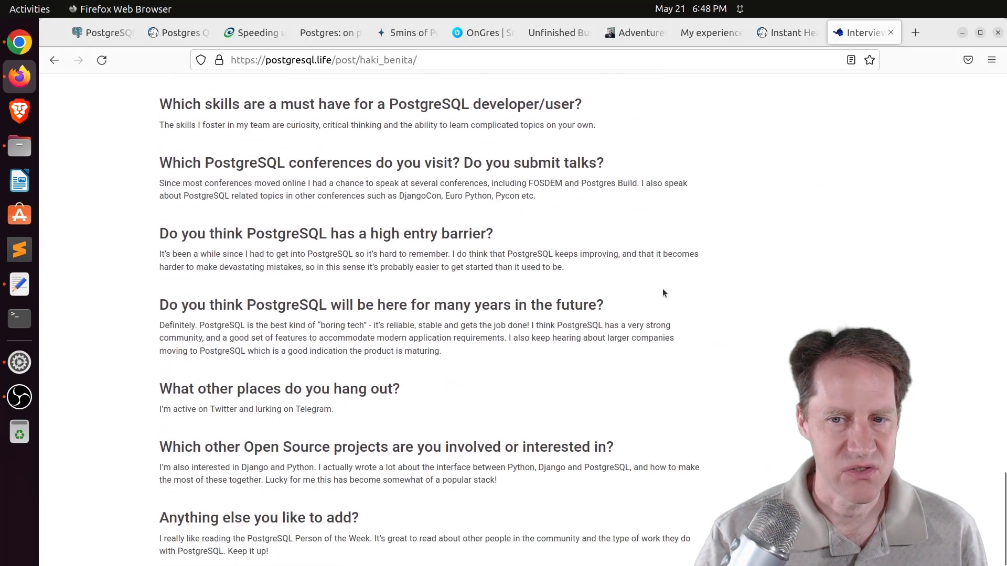
mouse_move(662, 299)
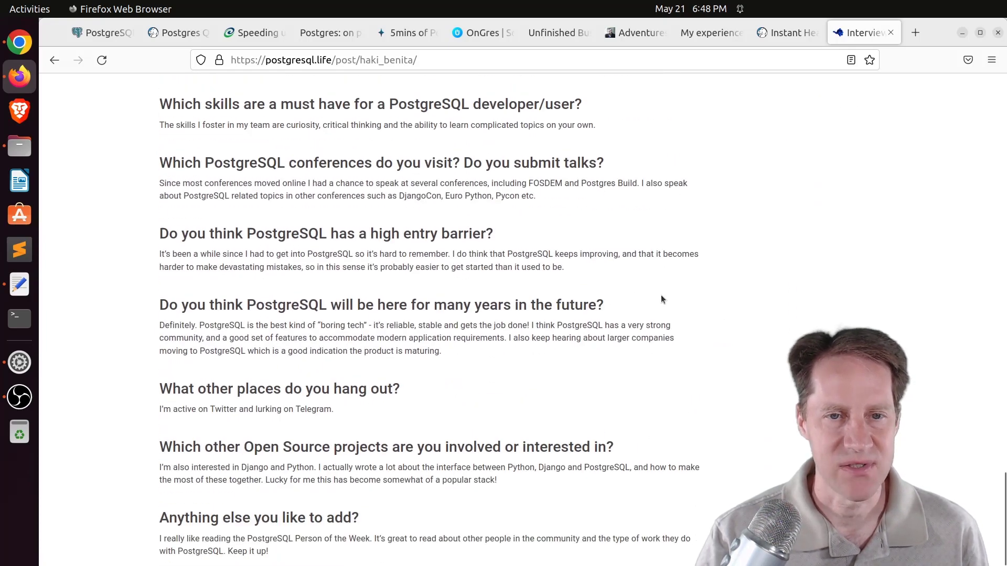